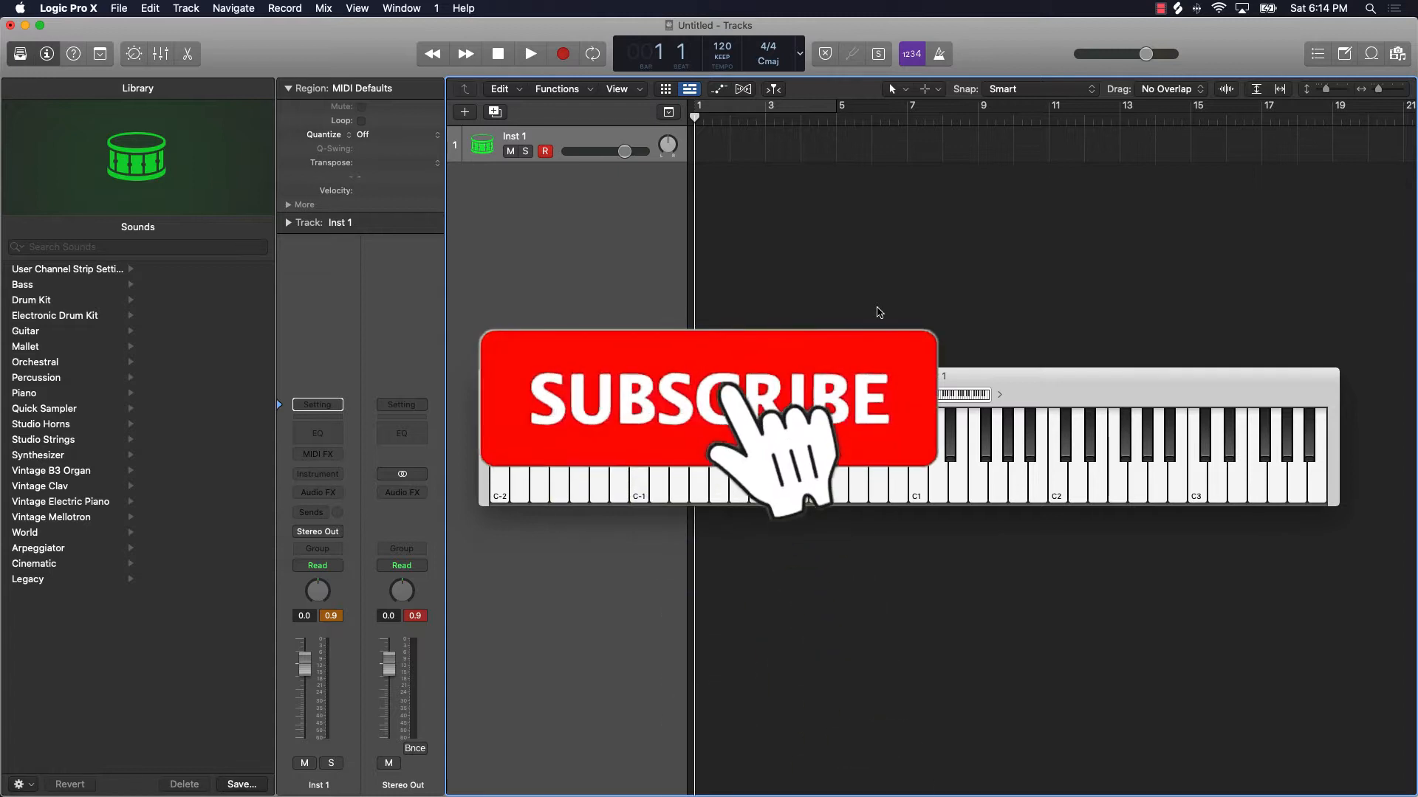
Create a new Software Instrument track using Drum Synth (Mono), which loads Heavy Kick
{"action": "left_click", "coordinate": [707, 397]}
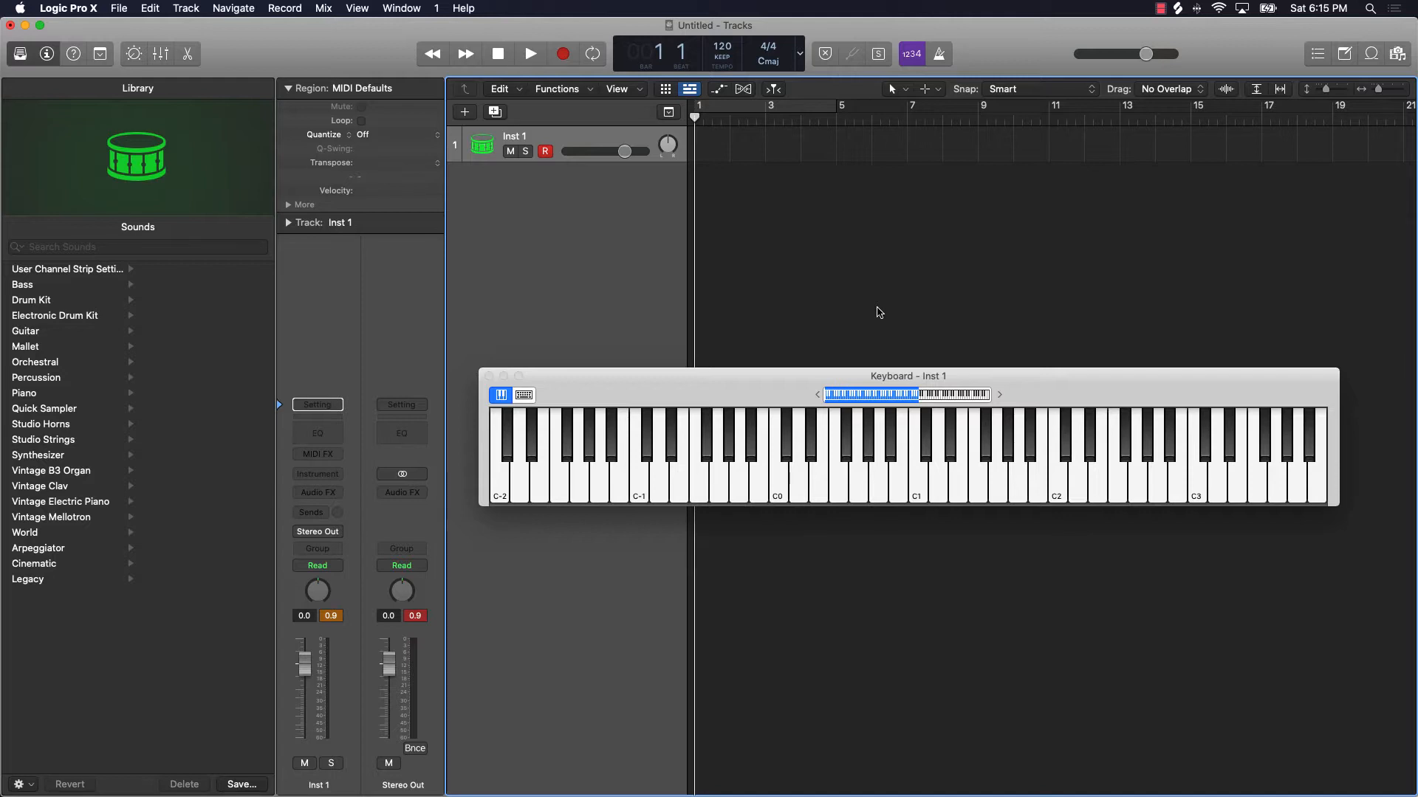
{"action": "mouse_move", "coordinate": [627, 455]}
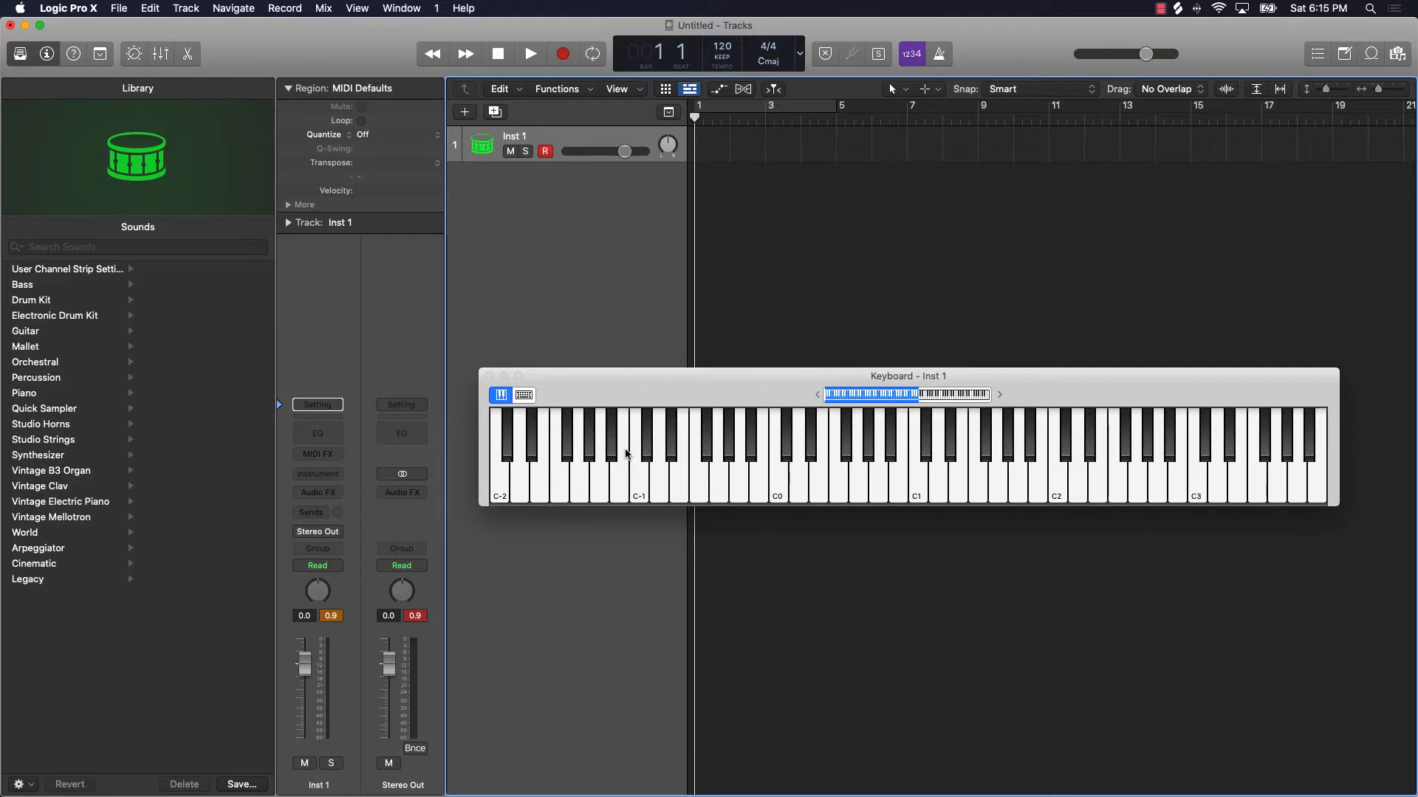
{"action": "mouse_move", "coordinate": [727, 402]}
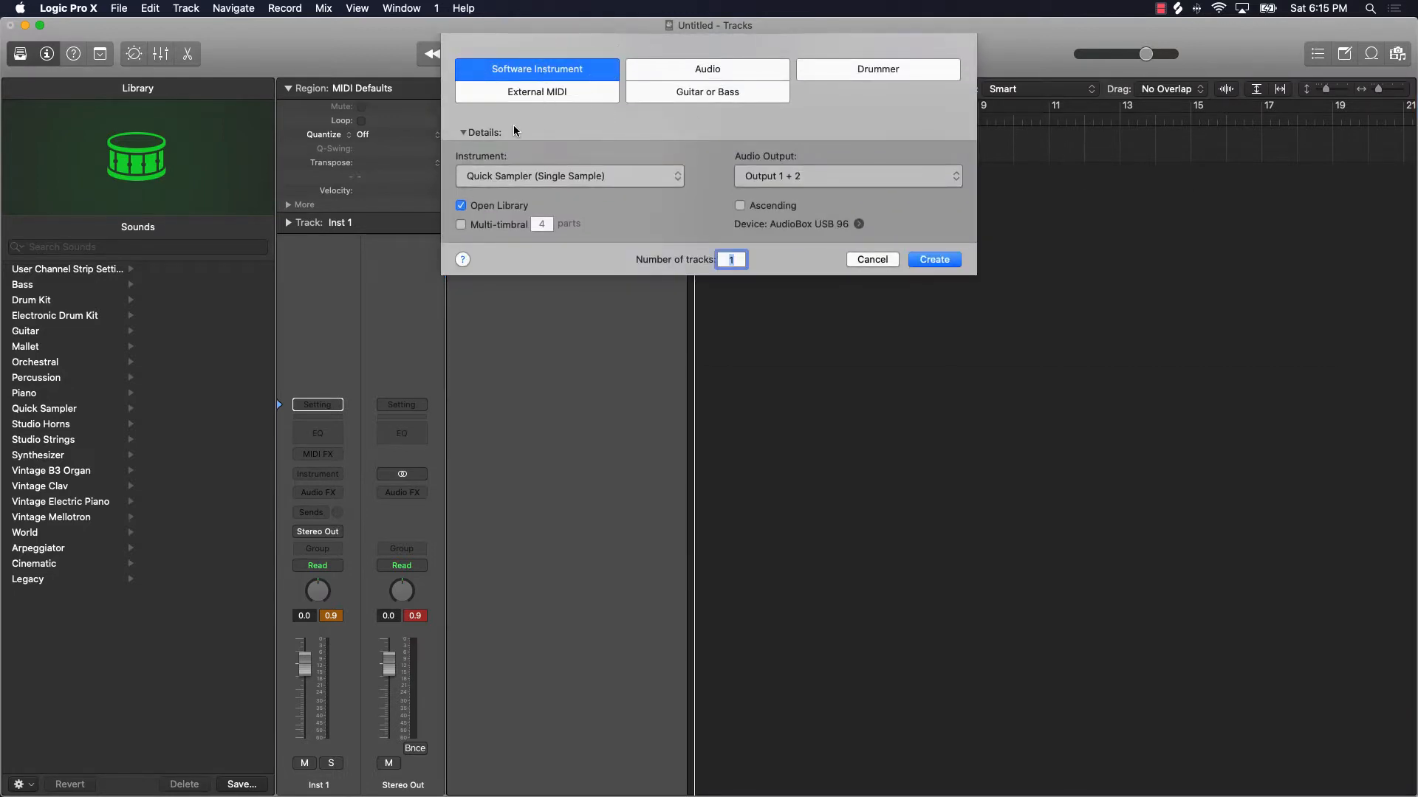
{"action": "mouse_move", "coordinate": [519, 69]}
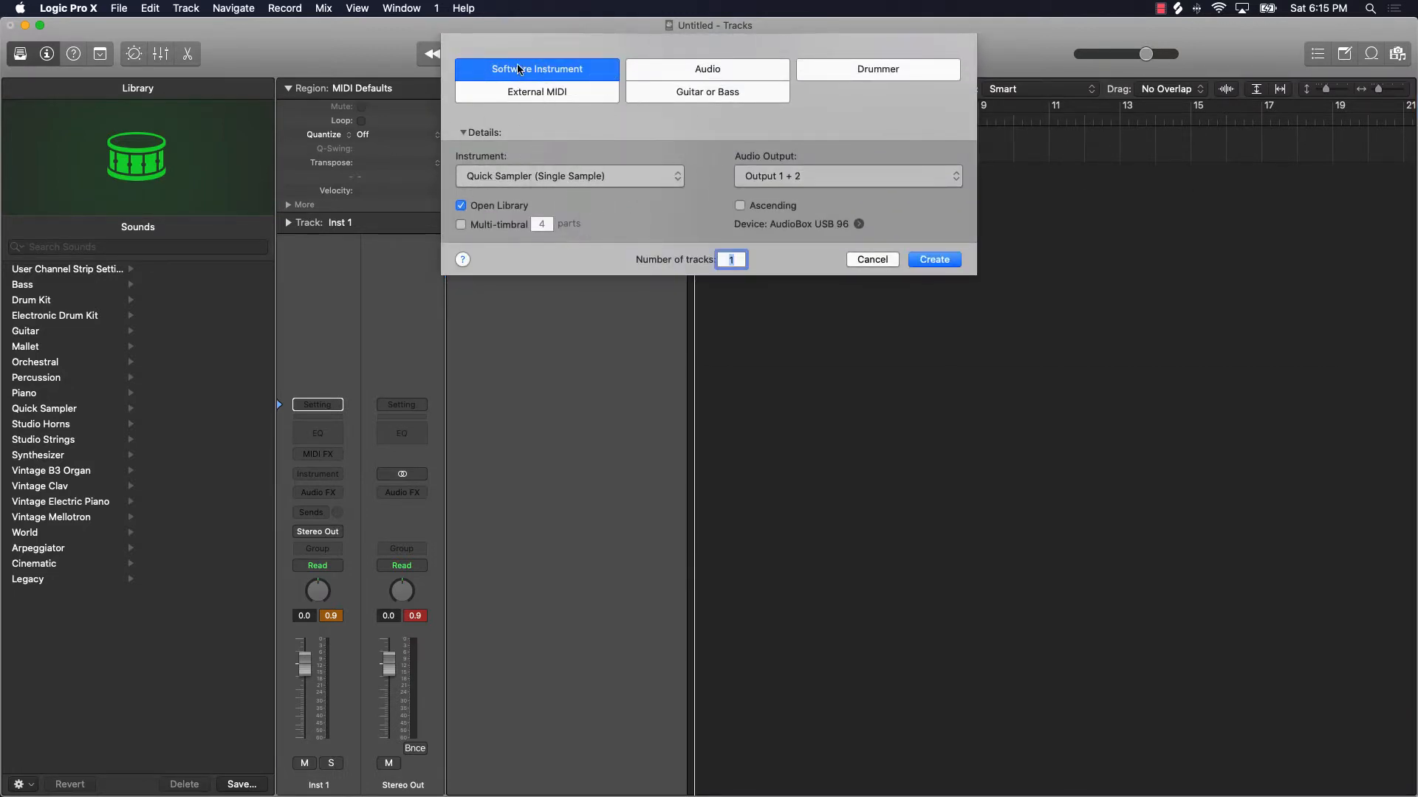
{"action": "mouse_move", "coordinate": [567, 82]}
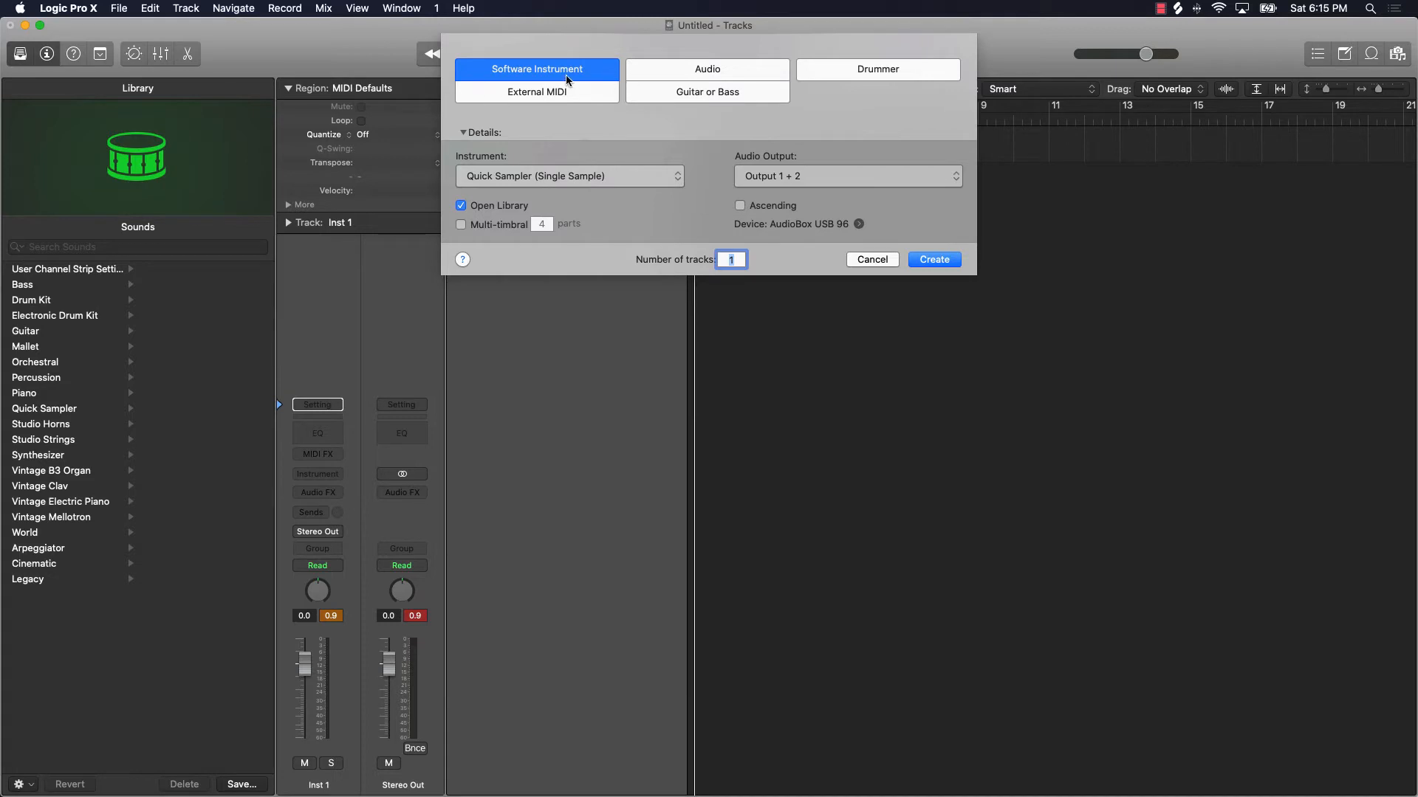
{"action": "mouse_move", "coordinate": [615, 176]}
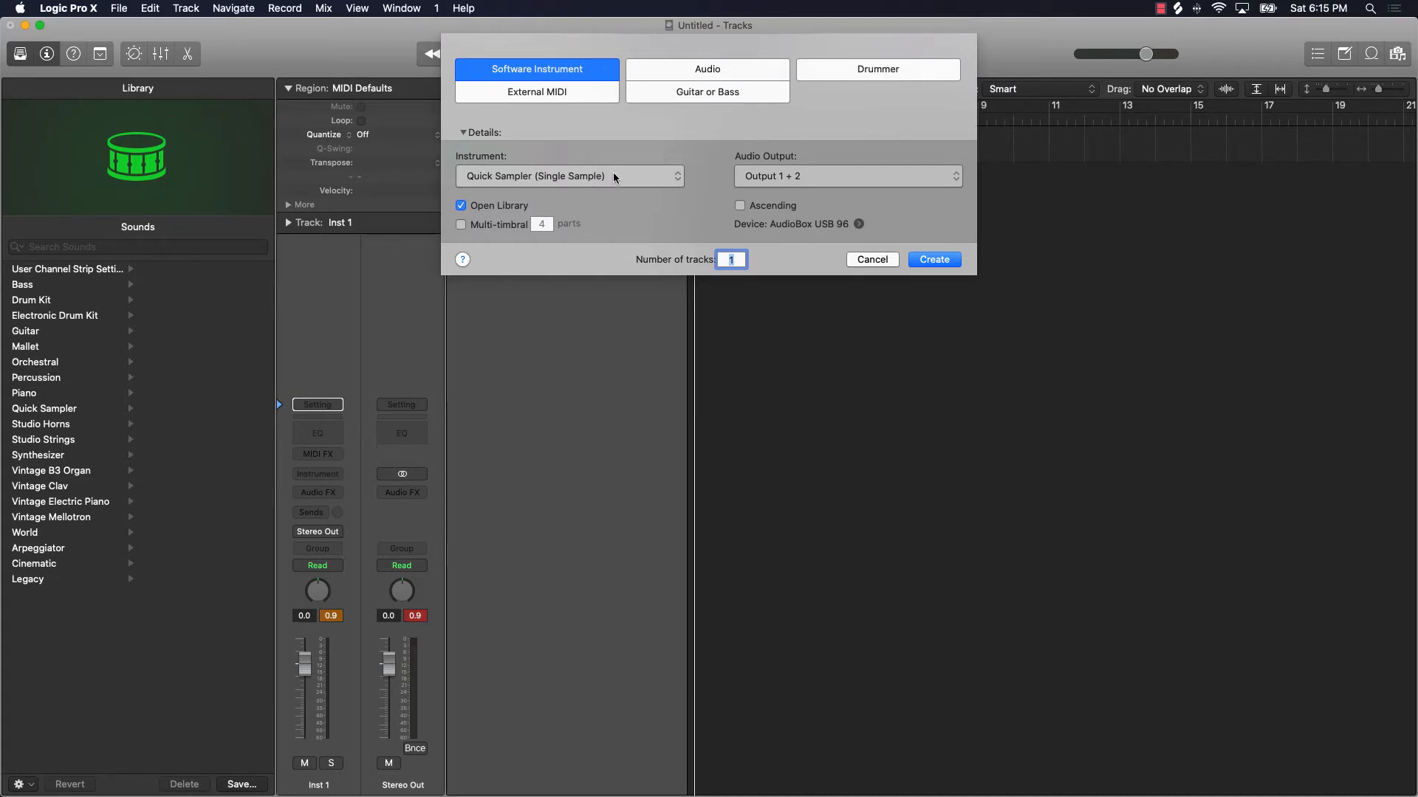
{"action": "left_click", "coordinate": [570, 176]}
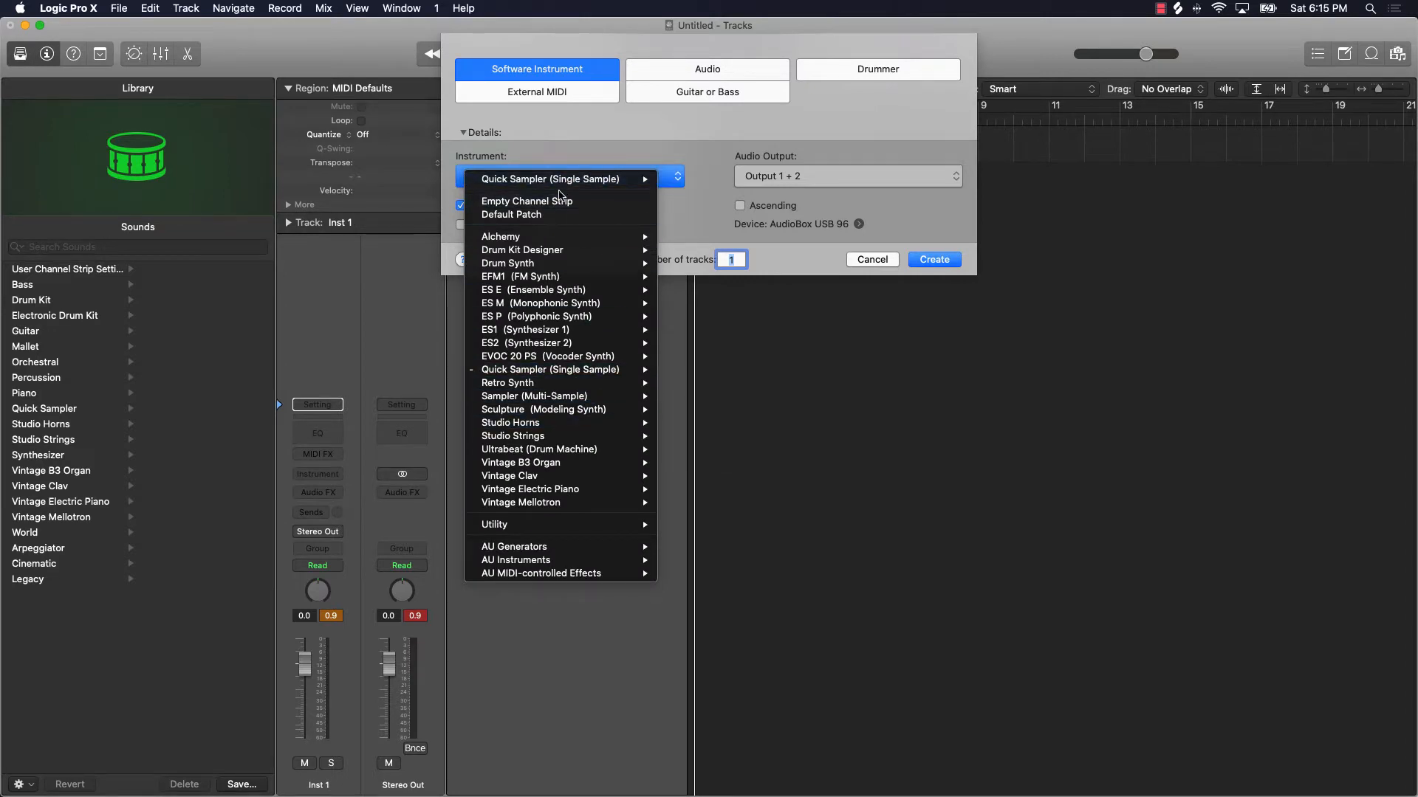
{"action": "mouse_move", "coordinate": [508, 263]}
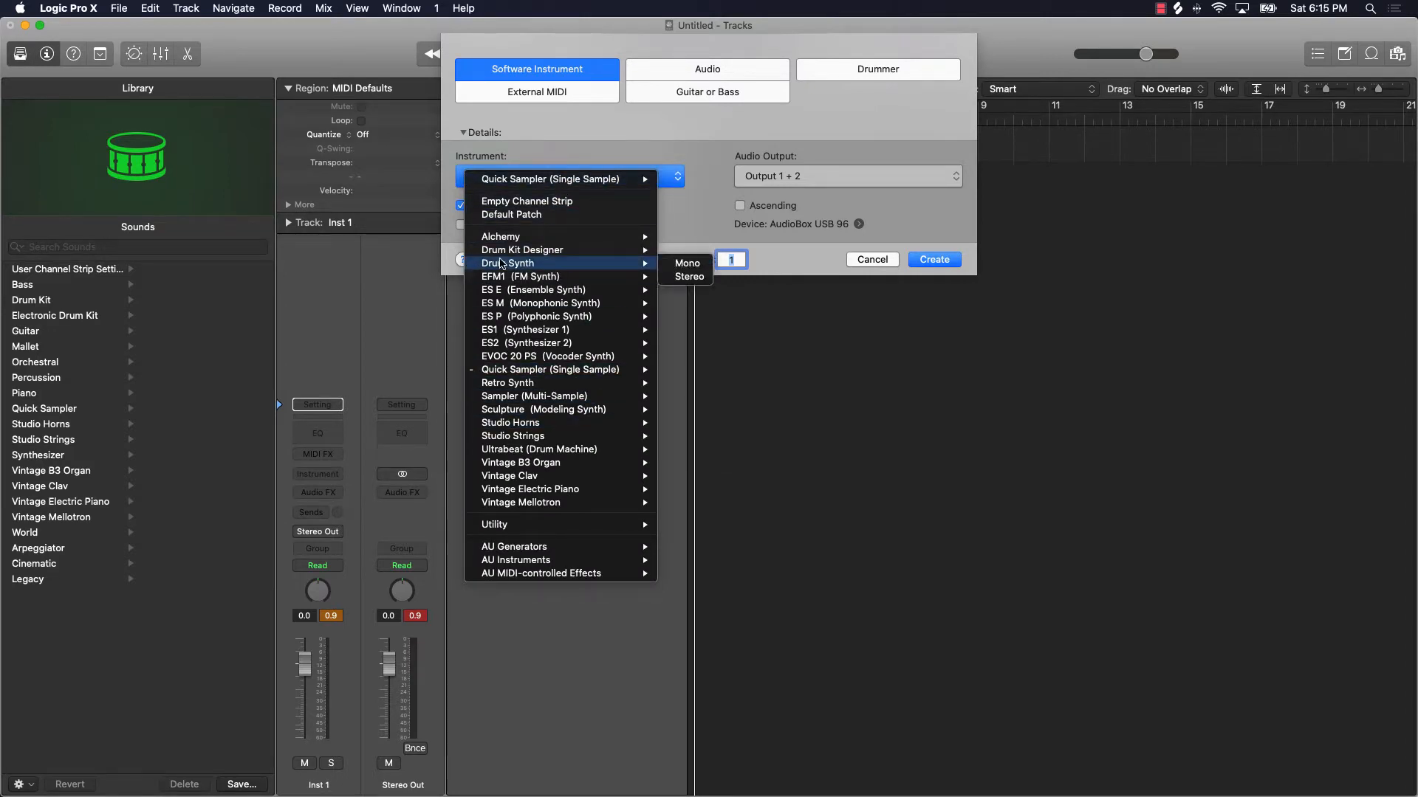
{"action": "mouse_move", "coordinate": [689, 276]}
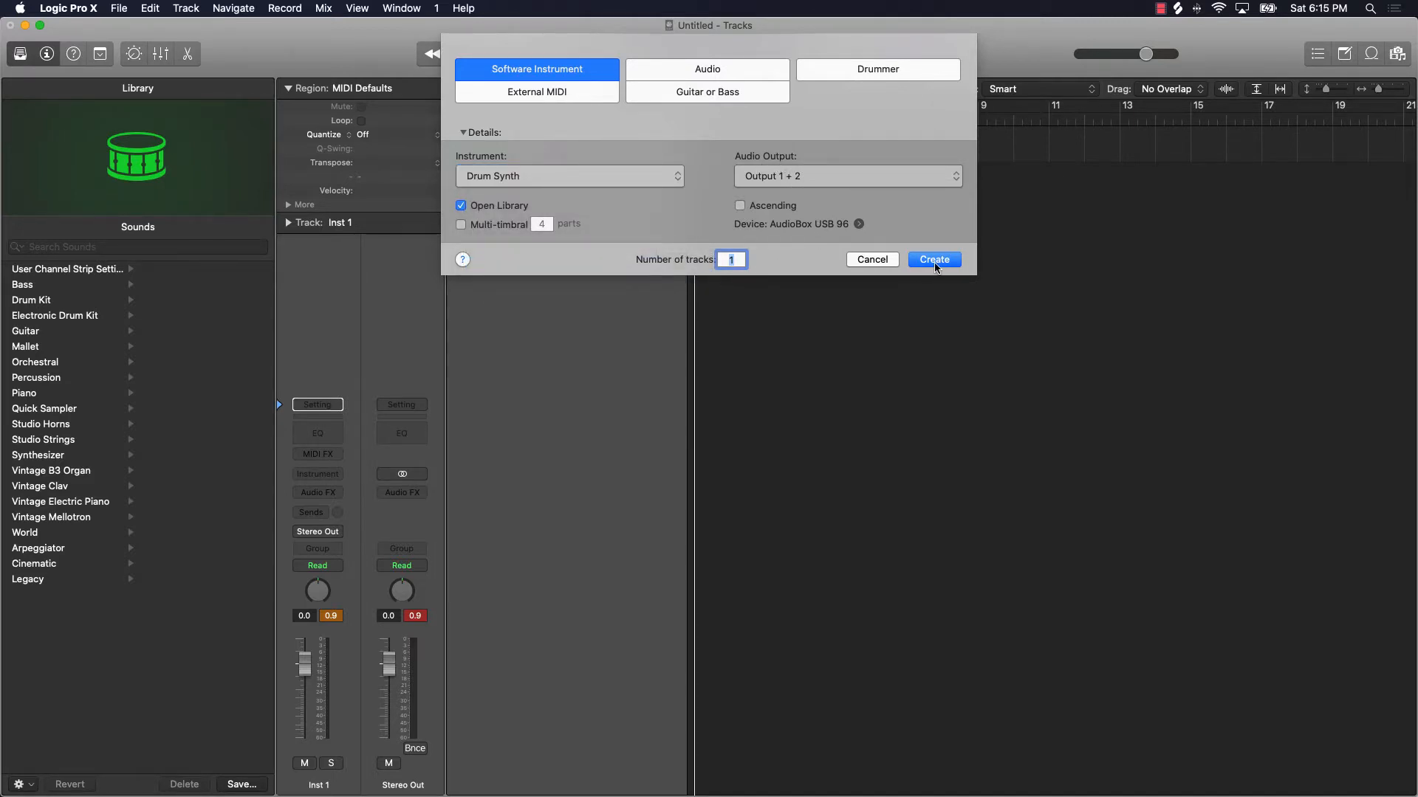
{"action": "left_click", "coordinate": [933, 260]}
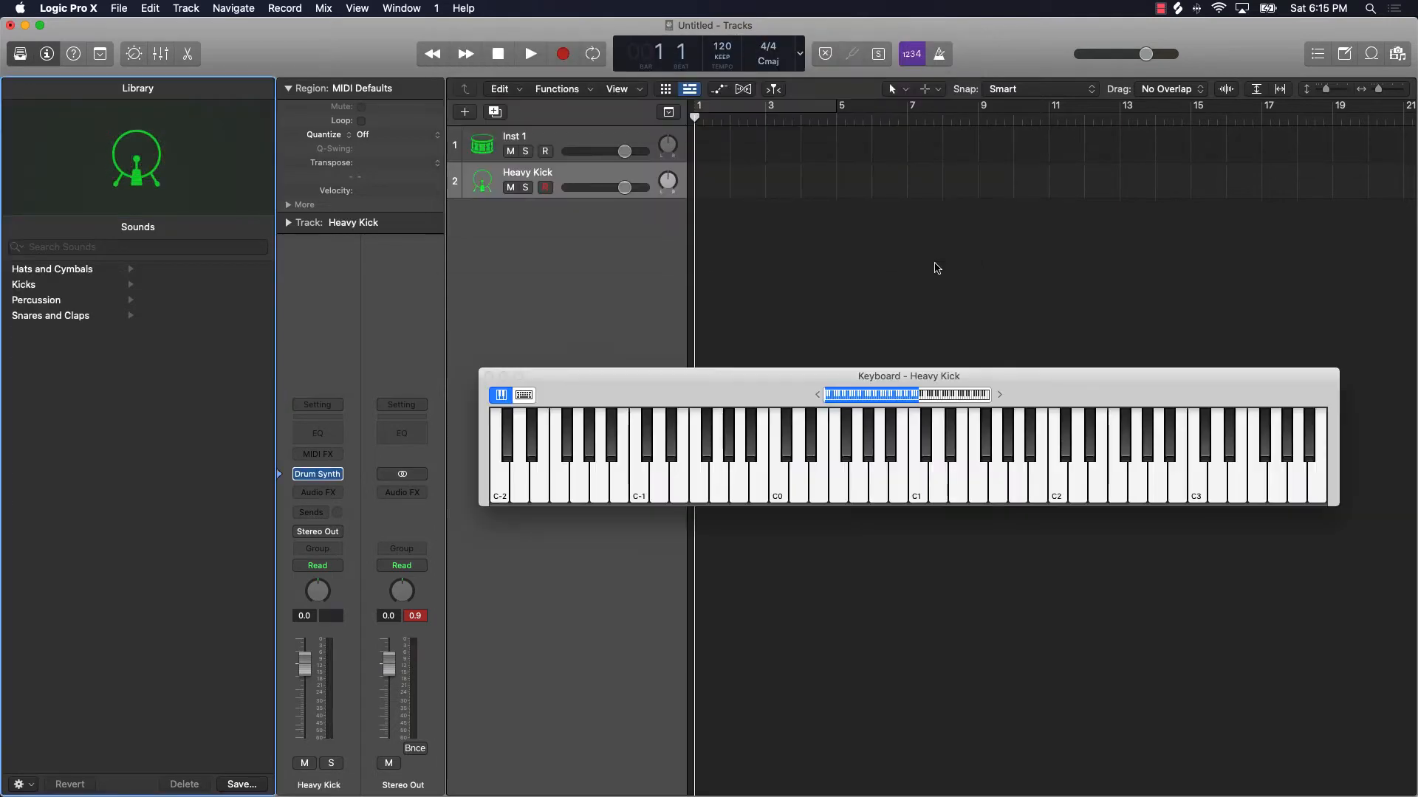
Move the Keyboard - Heavy Kick window up and to the left
{"action": "left_click_drag", "start_coordinate": [908, 377], "coordinate": [885, 341]}
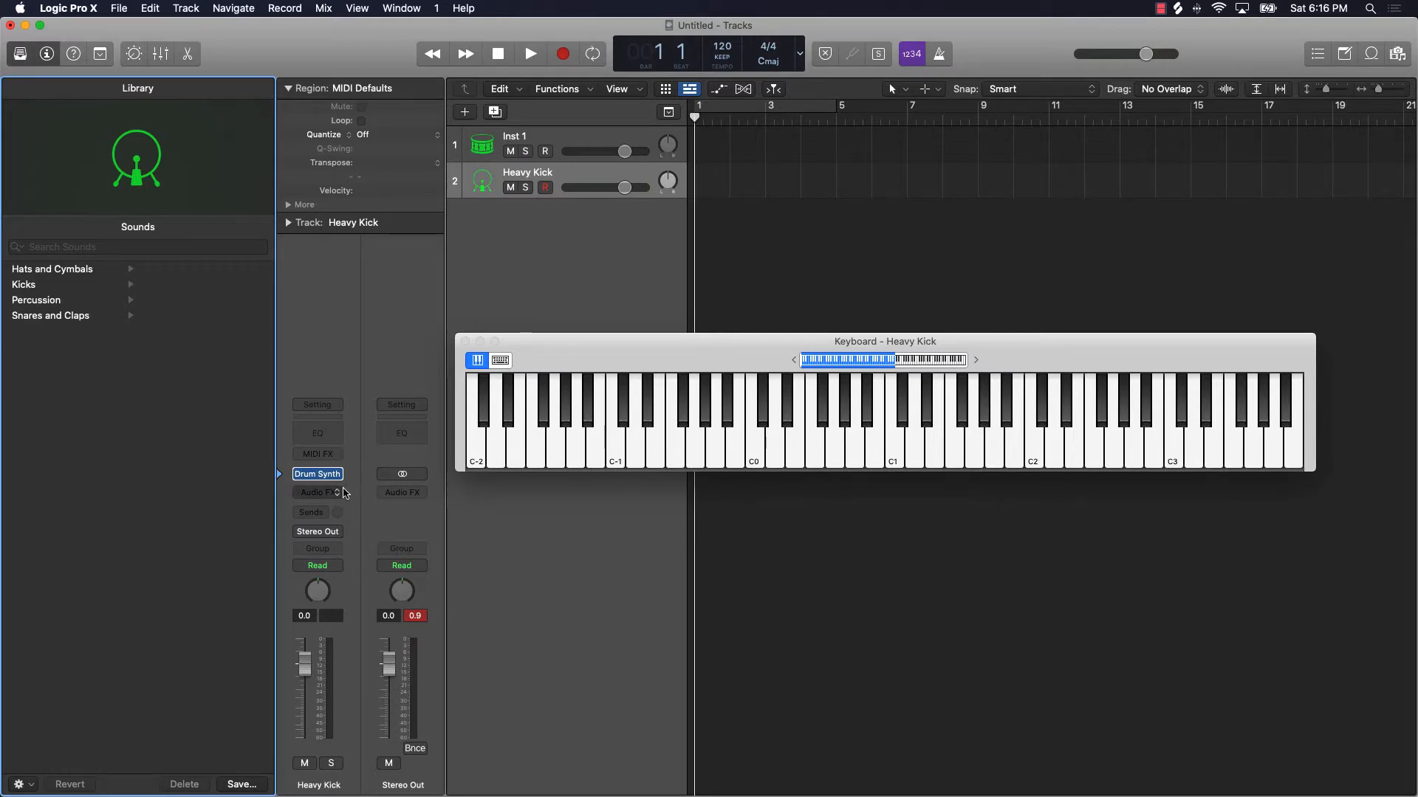
Show the Heavy Kick Drum Synth window and place it above the on-screen keyboard
{"action": "left_click", "coordinate": [316, 474]}
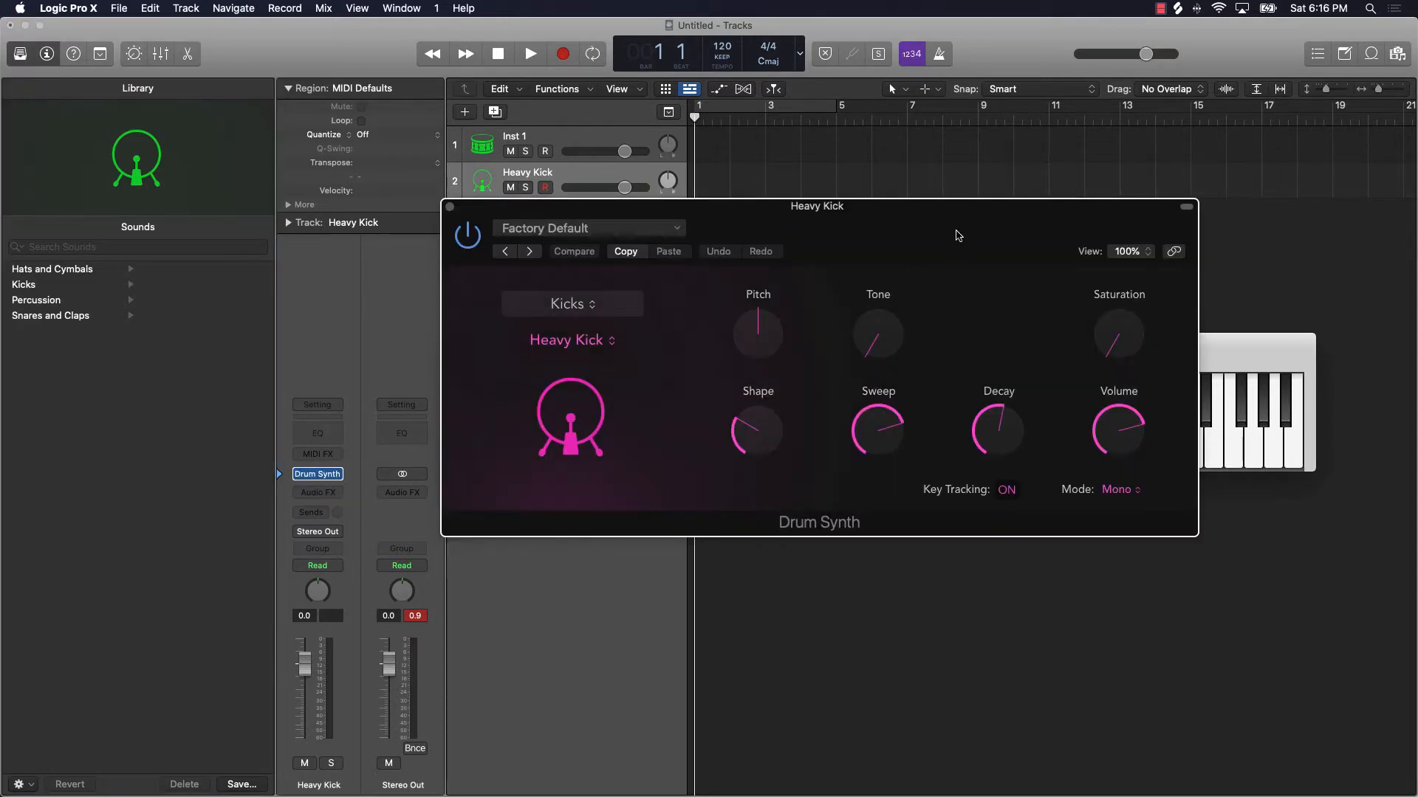
{"action": "left_click_drag", "start_coordinate": [816, 205], "coordinate": [588, 25]}
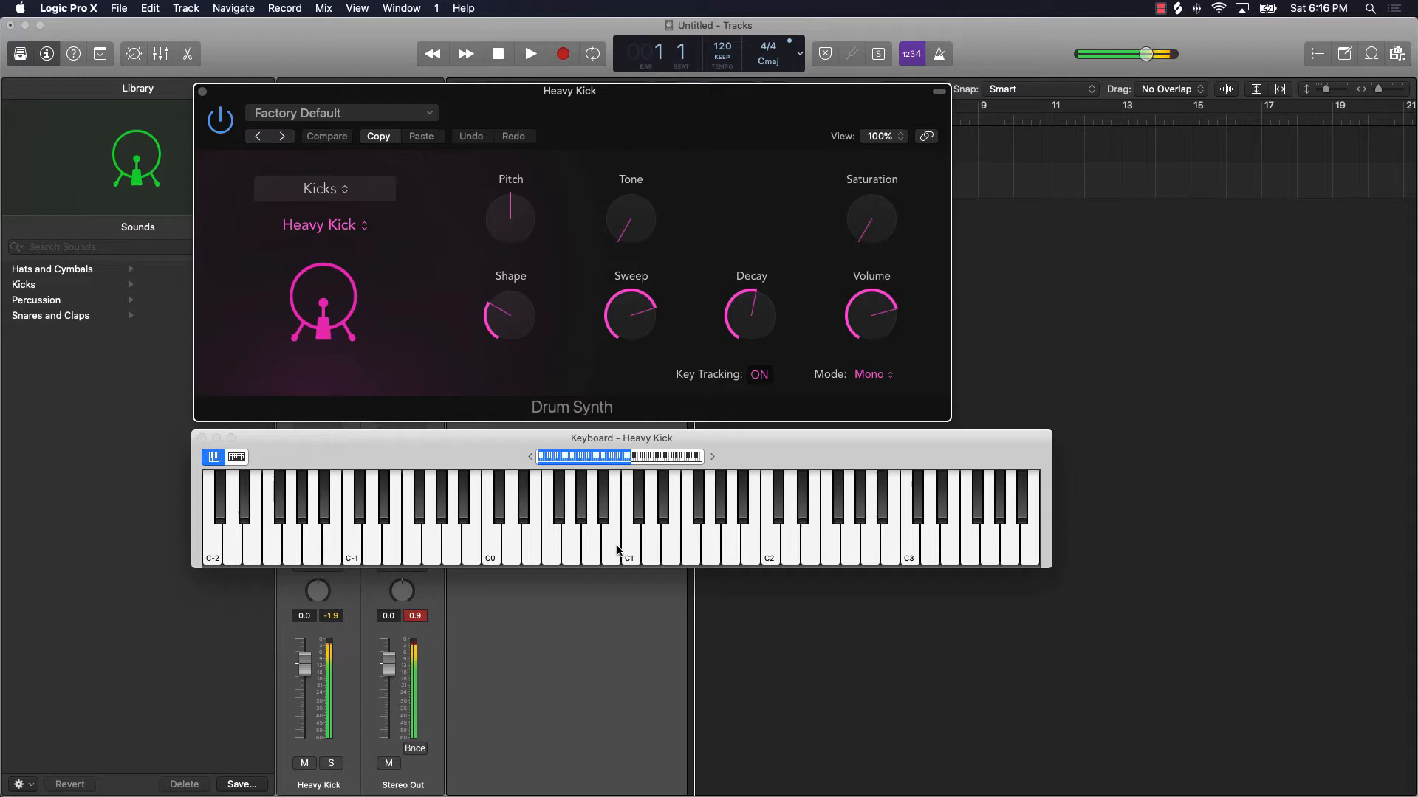
{"action": "mouse_move", "coordinate": [746, 550]}
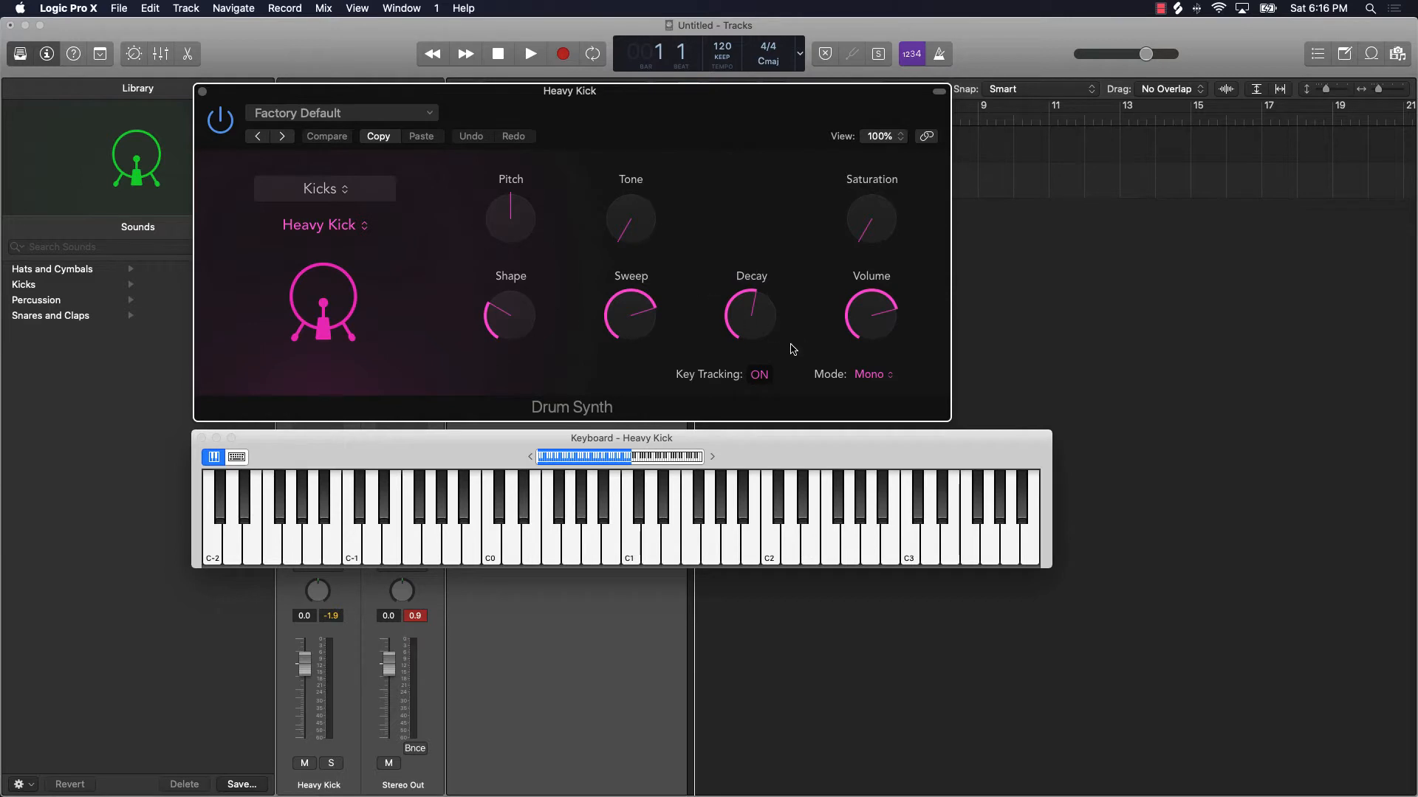
{"action": "mouse_move", "coordinate": [629, 585]}
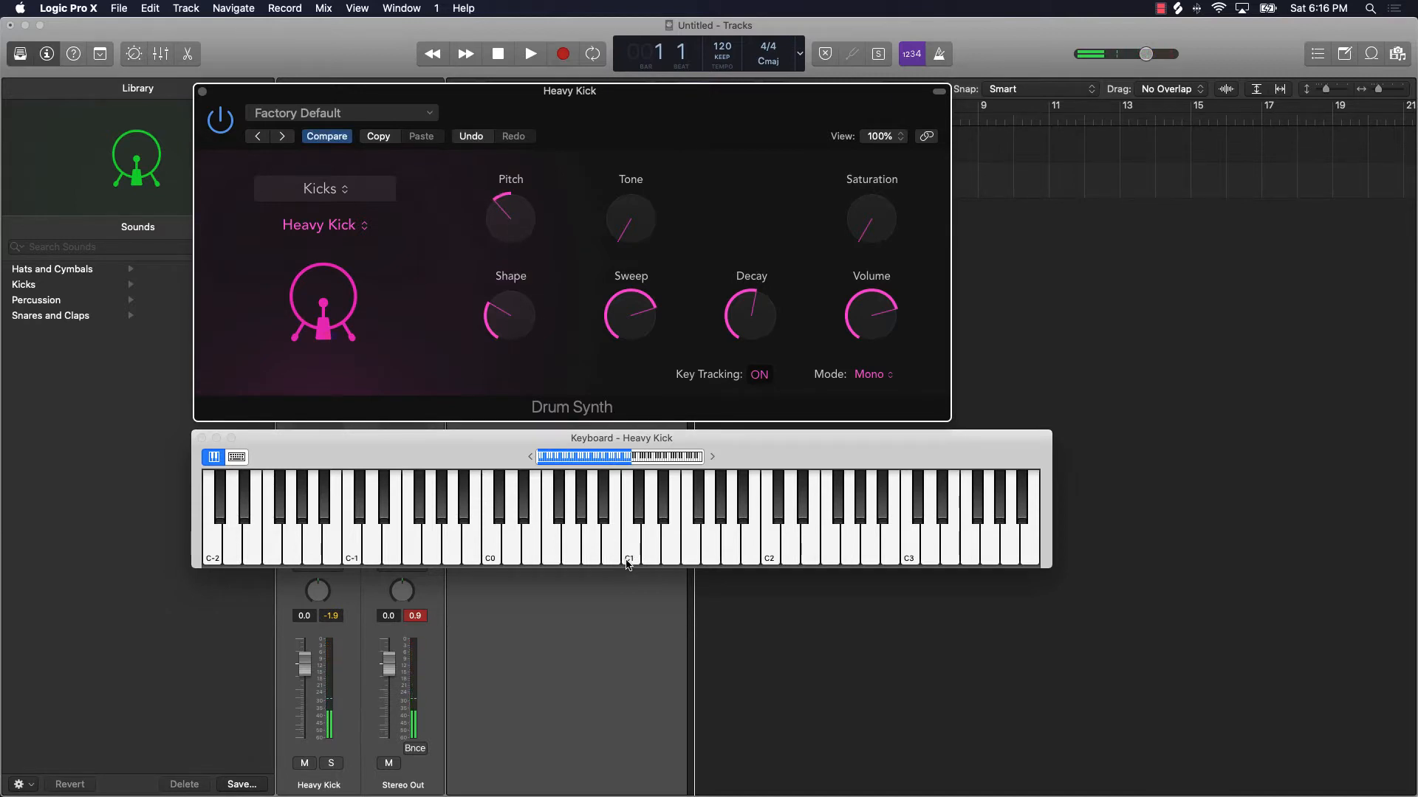
Raise the kick's Pitch from -7 back to near 0 while auditioning on the keyboard
{"action": "left_click", "coordinate": [629, 525]}
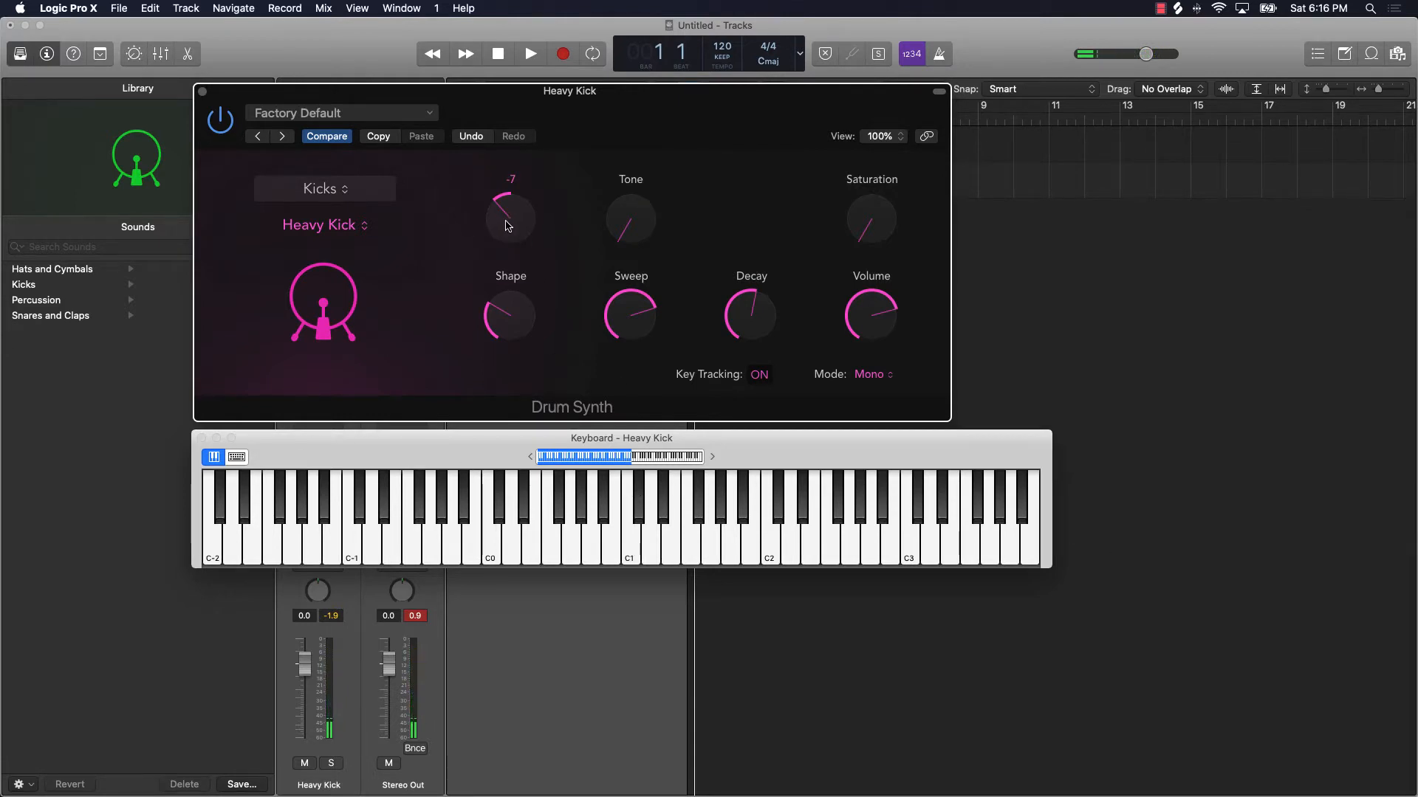
{"action": "left_click_drag", "start_coordinate": [511, 217], "coordinate": [511, 195]}
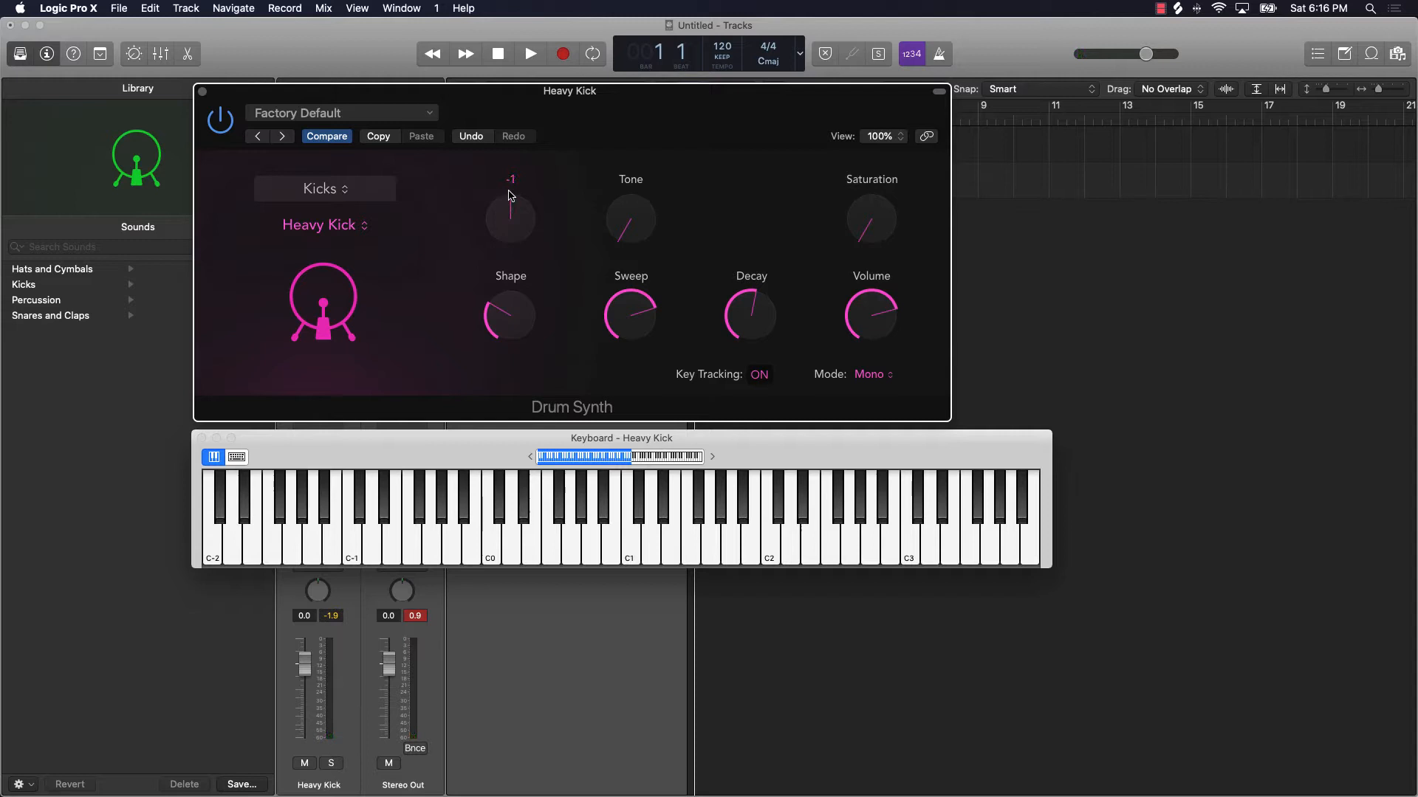
{"action": "left_click_drag", "start_coordinate": [511, 213], "coordinate": [511, 199]}
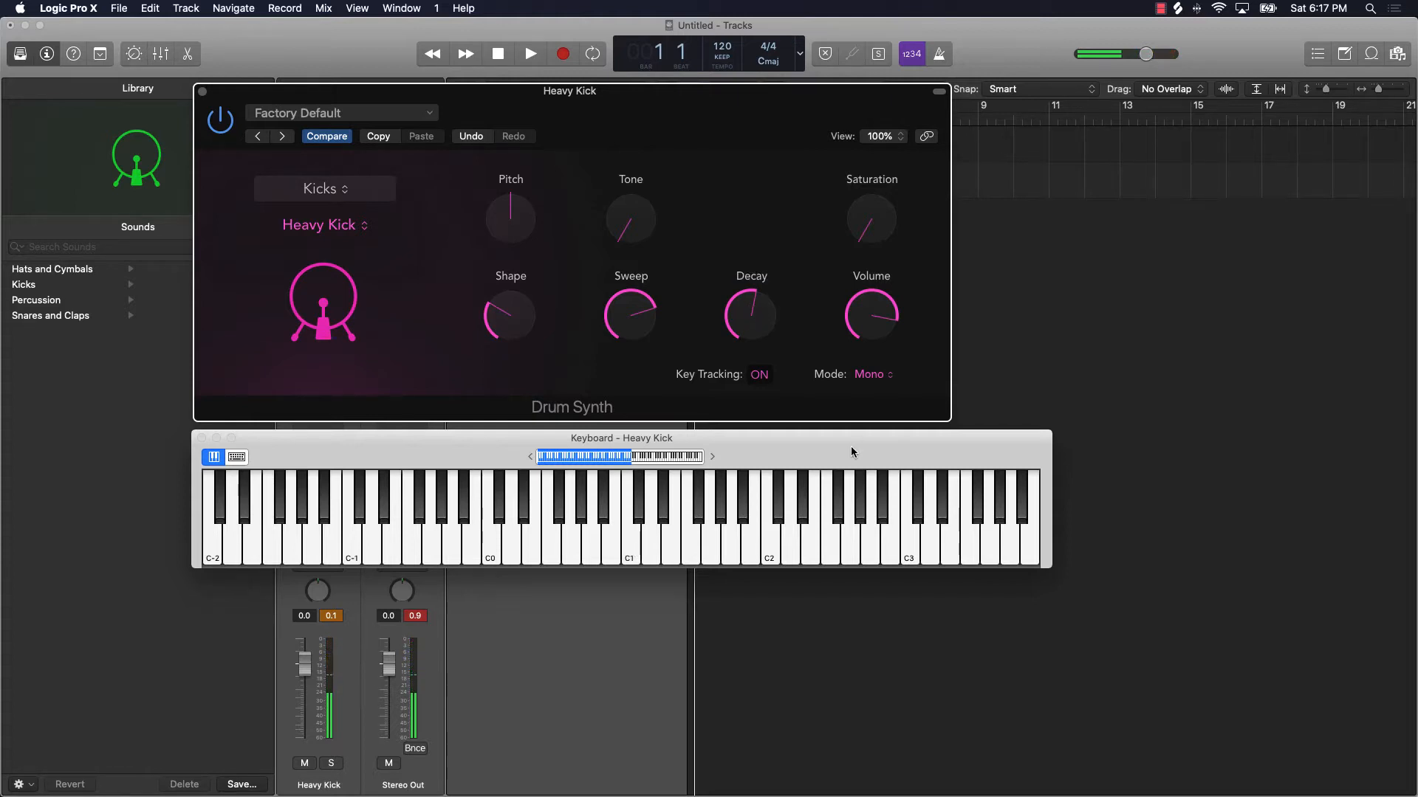
Shorten the kick's Decay and audition the result on the keyboard
{"action": "left_click", "coordinate": [630, 533]}
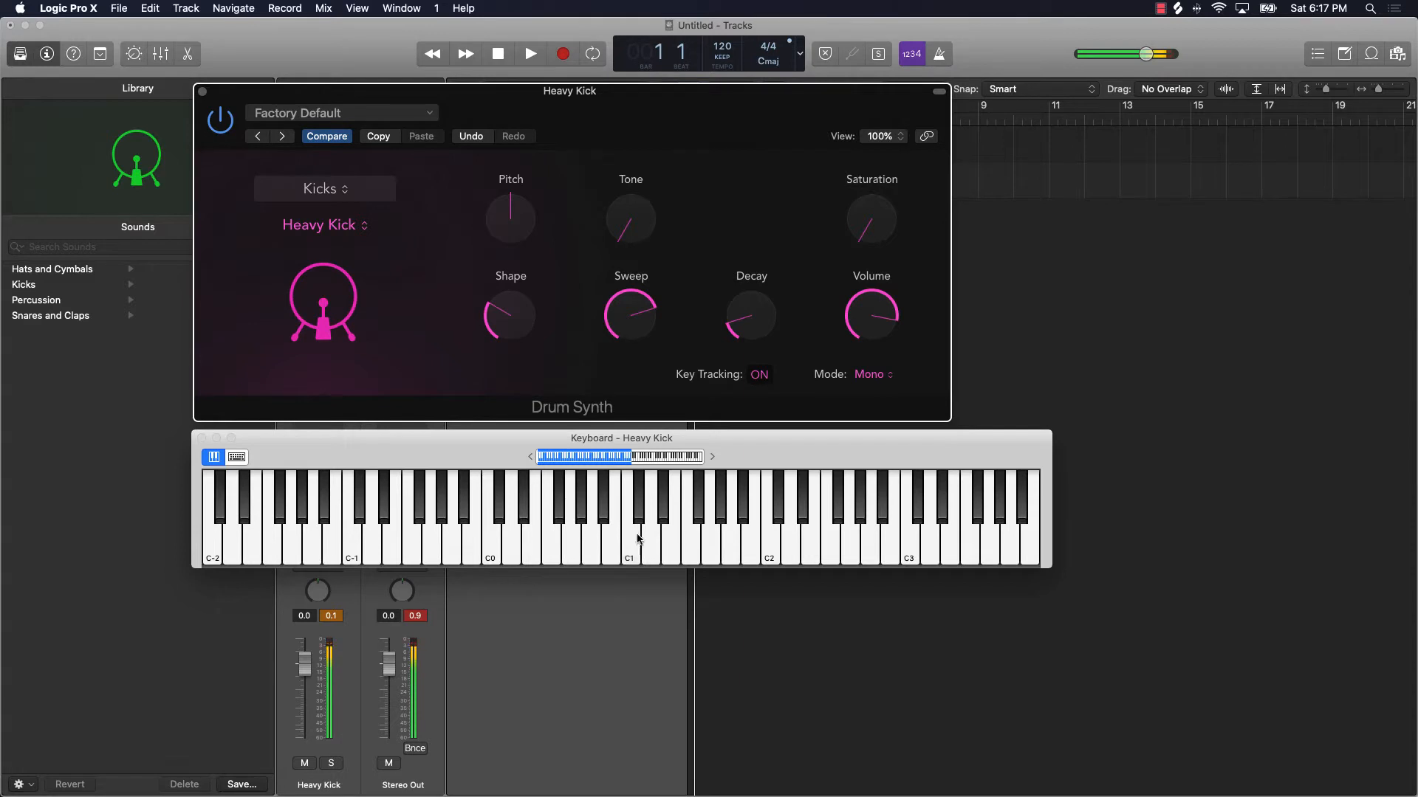
{"action": "left_click_drag", "start_coordinate": [750, 316], "coordinate": [772, 321]}
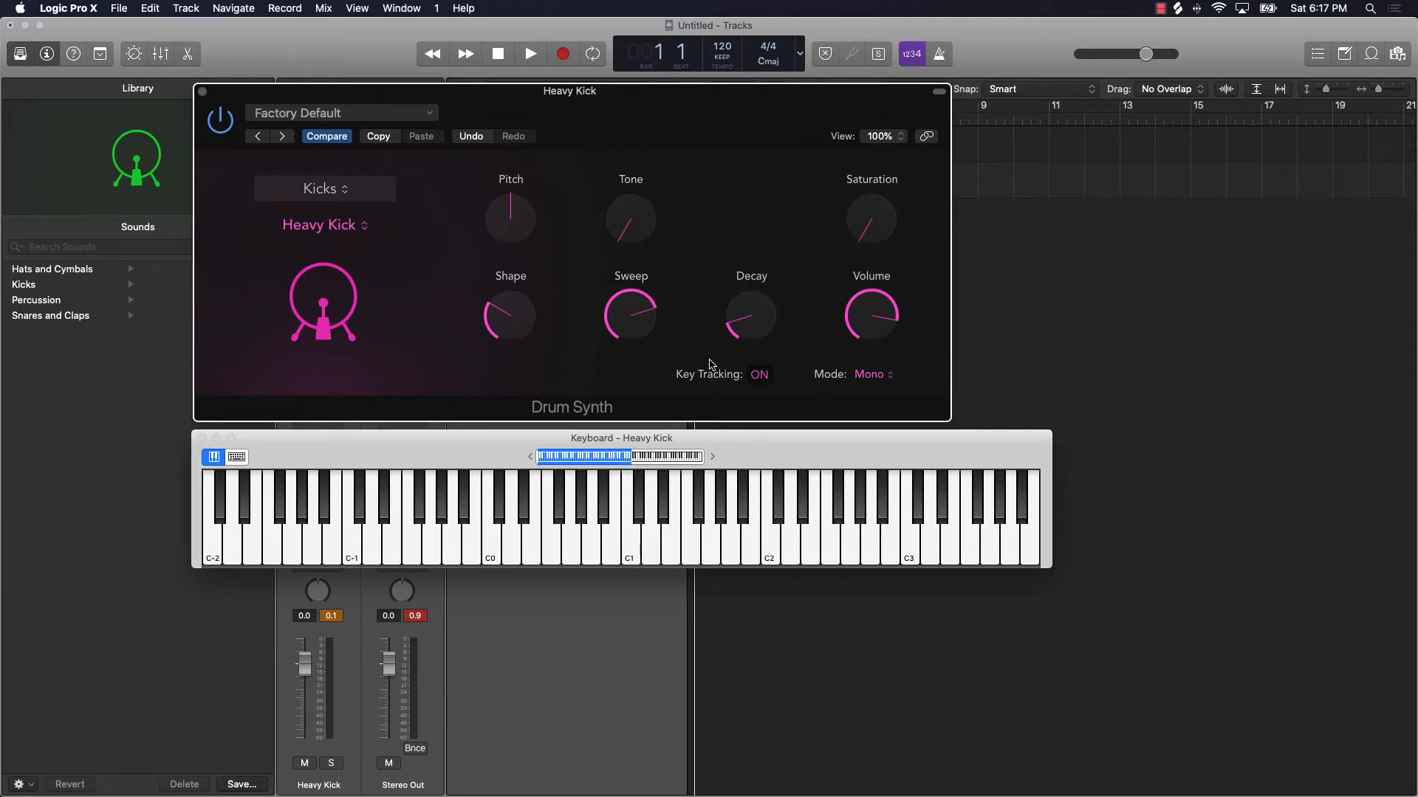
{"action": "mouse_move", "coordinate": [682, 421]}
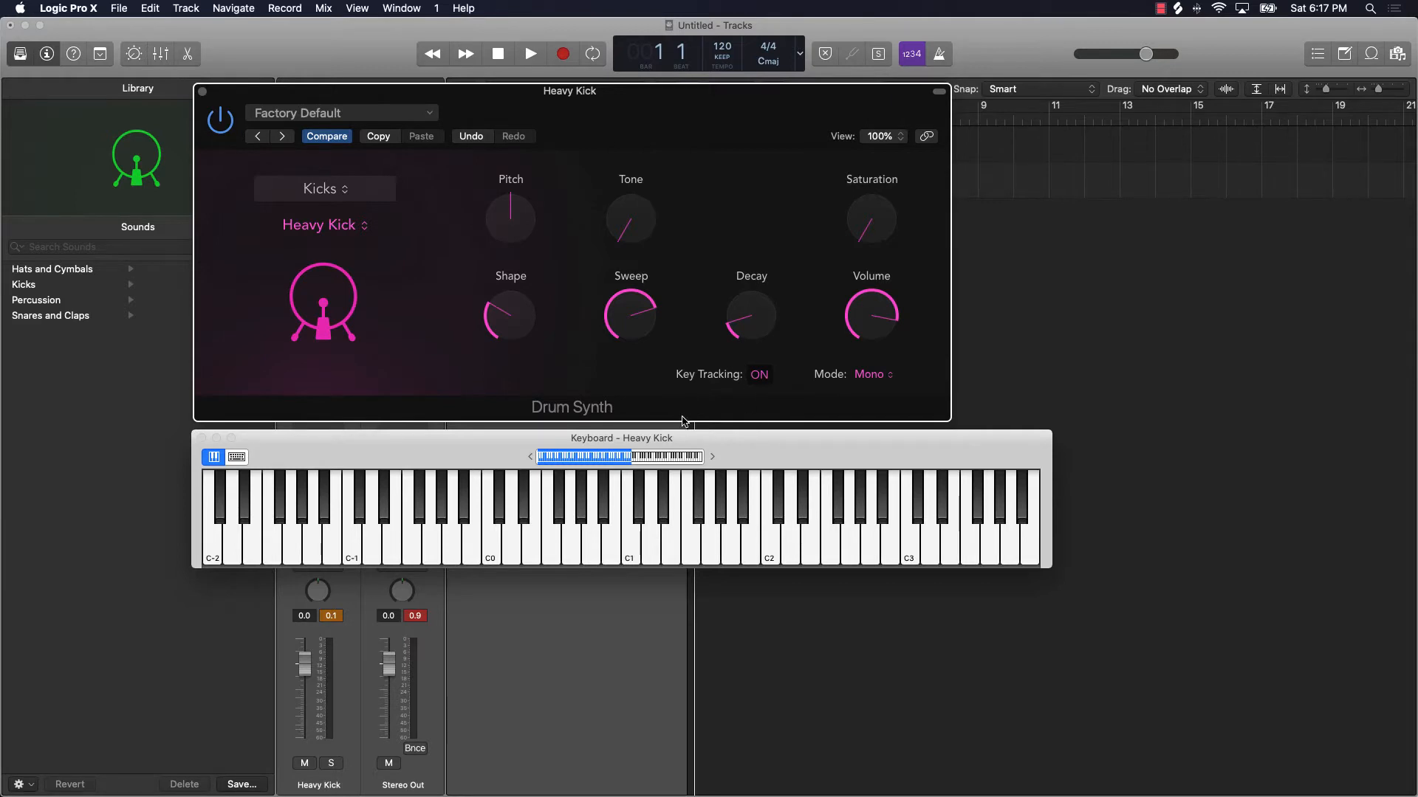
{"action": "left_click", "coordinate": [630, 532]}
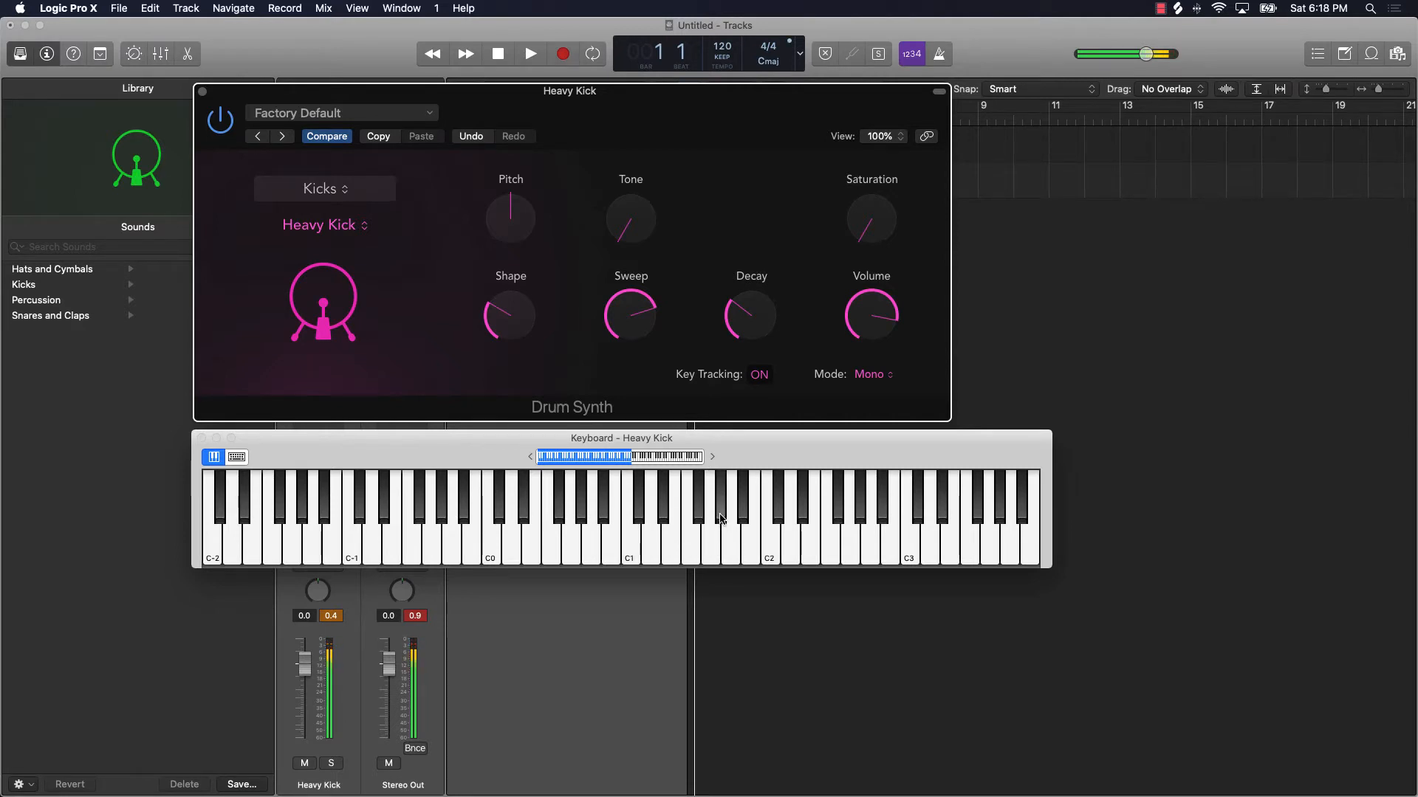
Lengthen the kick's Decay through 32.5% and 40% up to about halfway
{"action": "left_click_drag", "start_coordinate": [750, 314], "coordinate": [732, 325]}
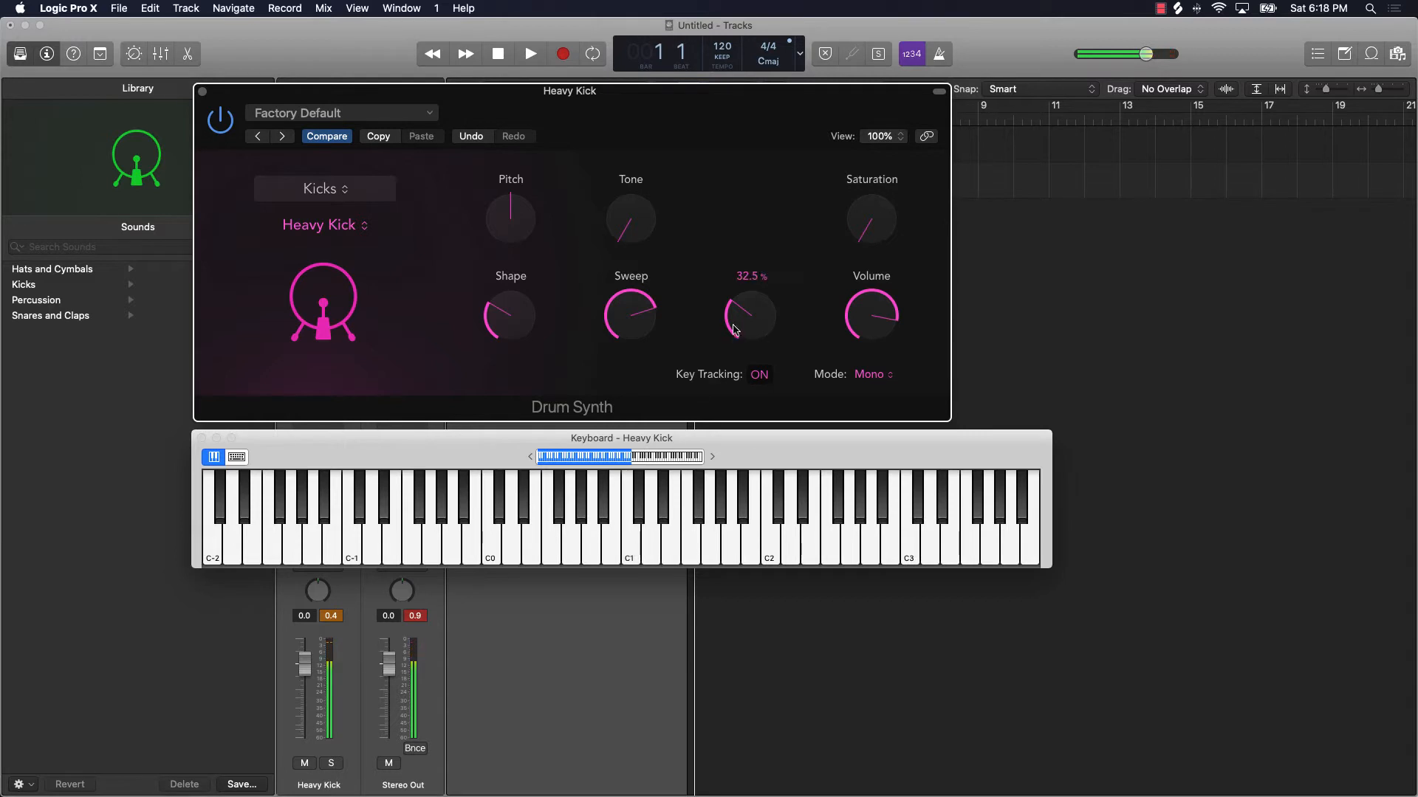
{"action": "left_click_drag", "start_coordinate": [749, 316], "coordinate": [748, 302]}
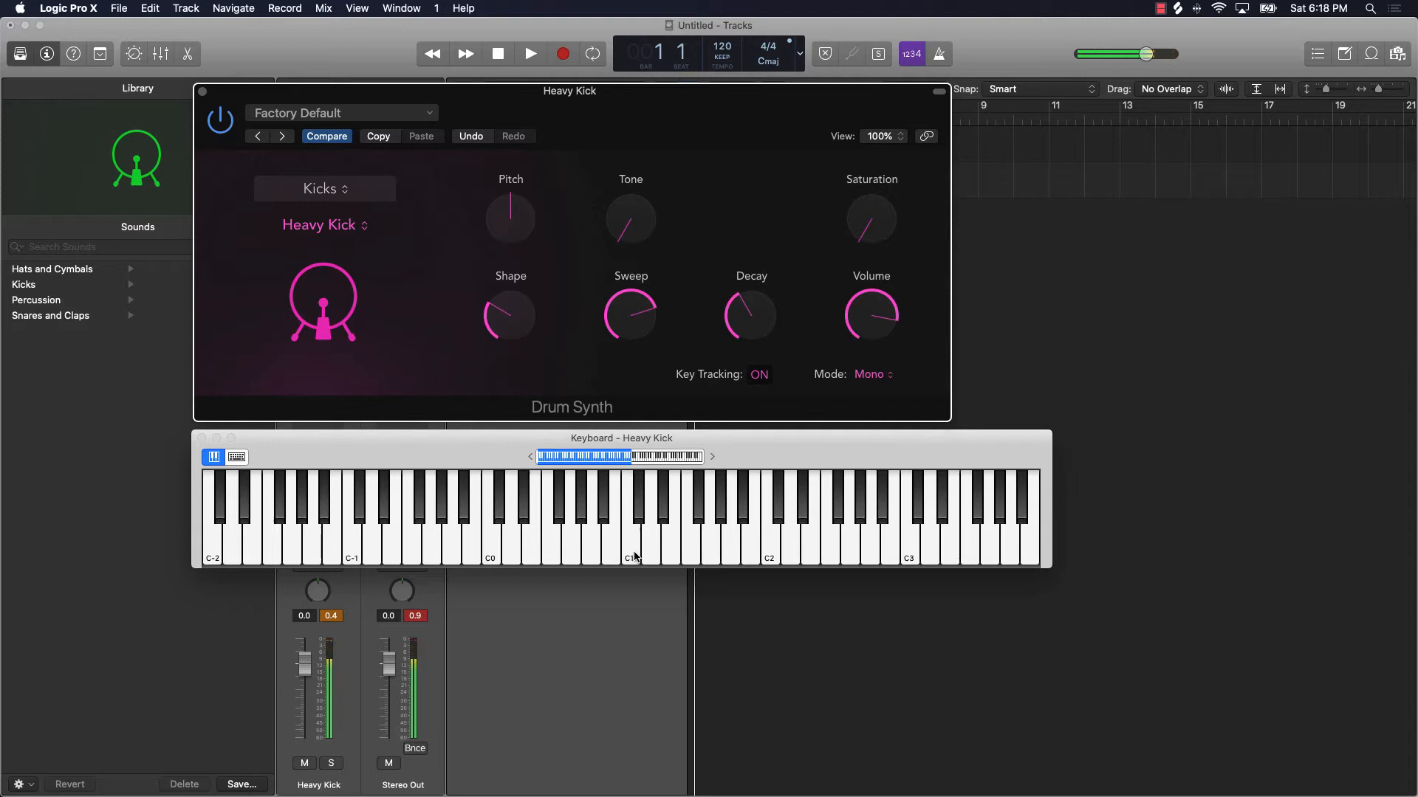
{"action": "left_click_drag", "start_coordinate": [750, 312], "coordinate": [741, 325]}
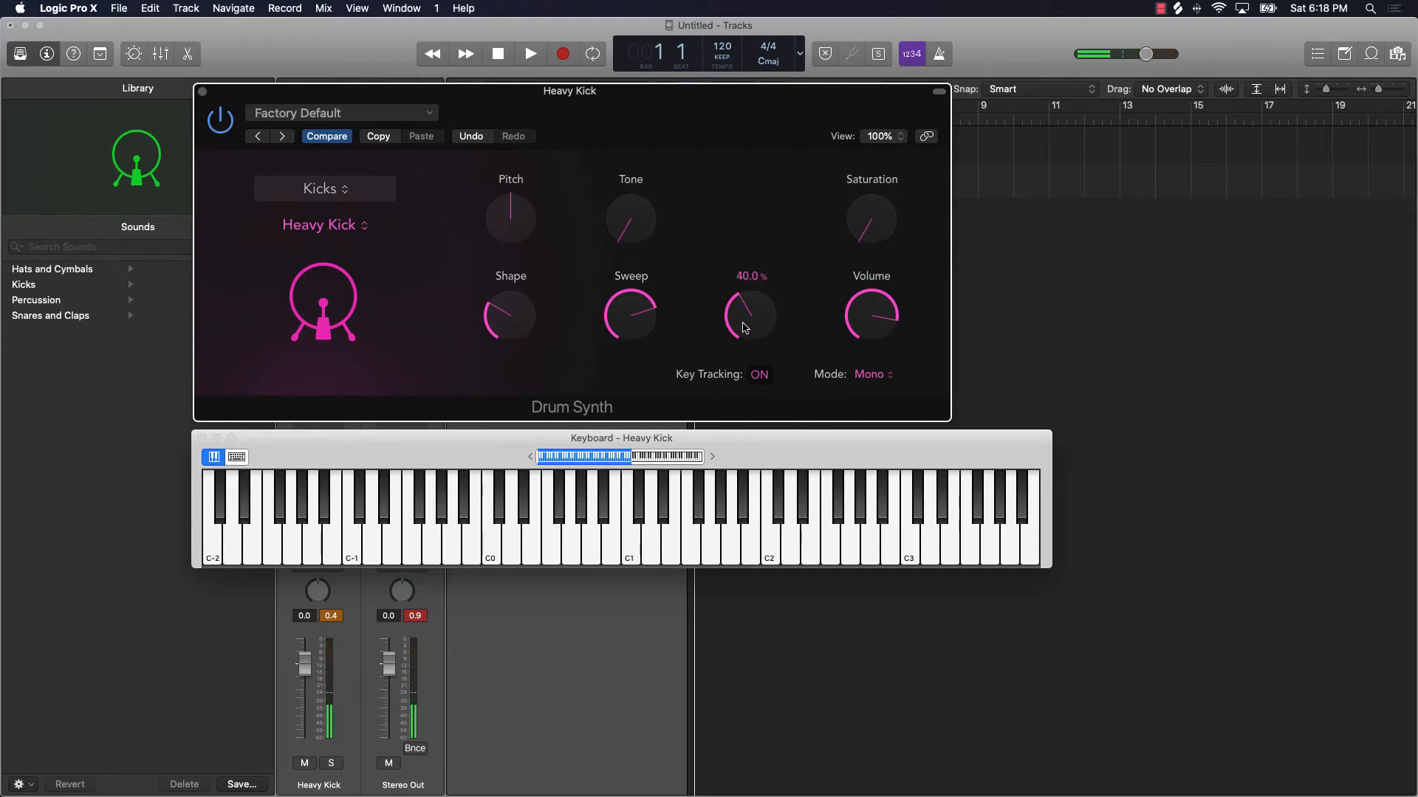
{"action": "left_click_drag", "start_coordinate": [751, 316], "coordinate": [751, 285]}
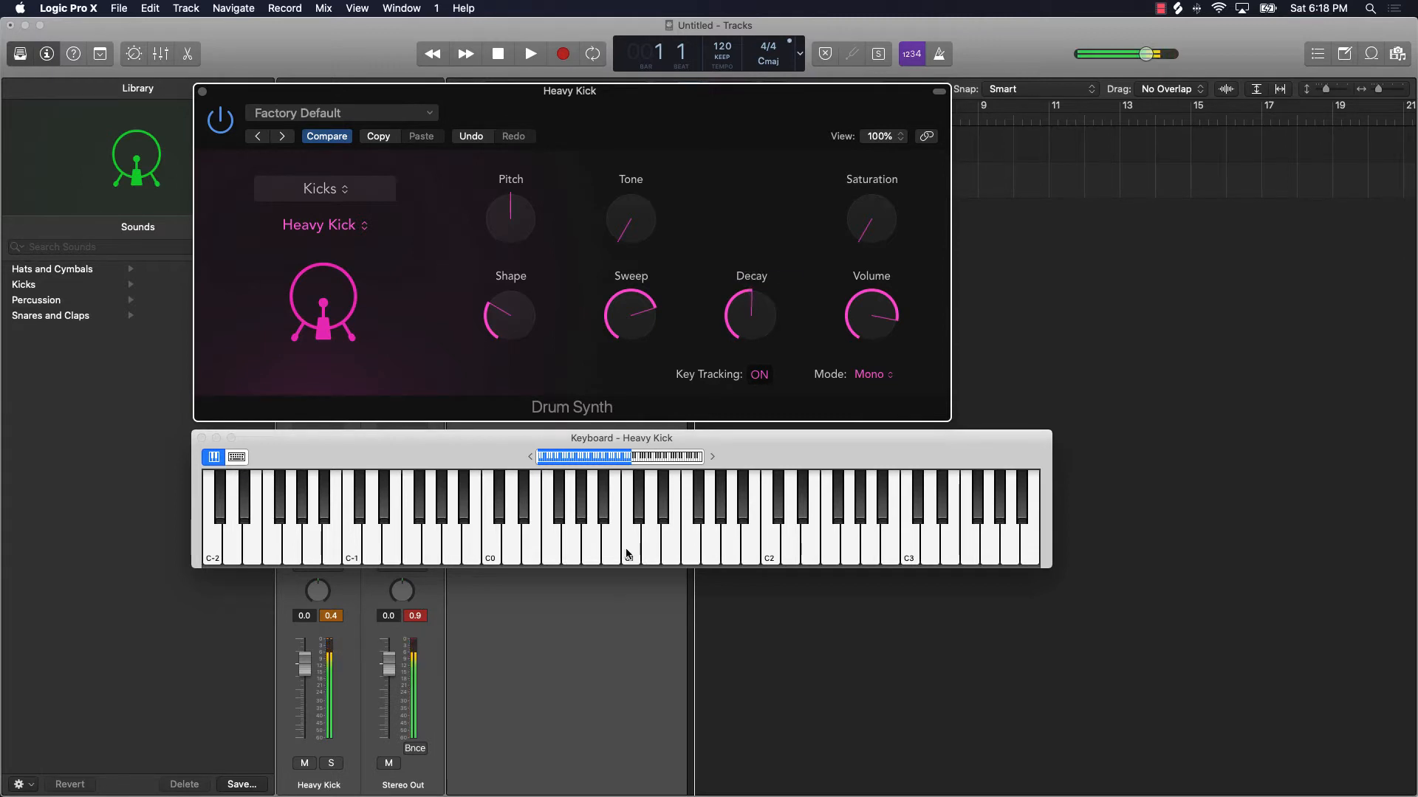
Adjust the kick's Sweep down and back up, then lower its Shape amount while auditioning
{"action": "left_click_drag", "start_coordinate": [631, 314], "coordinate": [644, 314]}
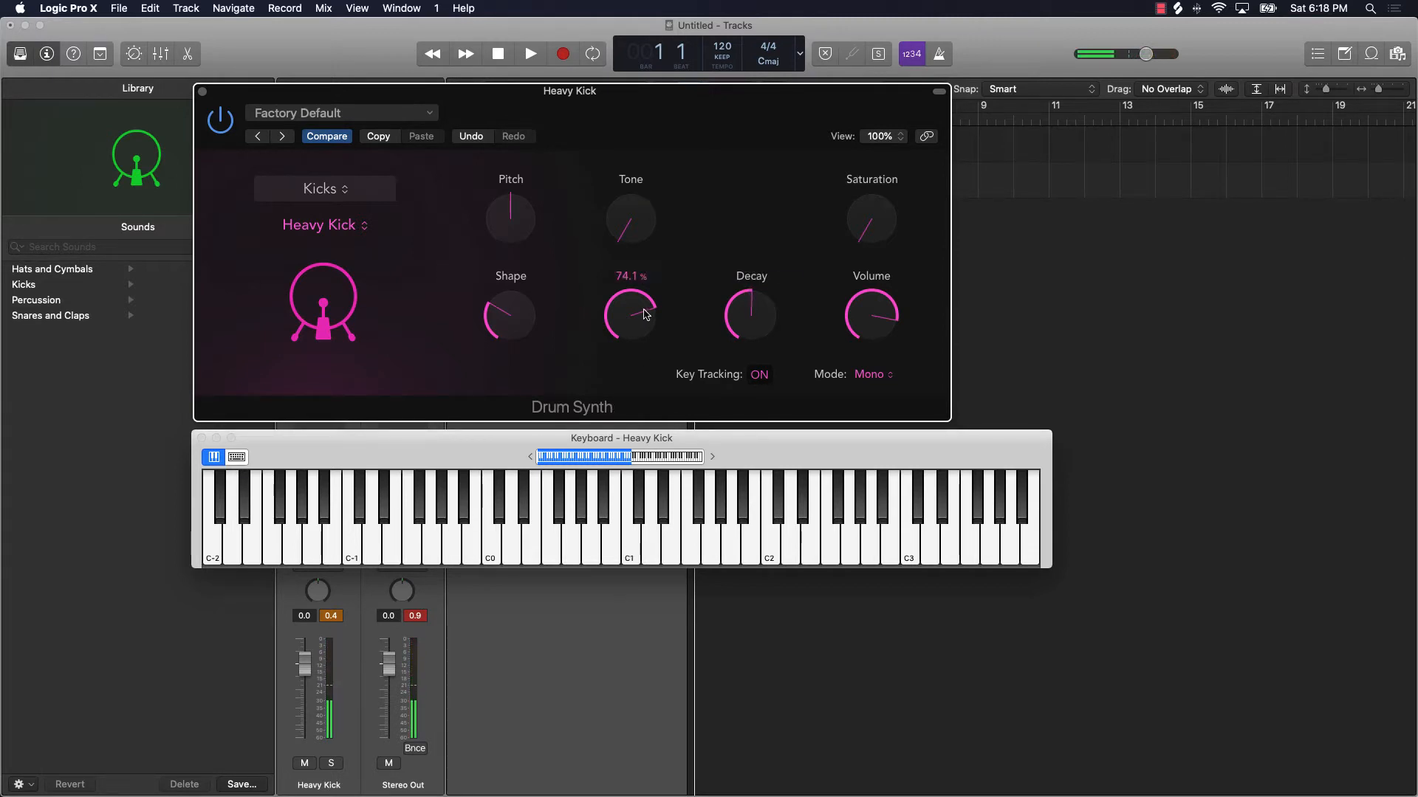
{"action": "left_click", "coordinate": [633, 537]}
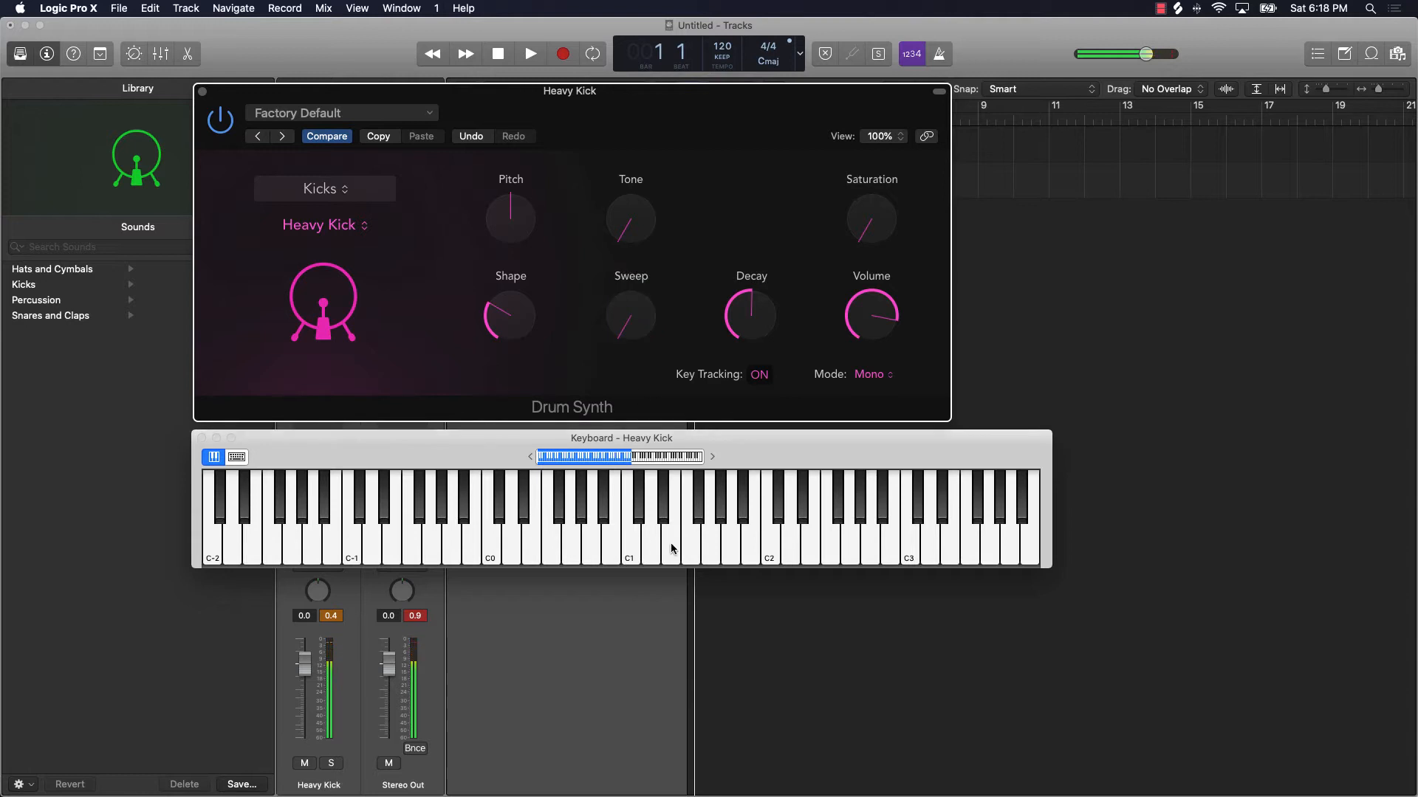
{"action": "left_click_drag", "start_coordinate": [631, 314], "coordinate": [631, 289]}
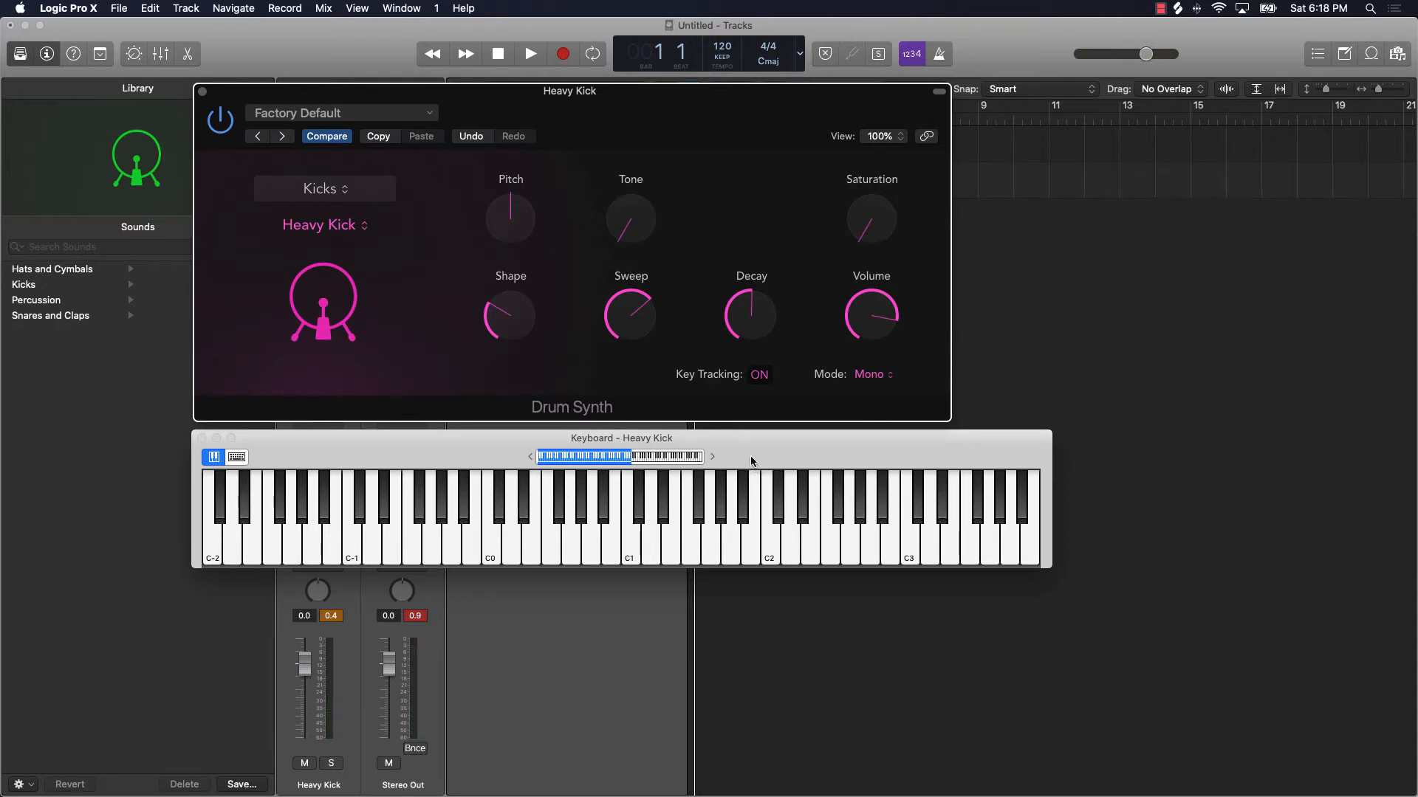
{"action": "mouse_move", "coordinate": [706, 368]}
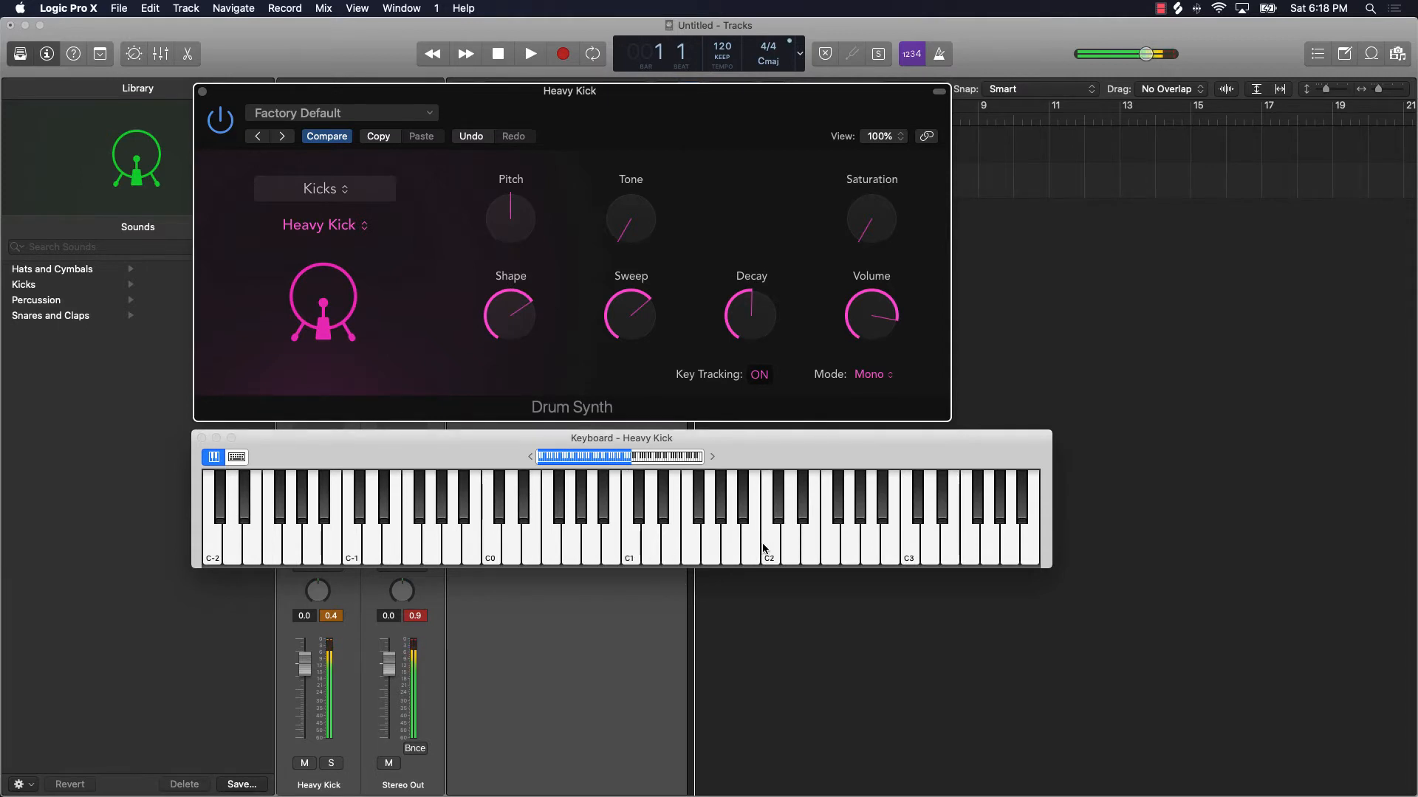
{"action": "left_click_drag", "start_coordinate": [509, 316], "coordinate": [514, 335]}
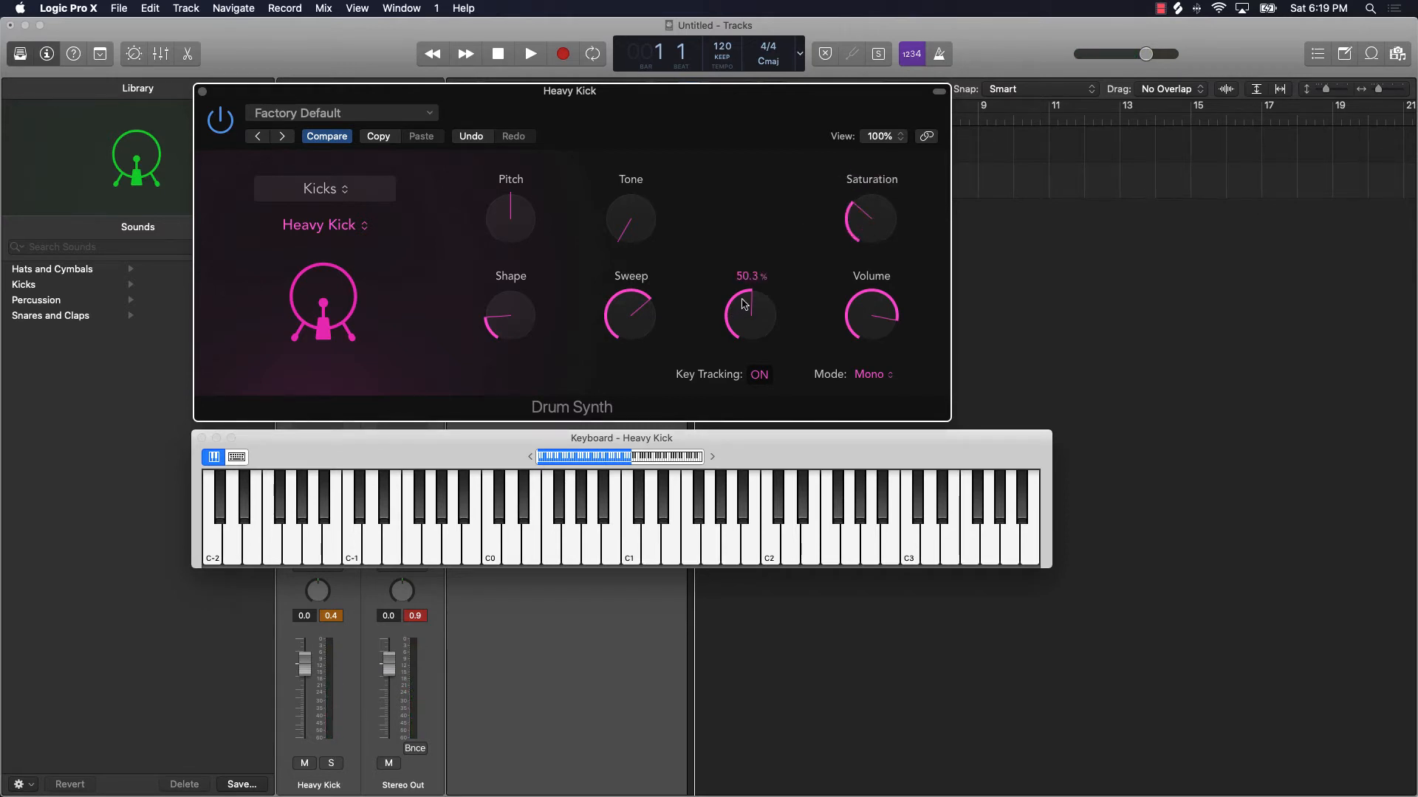
Set Decay near 50%, raise the kick's Shape again, and choose Save As for the setting
{"action": "left_click_drag", "start_coordinate": [750, 313], "coordinate": [750, 335]}
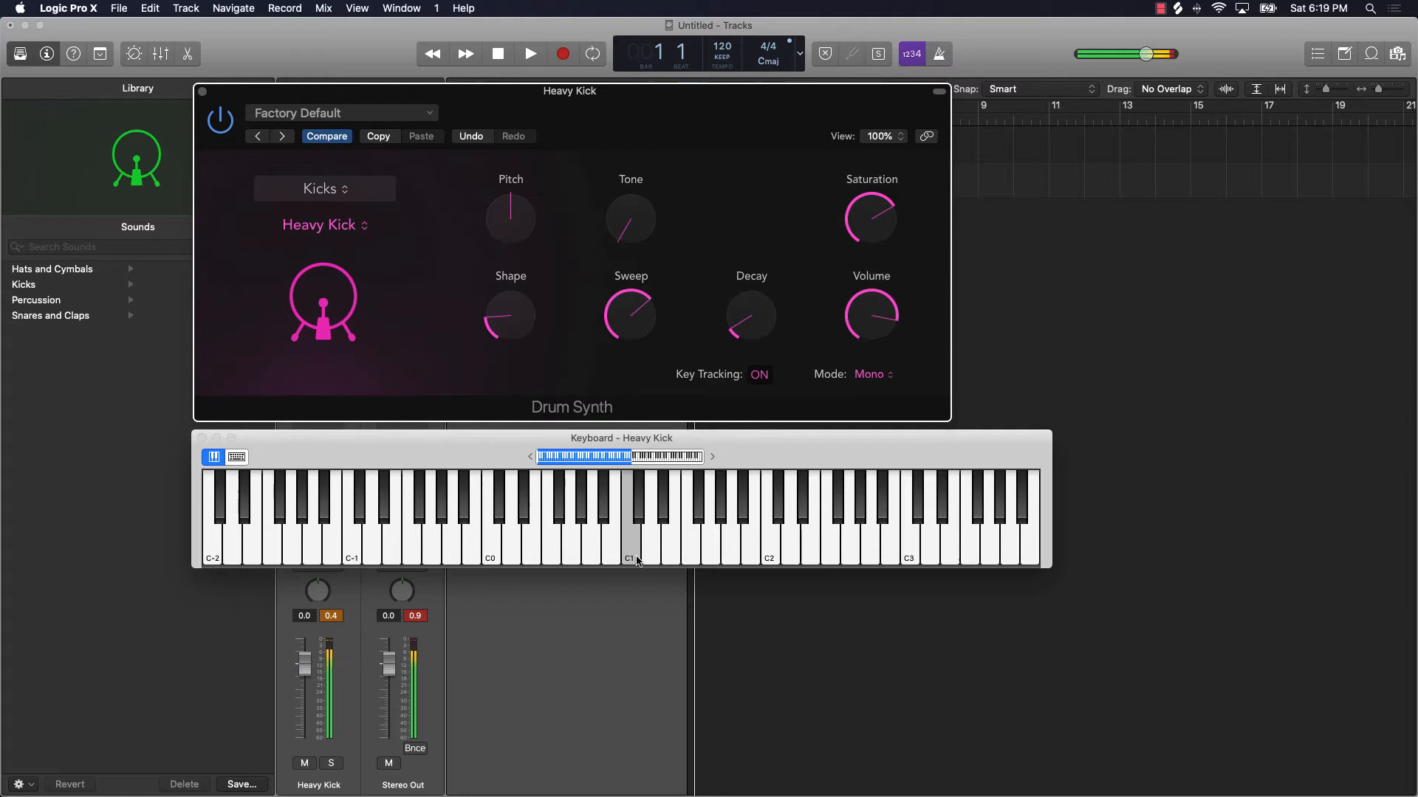
{"action": "left_click", "coordinate": [634, 541]}
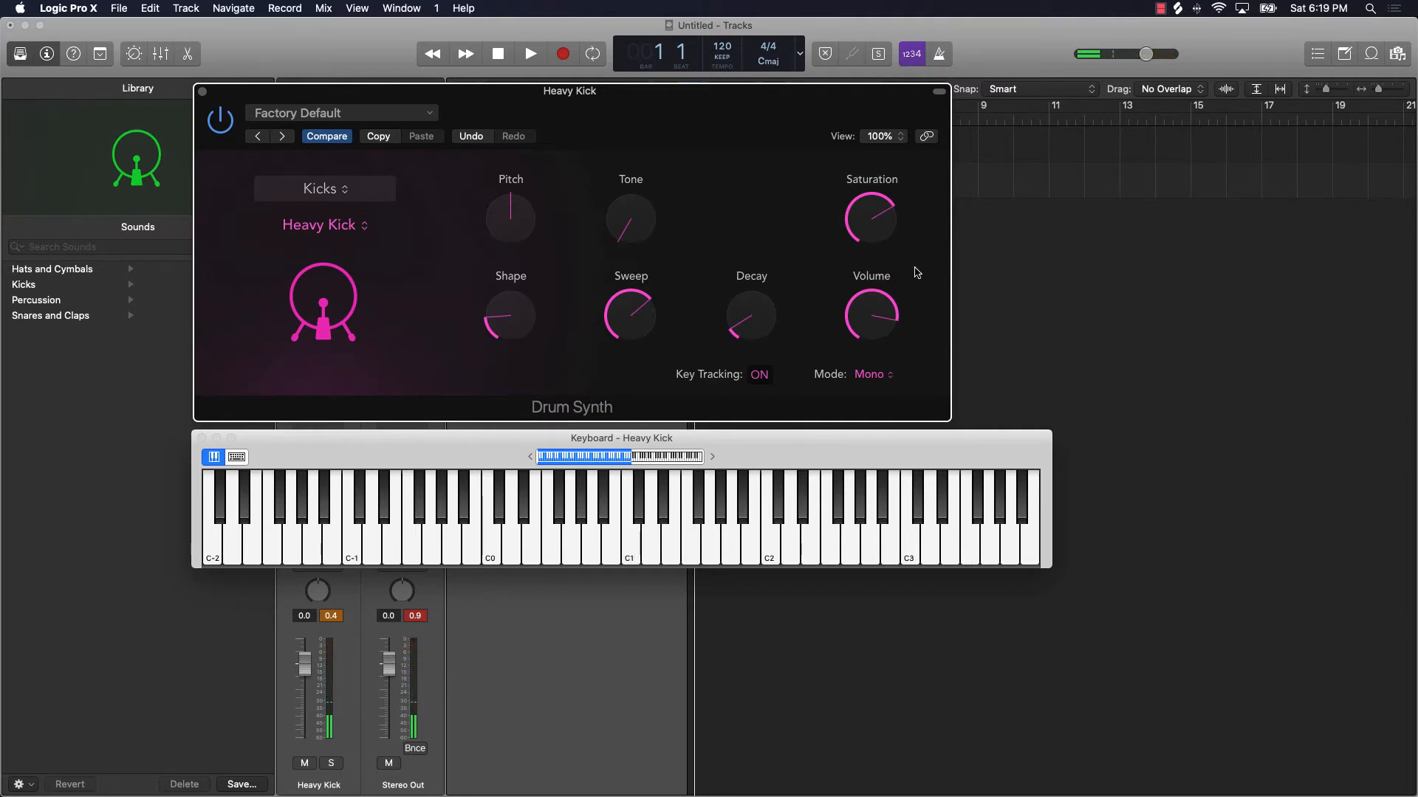
{"action": "left_click_drag", "start_coordinate": [509, 316], "coordinate": [510, 299]}
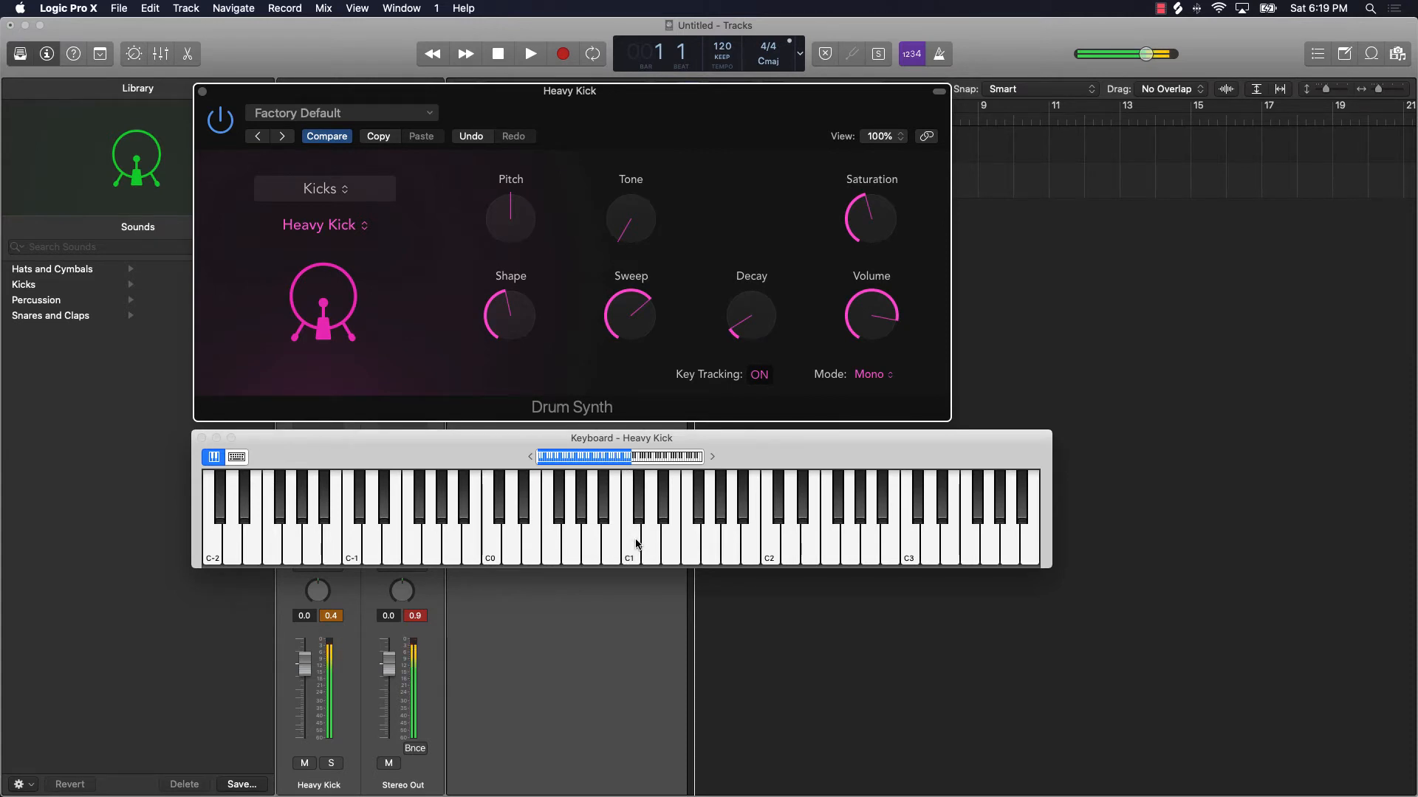
{"action": "mouse_move", "coordinate": [640, 523]}
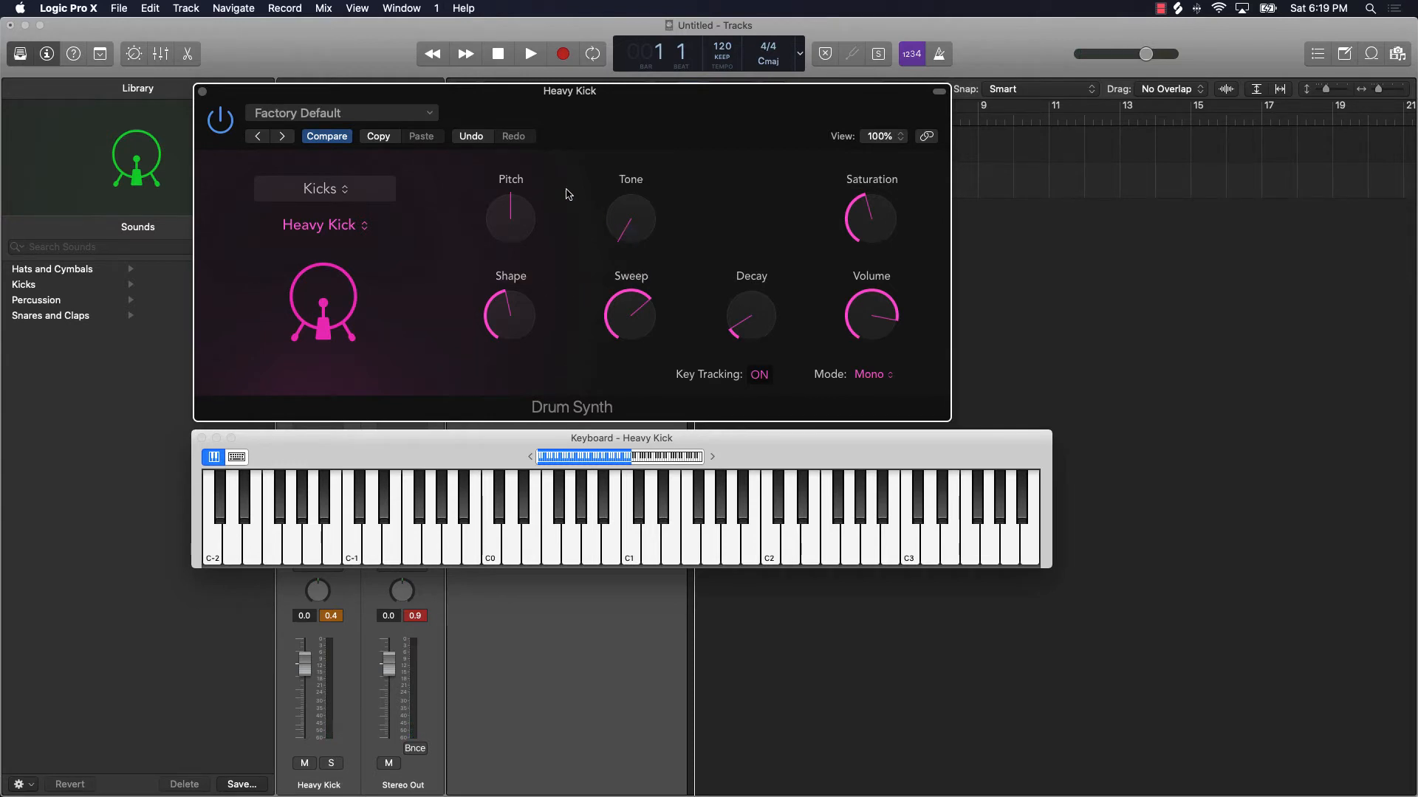
{"action": "left_click", "coordinate": [342, 112]}
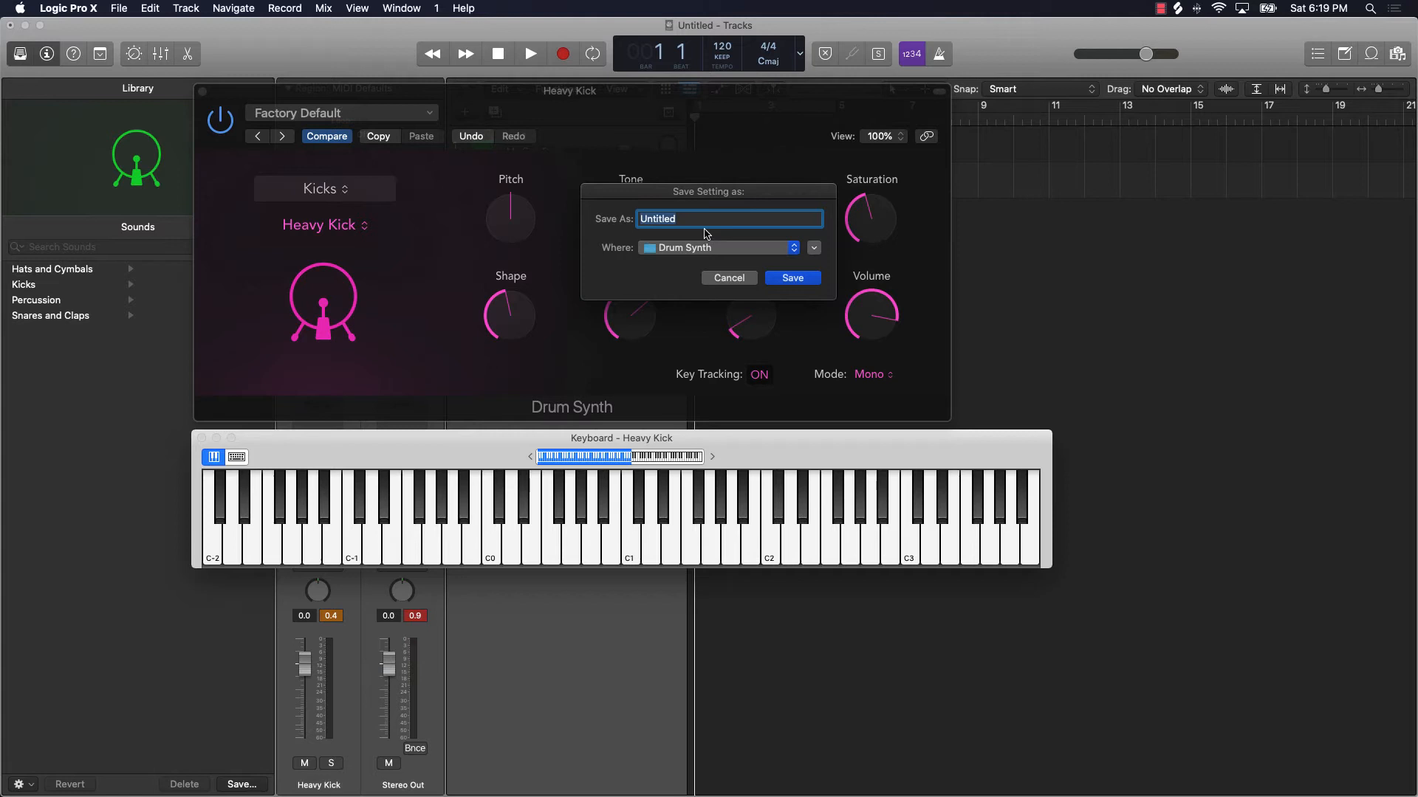
Save the tweaked kick as the Drum Synth setting 'Kick 01' and show it in the settings list
{"action": "type", "text": "Kixk"}
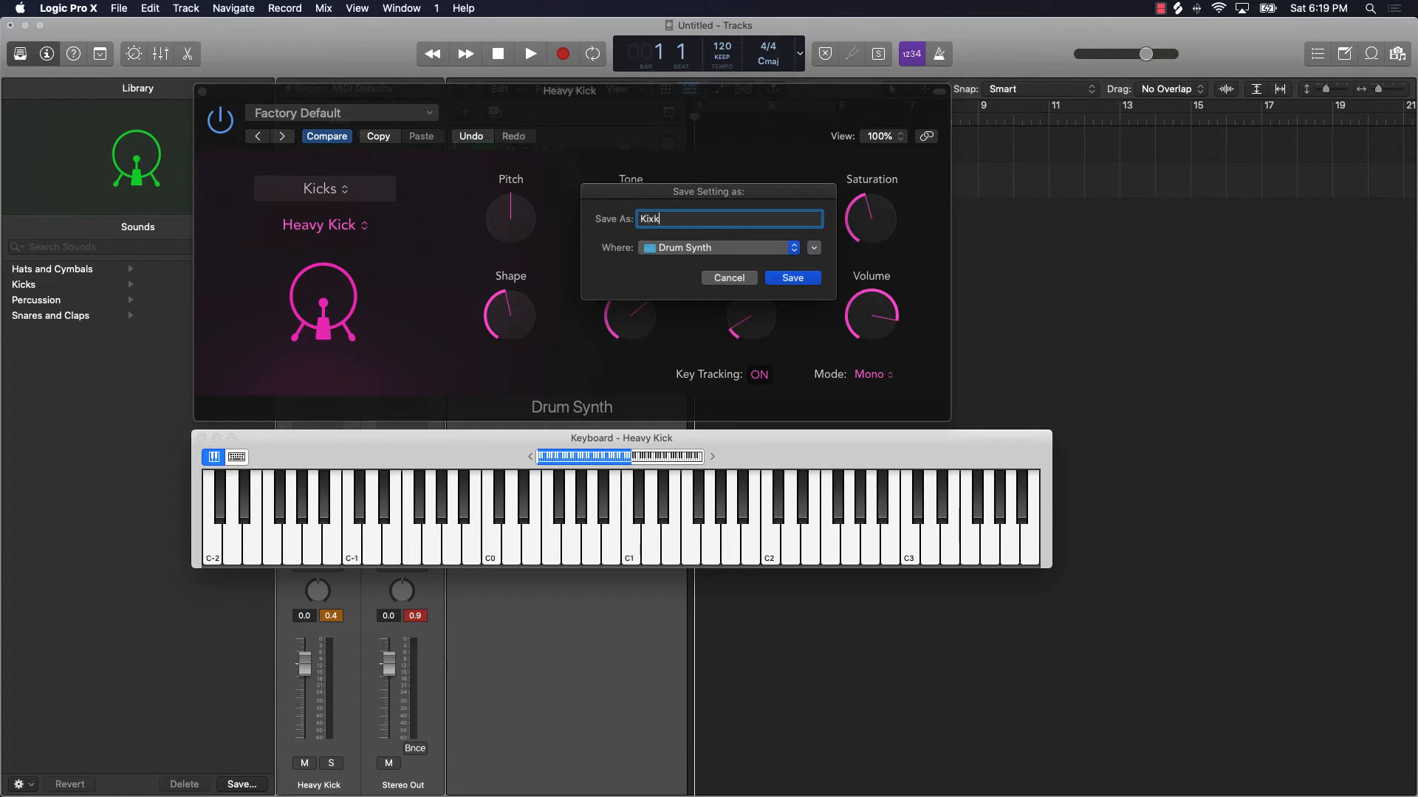
{"action": "key", "text": "backspace"}
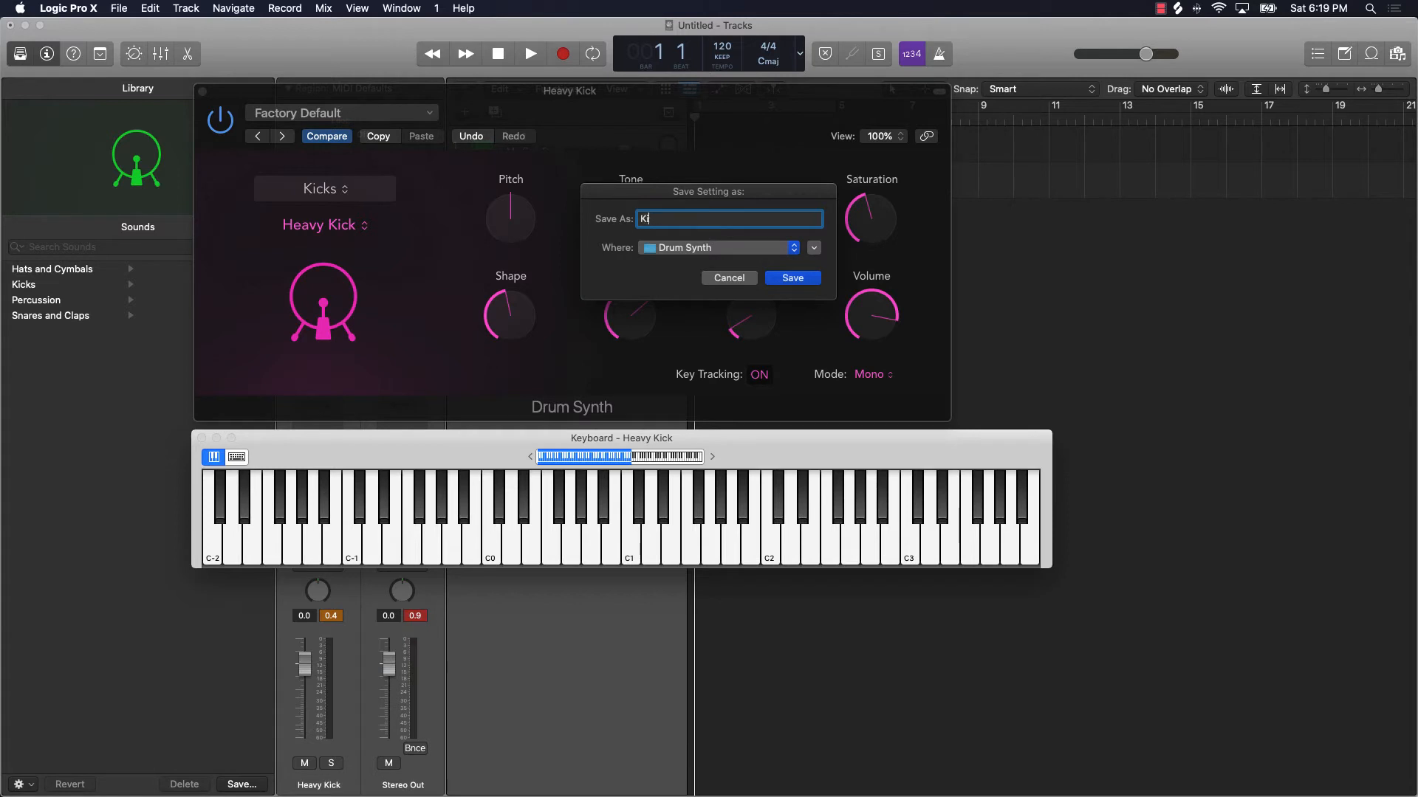
{"action": "type", "text": "ick 01"}
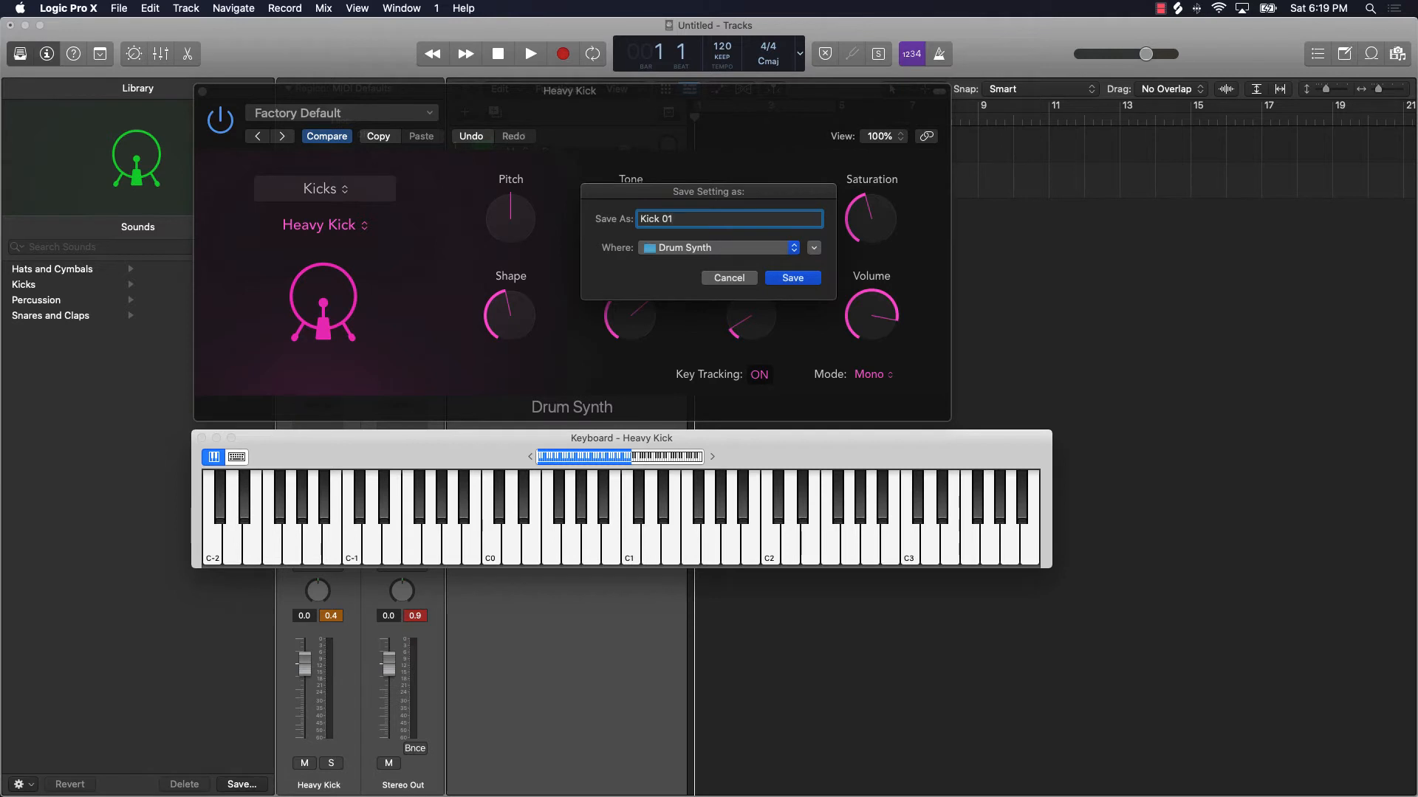
{"action": "left_click", "coordinate": [790, 278]}
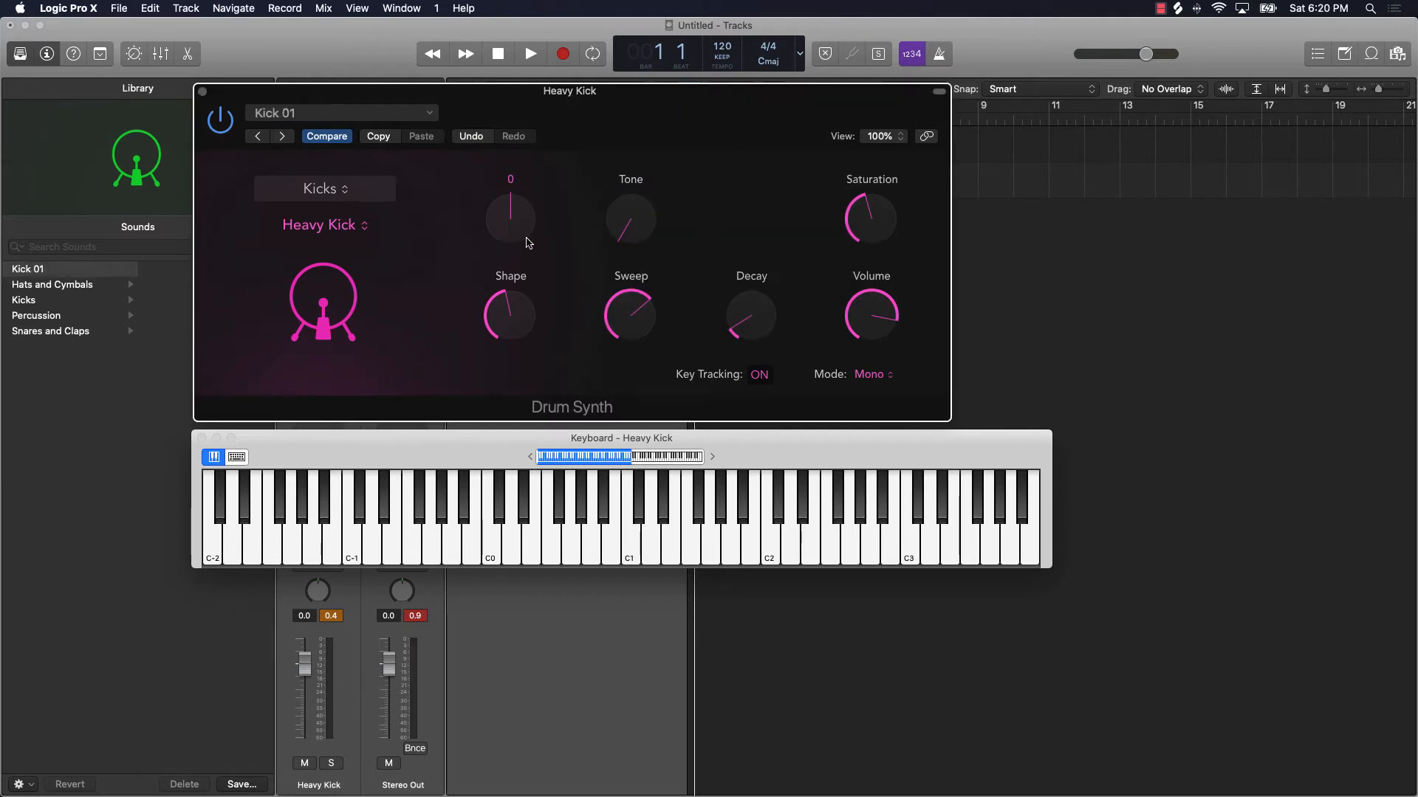
{"action": "left_click", "coordinate": [342, 112]}
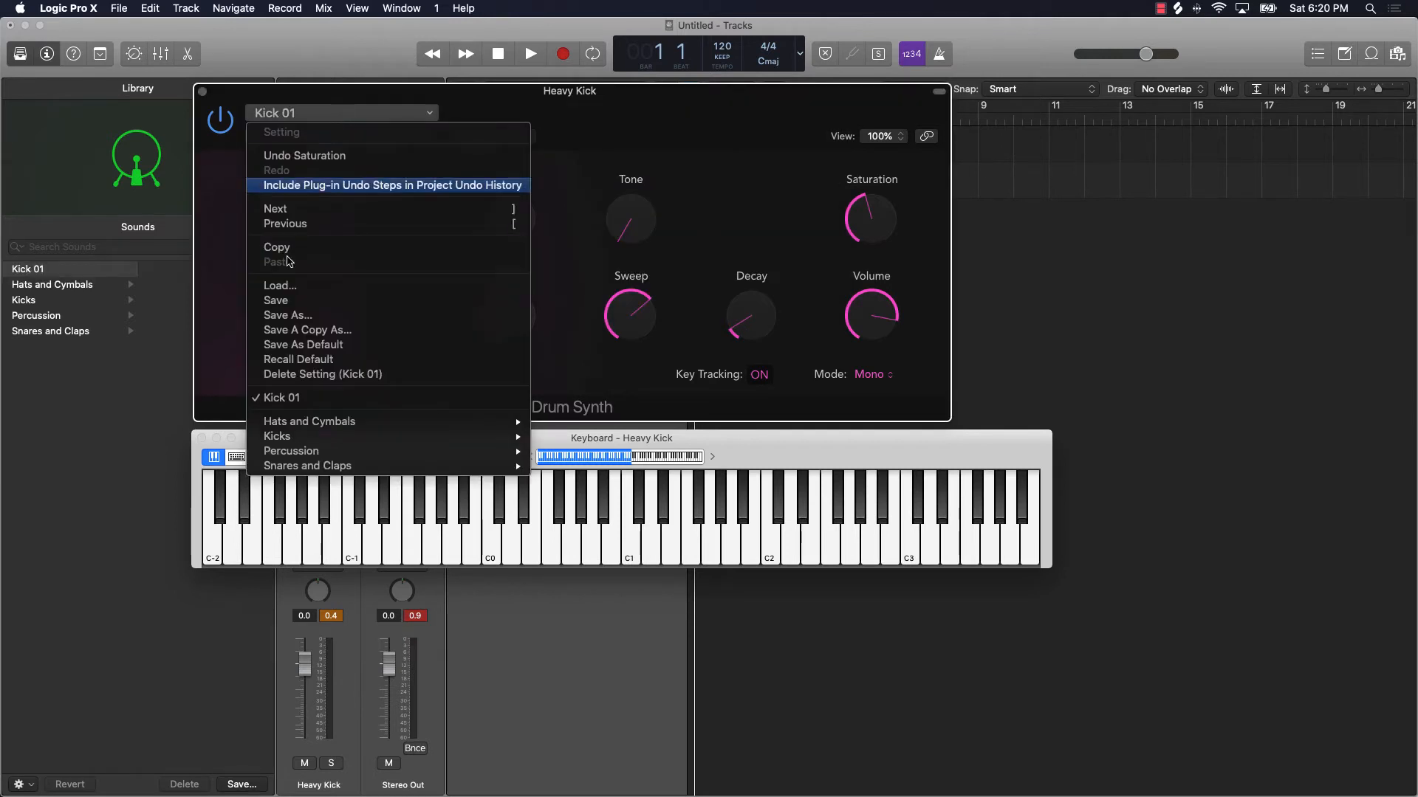
{"action": "mouse_move", "coordinate": [310, 398]}
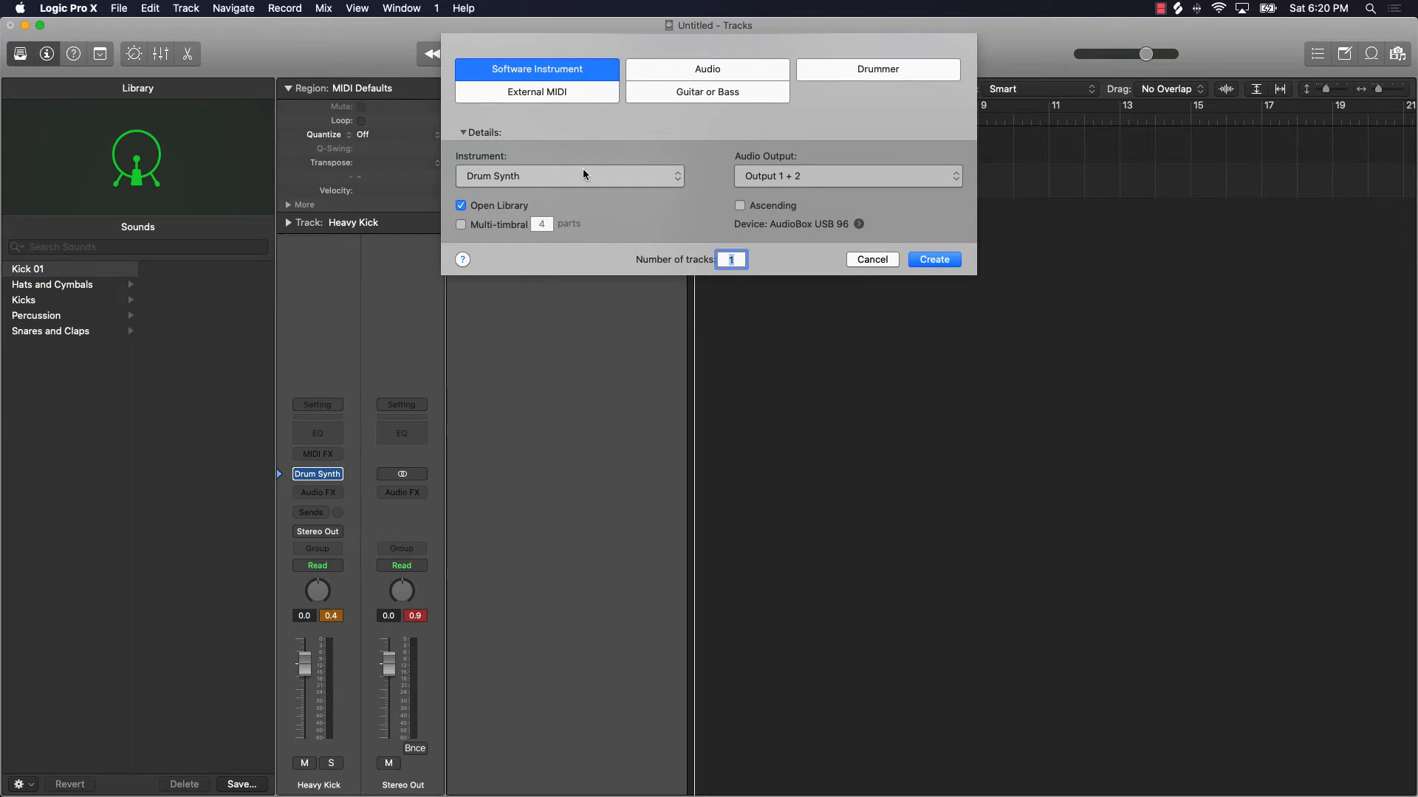
Create a third Software Instrument track with Drum Synth and show its instrument window
{"action": "left_click", "coordinate": [570, 176]}
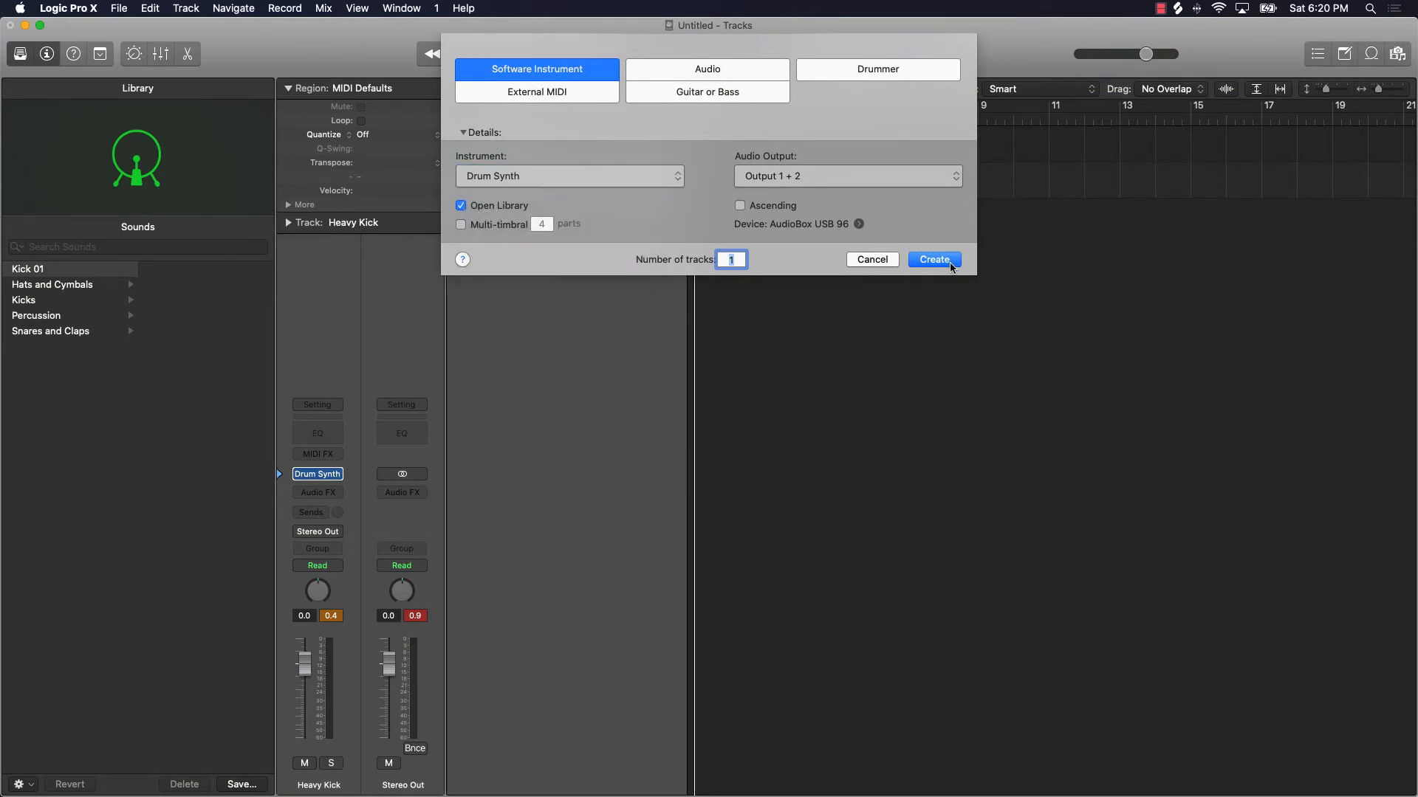
{"action": "left_click", "coordinate": [933, 260]}
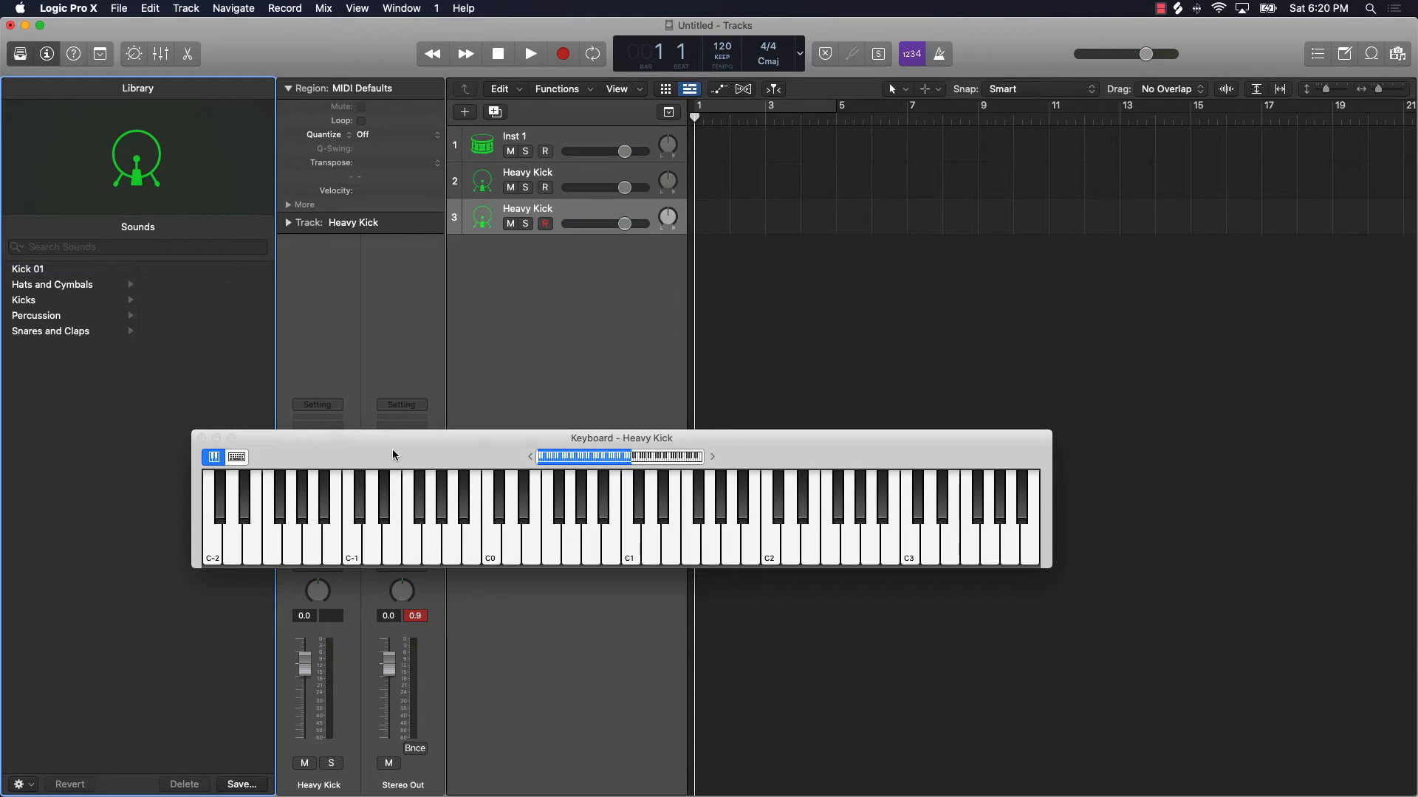
{"action": "left_click", "coordinate": [318, 474]}
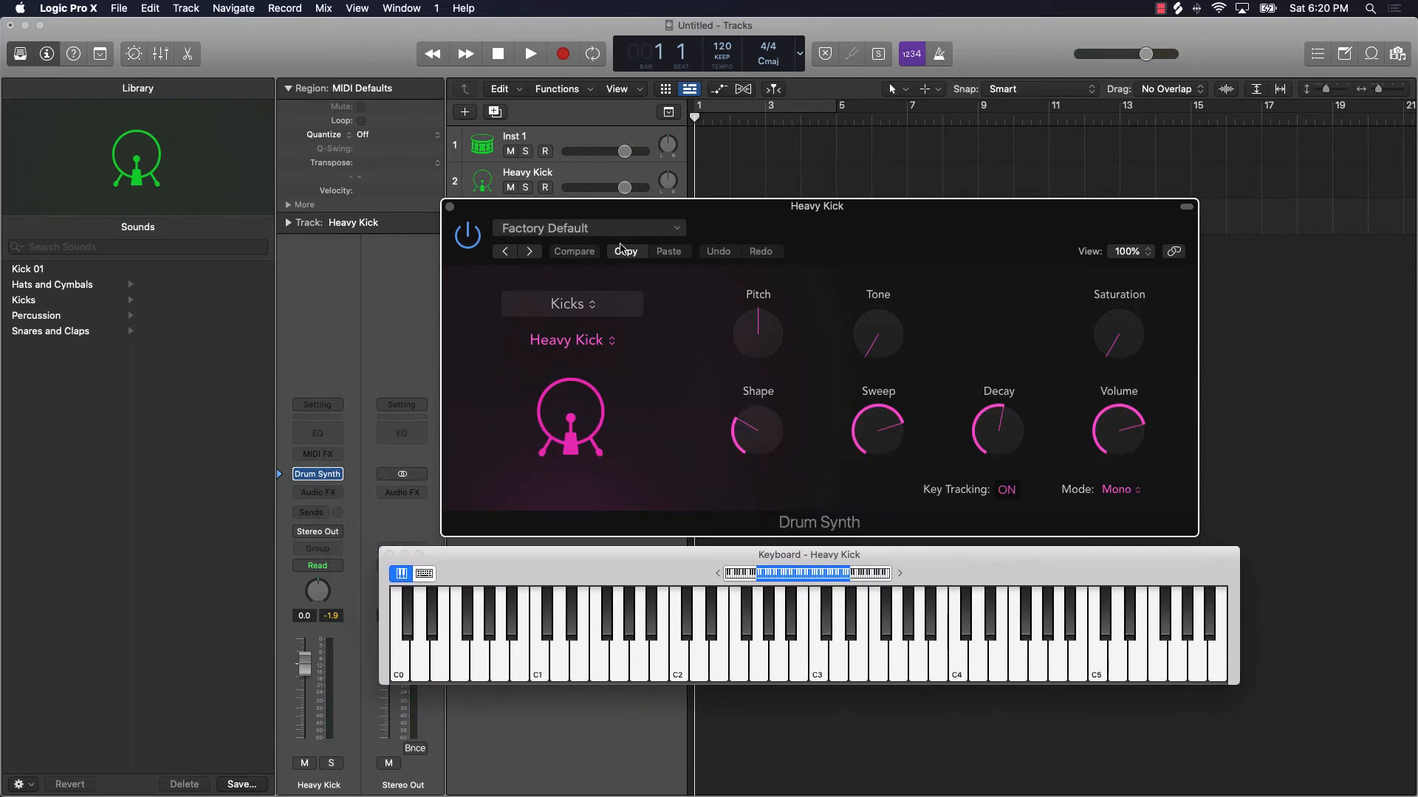
Show the new Drum Synth's settings list, where the saved Kick 01 appears
{"action": "left_click", "coordinate": [588, 227]}
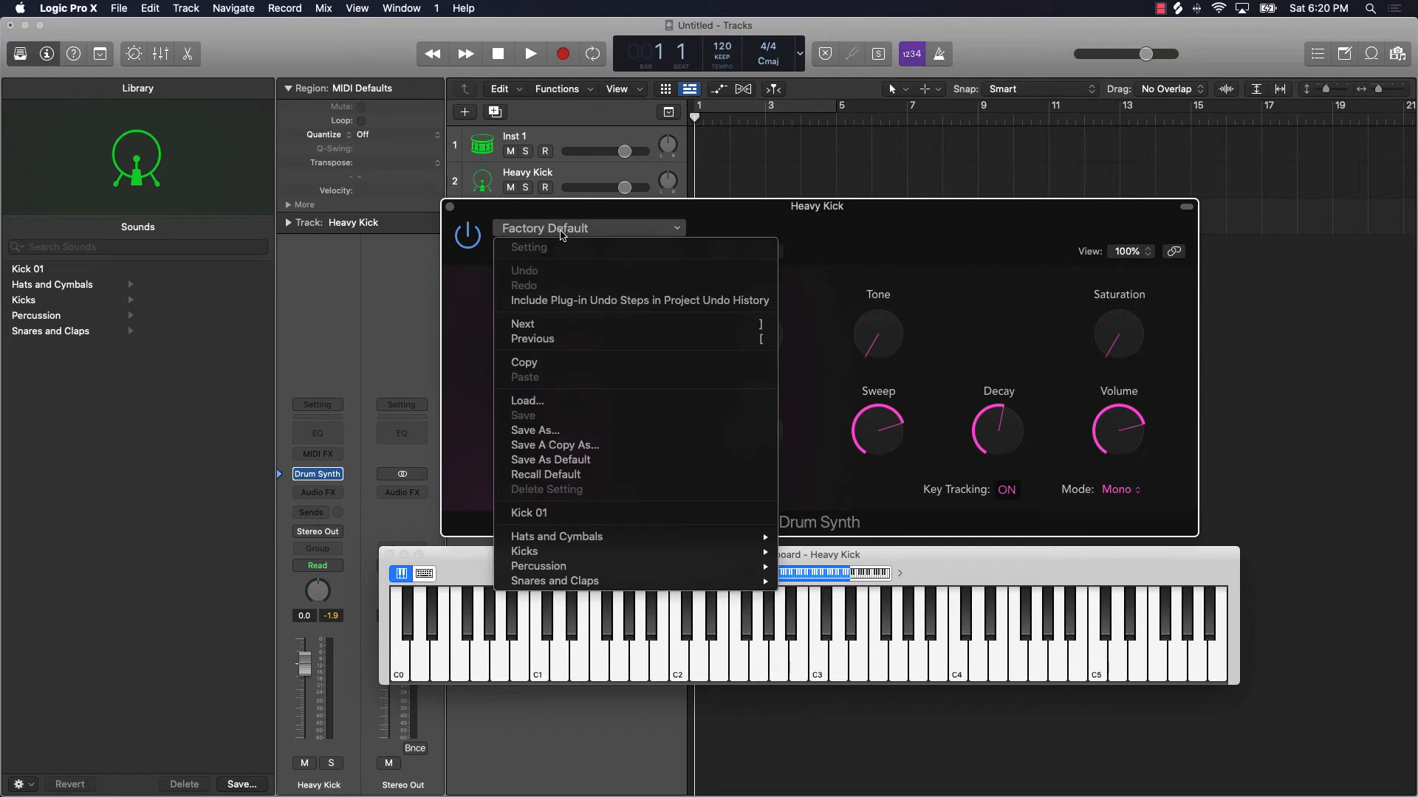
{"action": "mouse_move", "coordinate": [556, 444]}
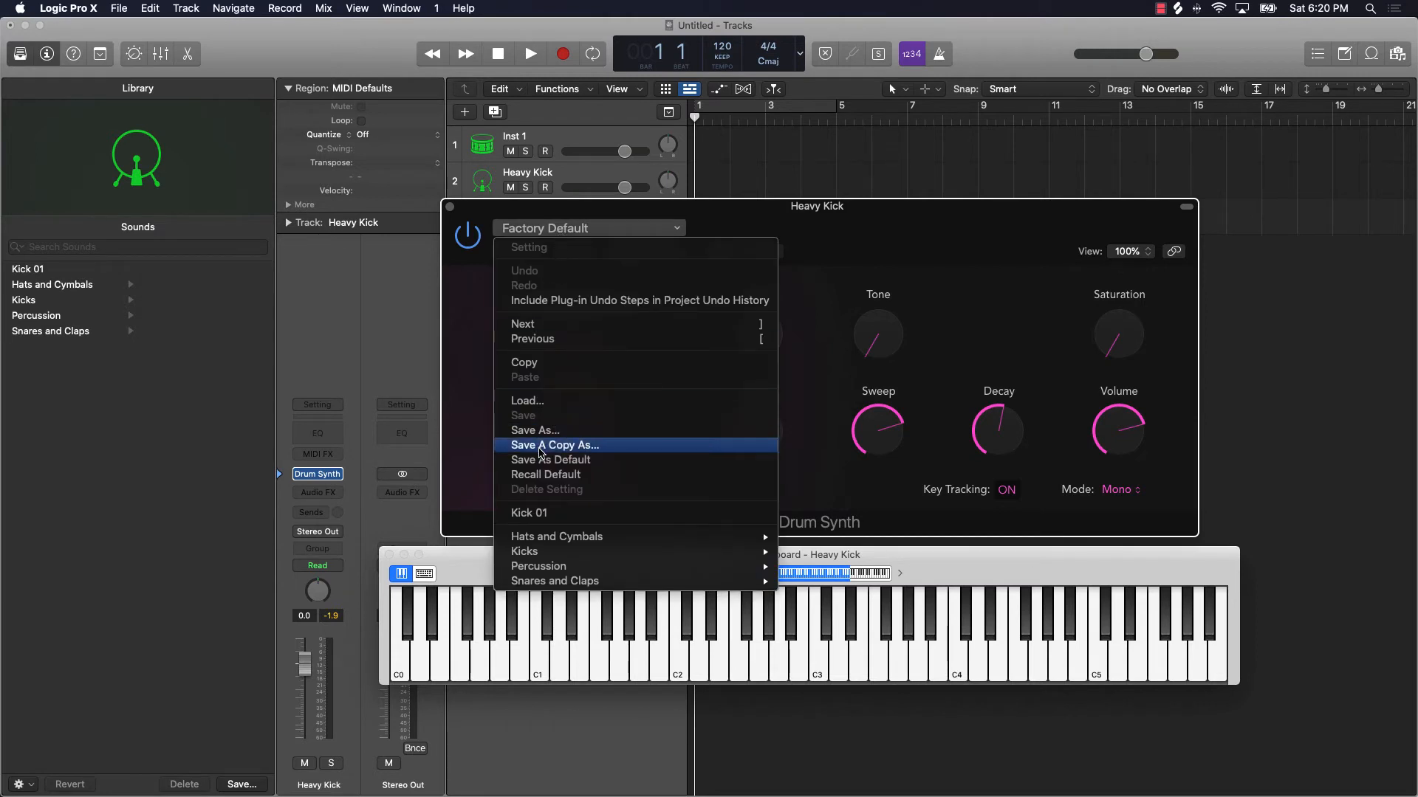
{"action": "mouse_move", "coordinate": [562, 512]}
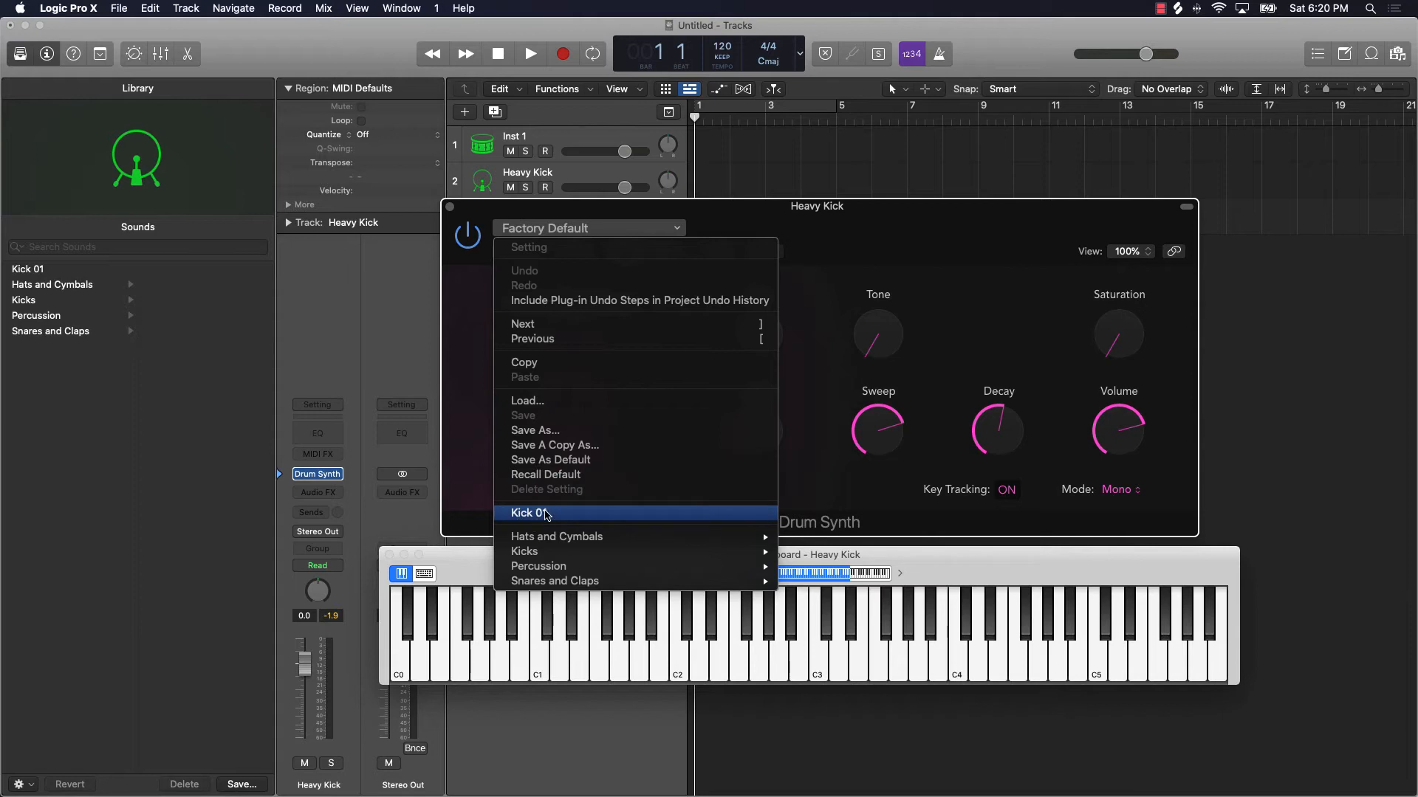
{"action": "mouse_move", "coordinate": [590, 520]}
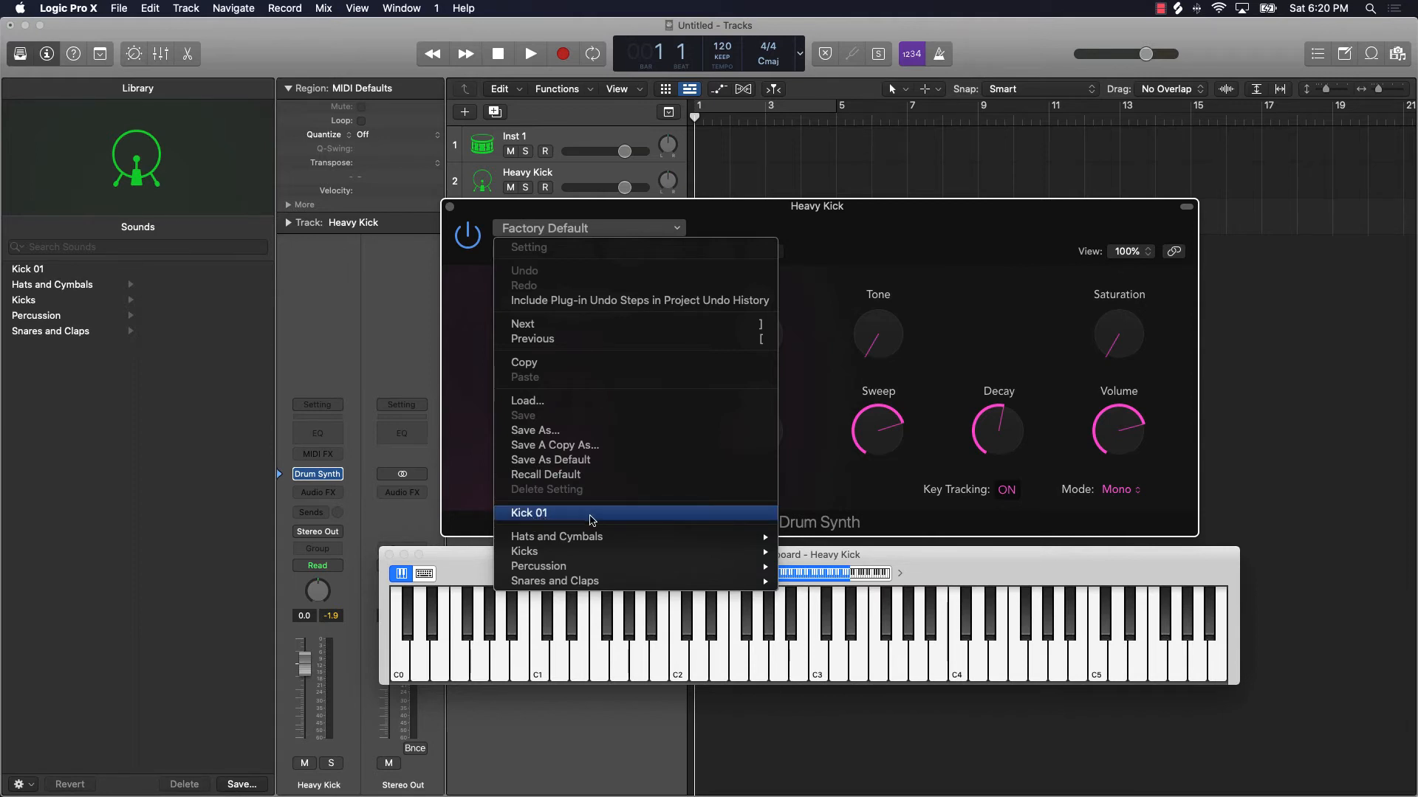
{"action": "mouse_move", "coordinate": [566, 521]}
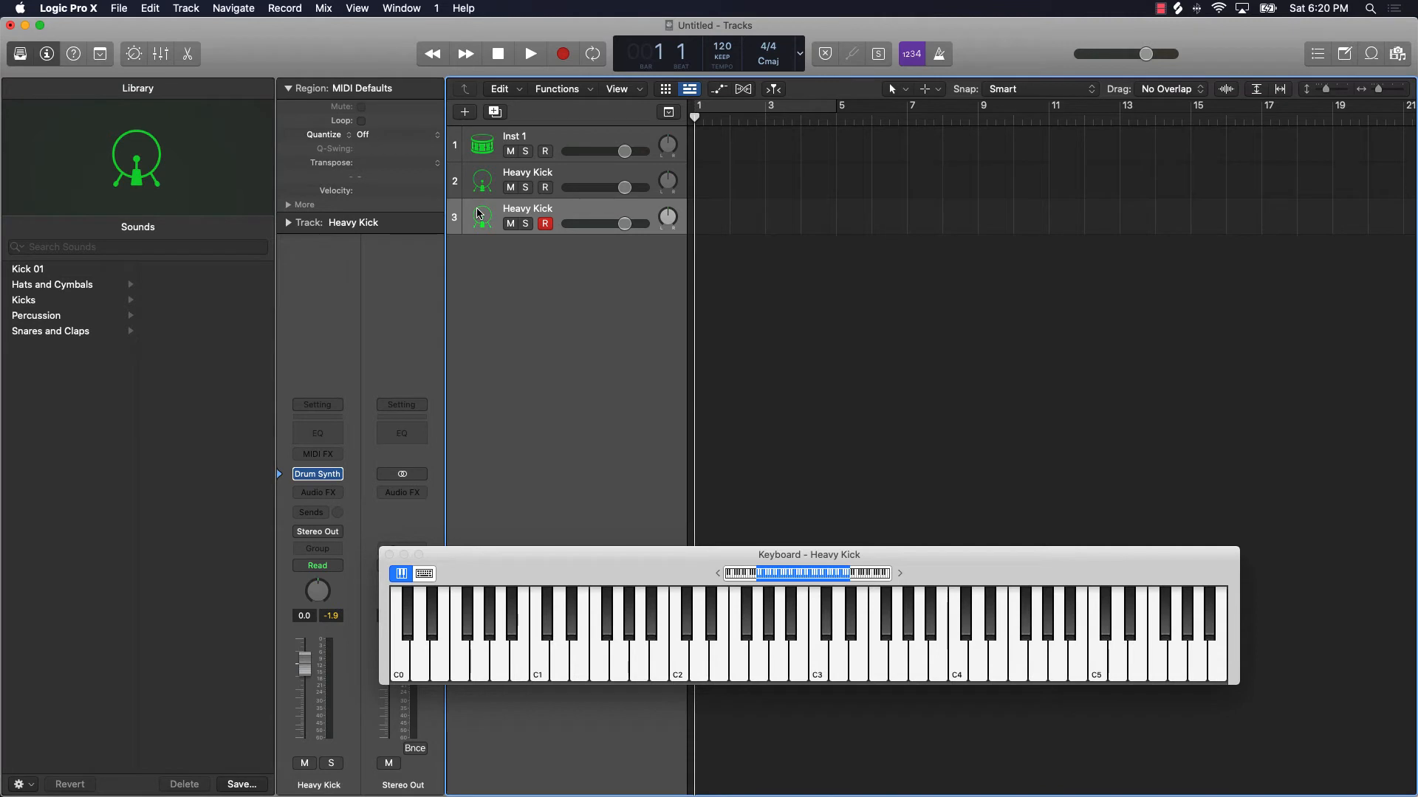
Create a new Software Instrument track with Drum Synth and show its saved settings list
{"action": "left_click", "coordinate": [465, 113]}
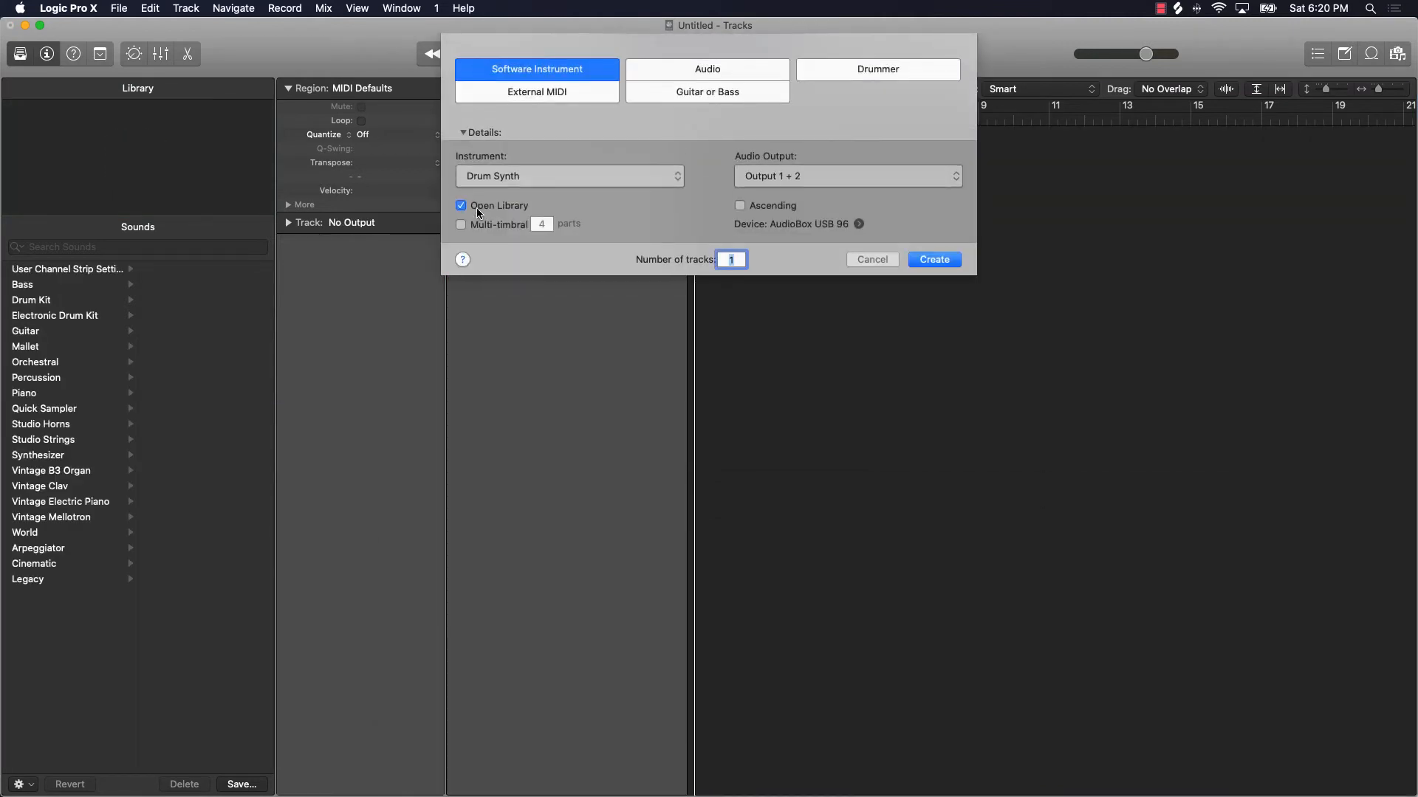
{"action": "left_click", "coordinate": [934, 260]}
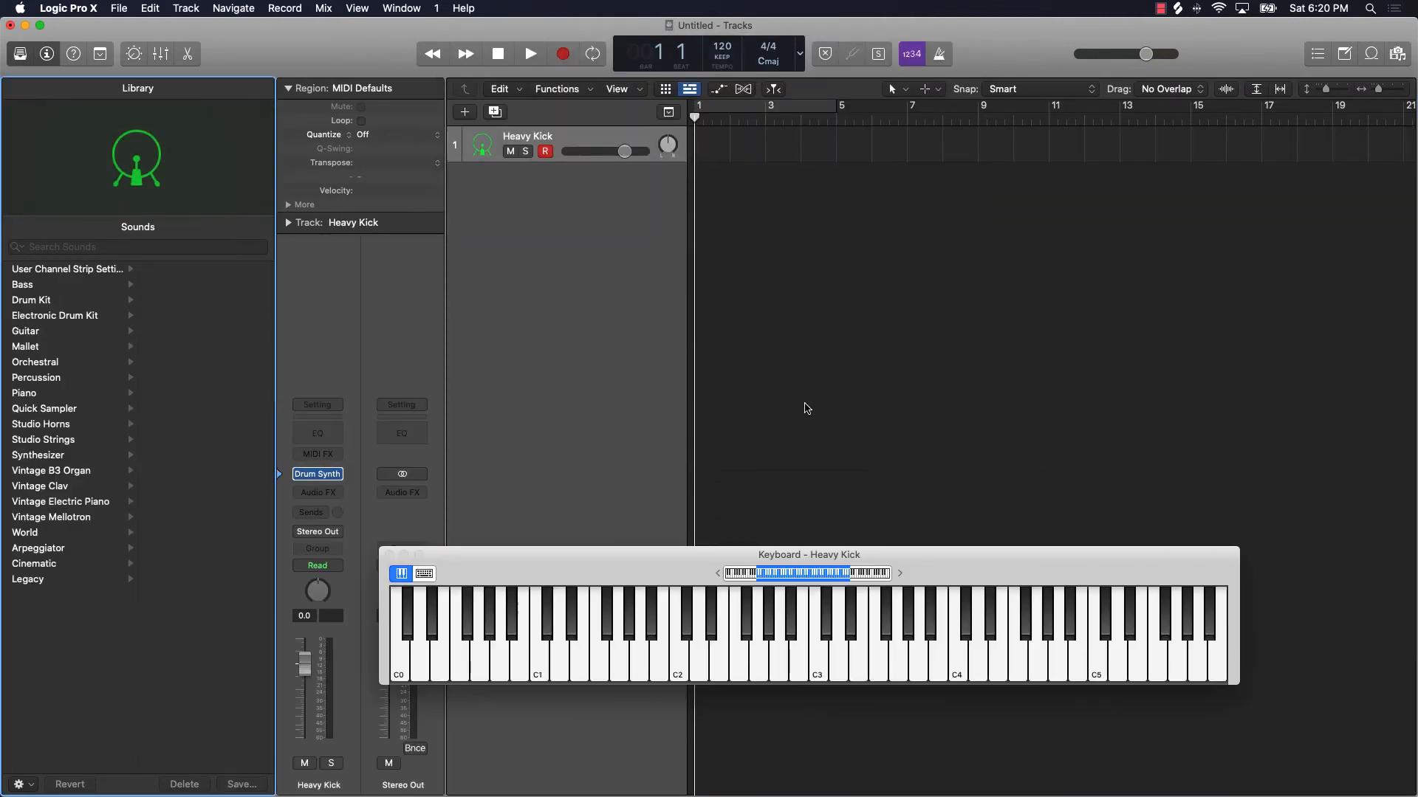
{"action": "left_click", "coordinate": [316, 474]}
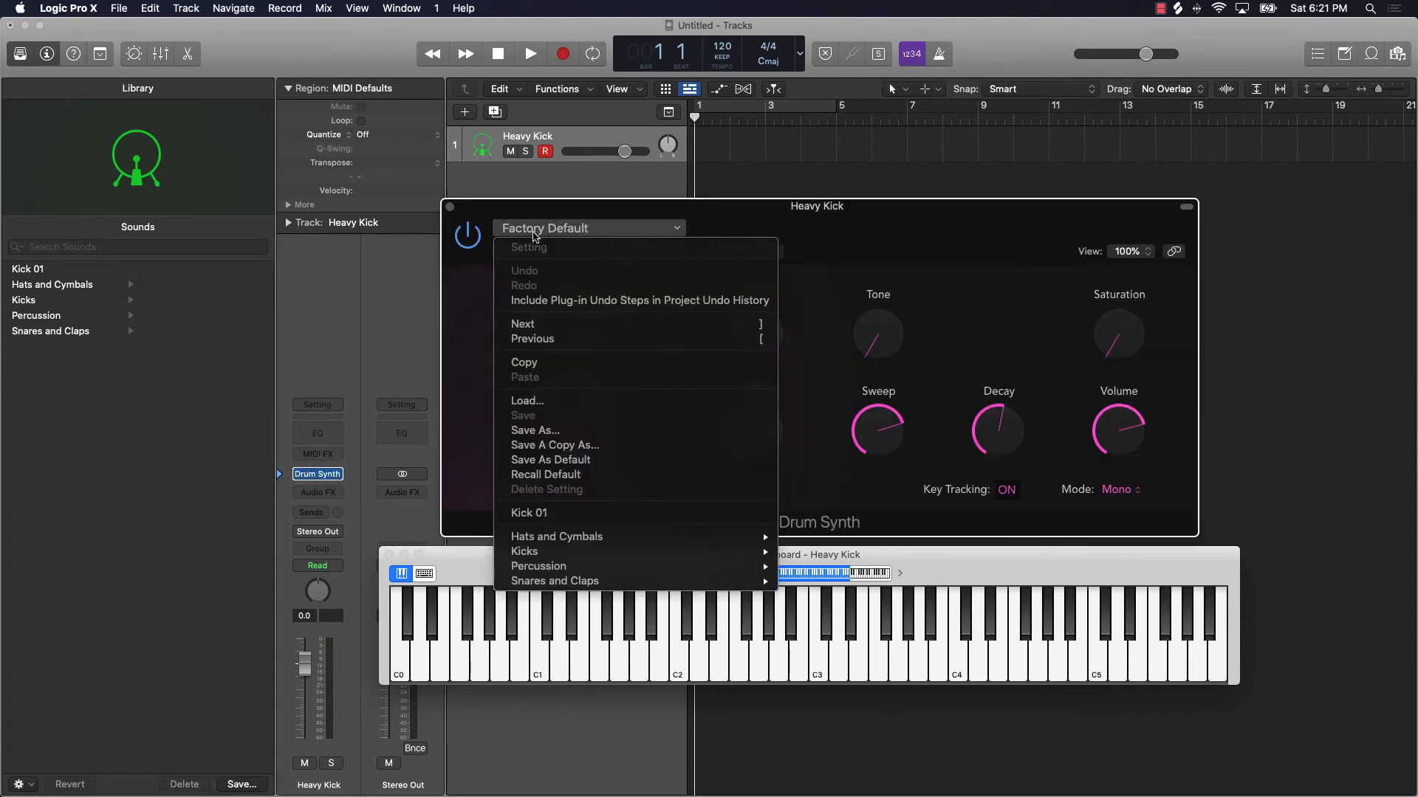
{"action": "mouse_move", "coordinate": [555, 536]}
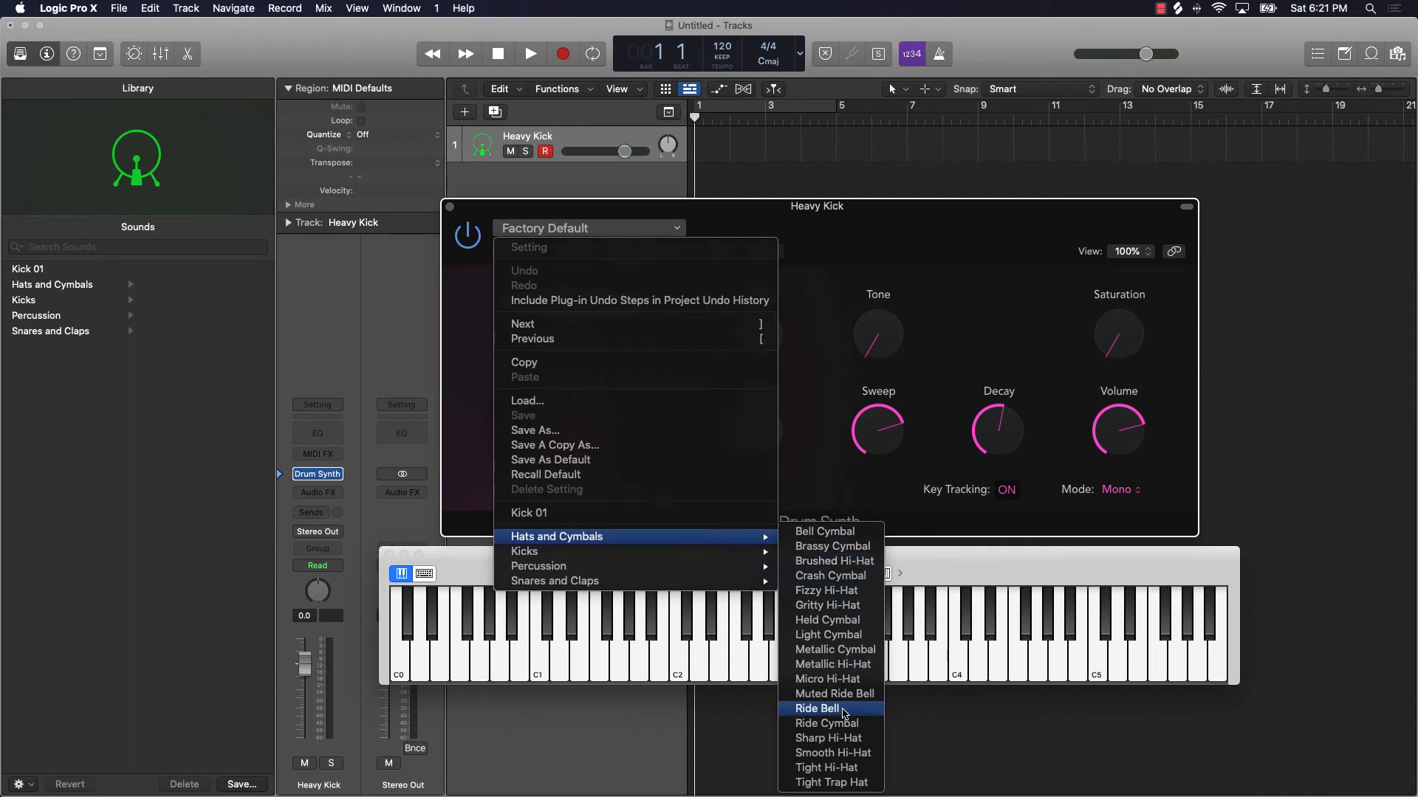
{"action": "mouse_move", "coordinate": [817, 707]}
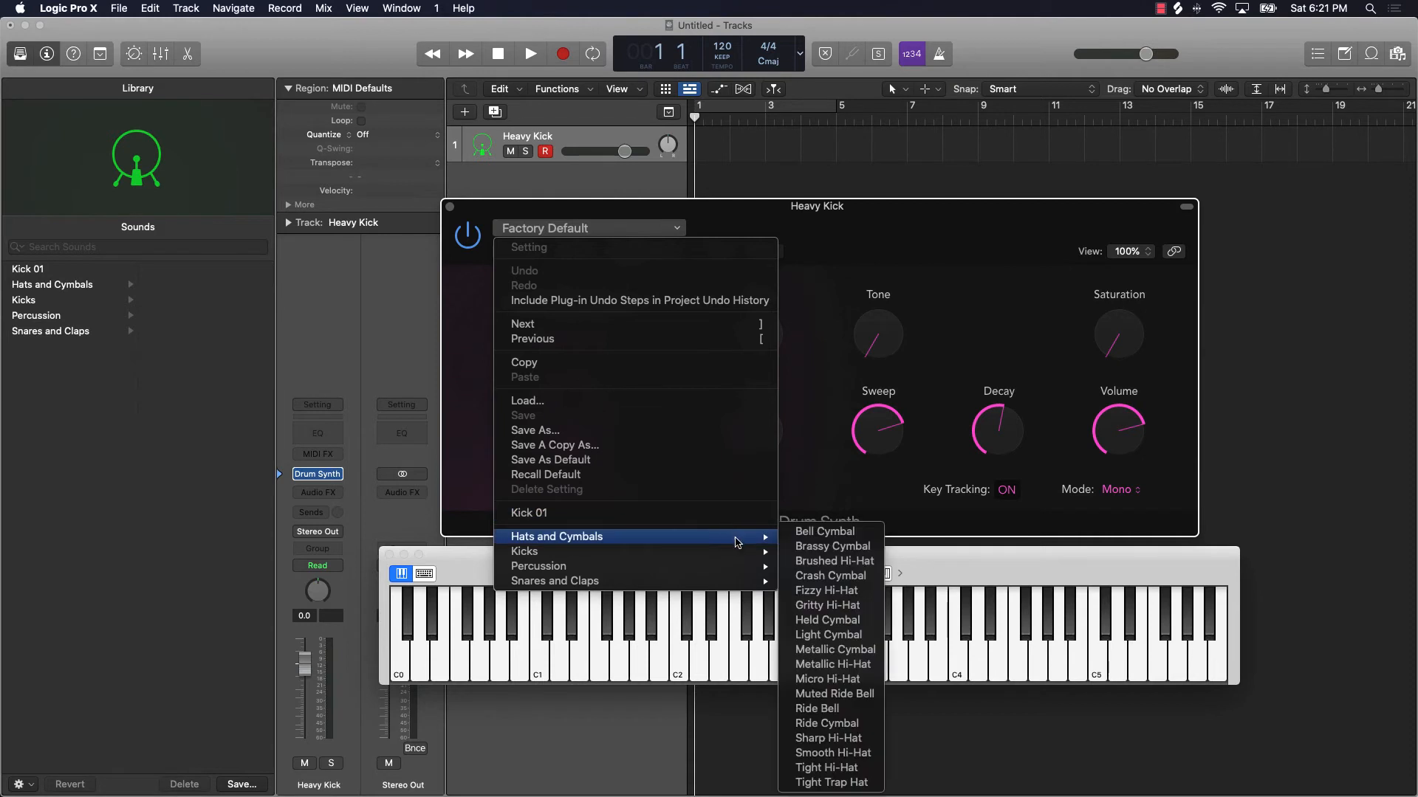
{"action": "mouse_move", "coordinate": [524, 551]}
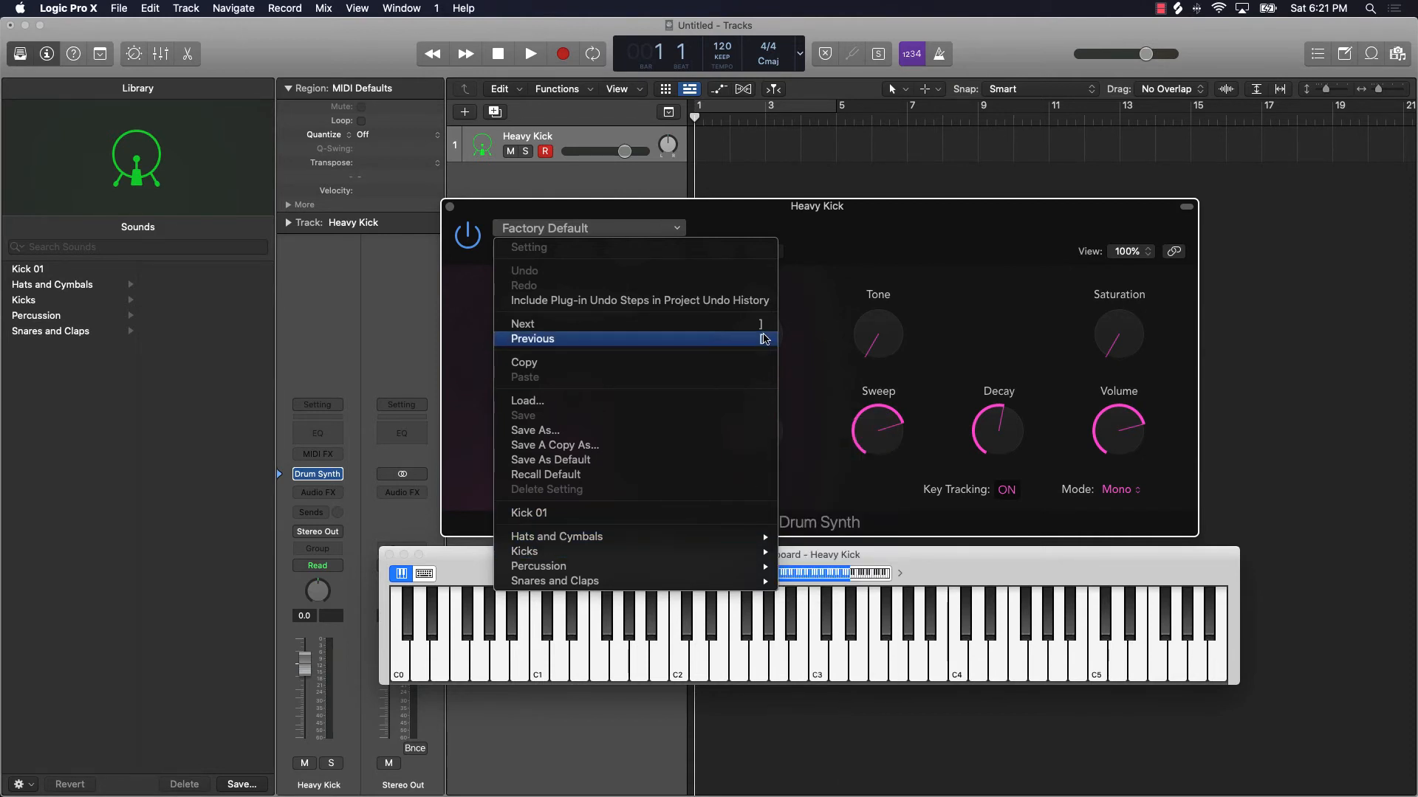
{"action": "mouse_move", "coordinate": [556, 580]}
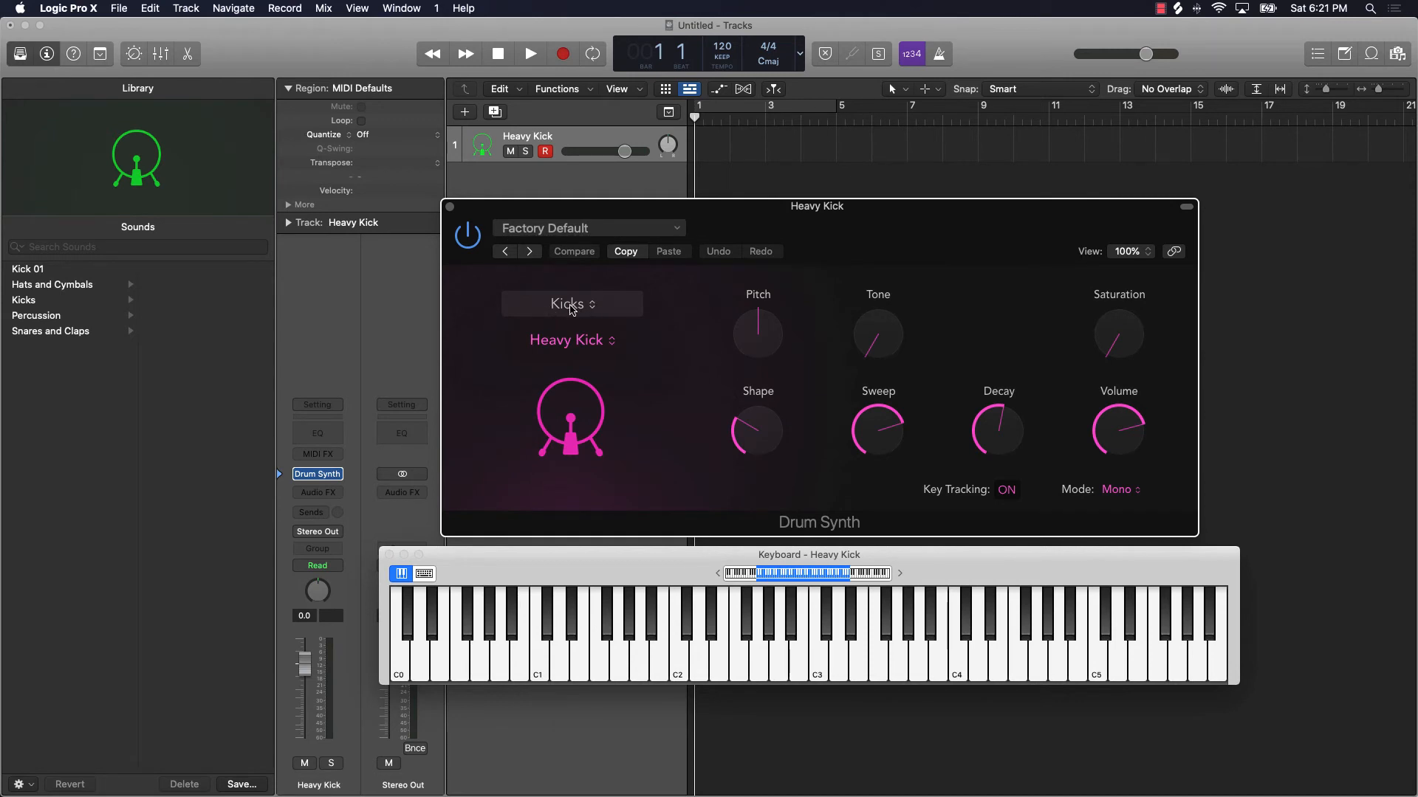
Switch the Drum Synth to the Snappy Snare sound and audition it with notes
{"action": "left_click", "coordinate": [570, 304]}
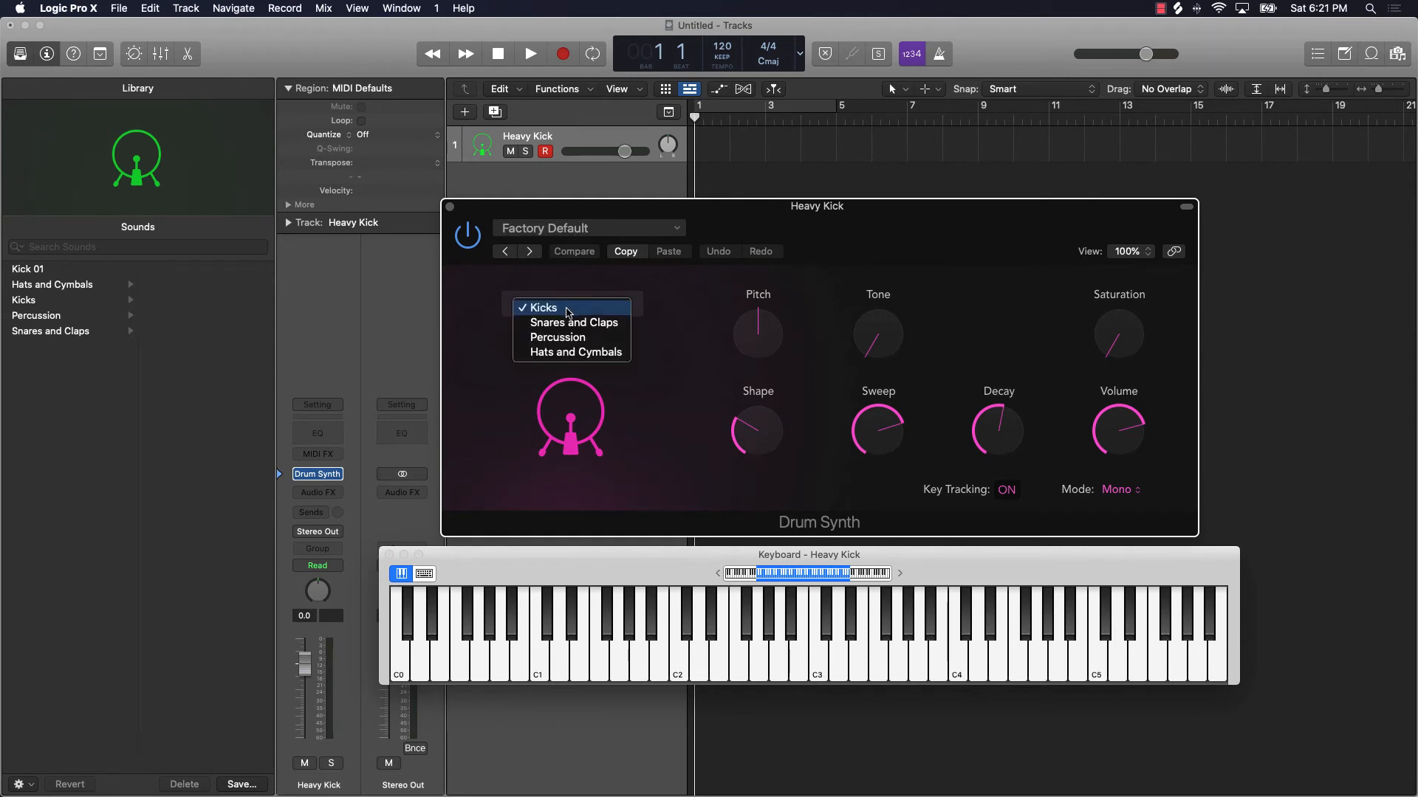
{"action": "mouse_move", "coordinate": [559, 337]}
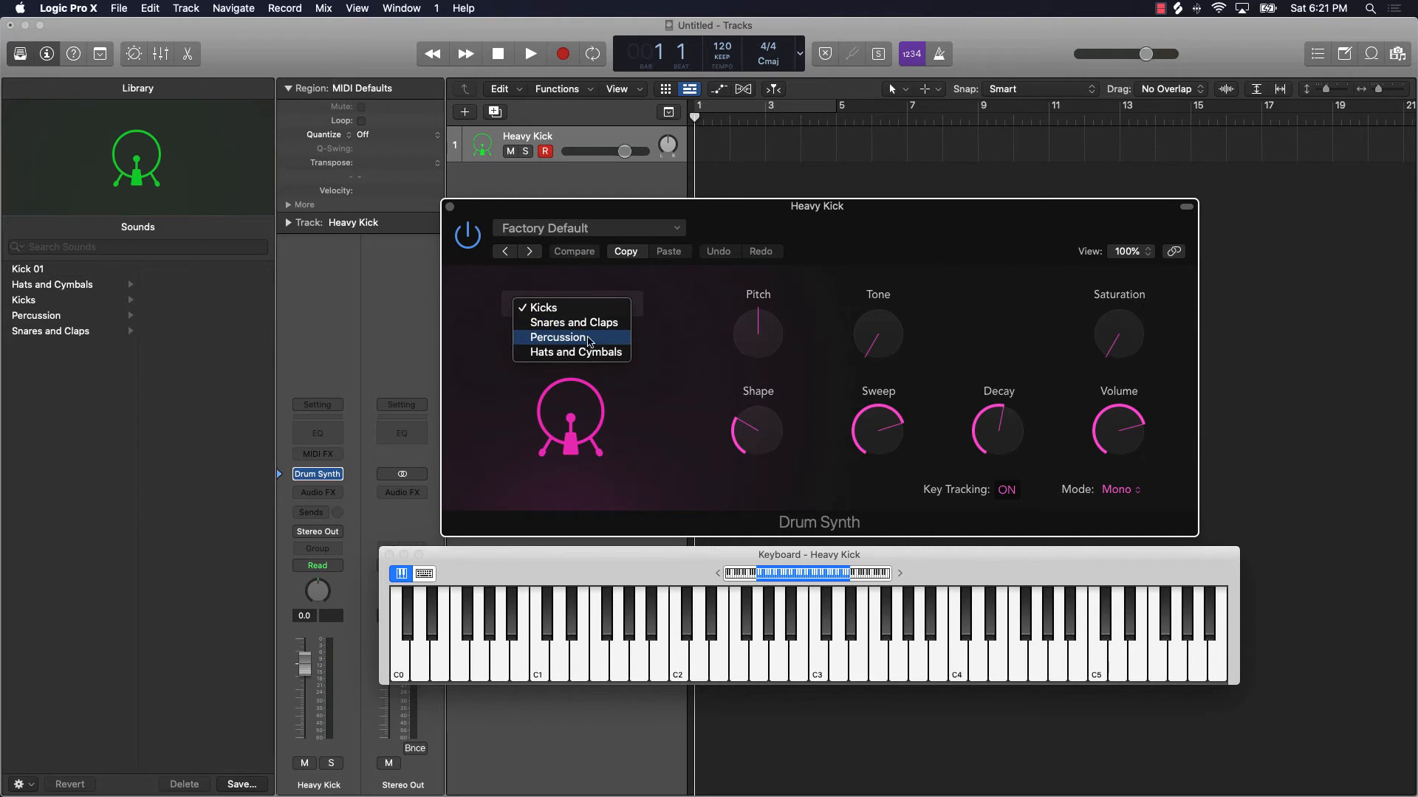
{"action": "mouse_move", "coordinate": [570, 322]}
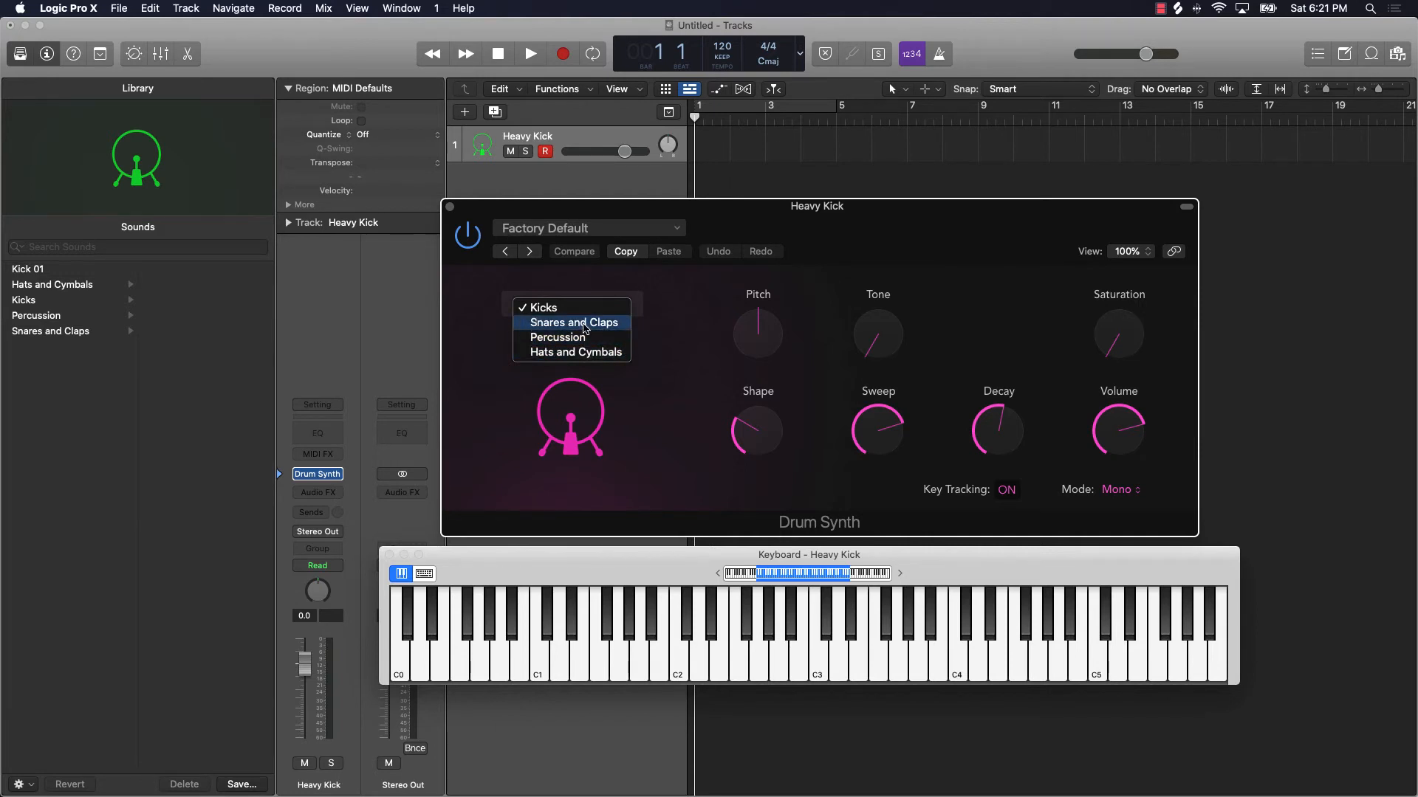
{"action": "left_click", "coordinate": [573, 322]}
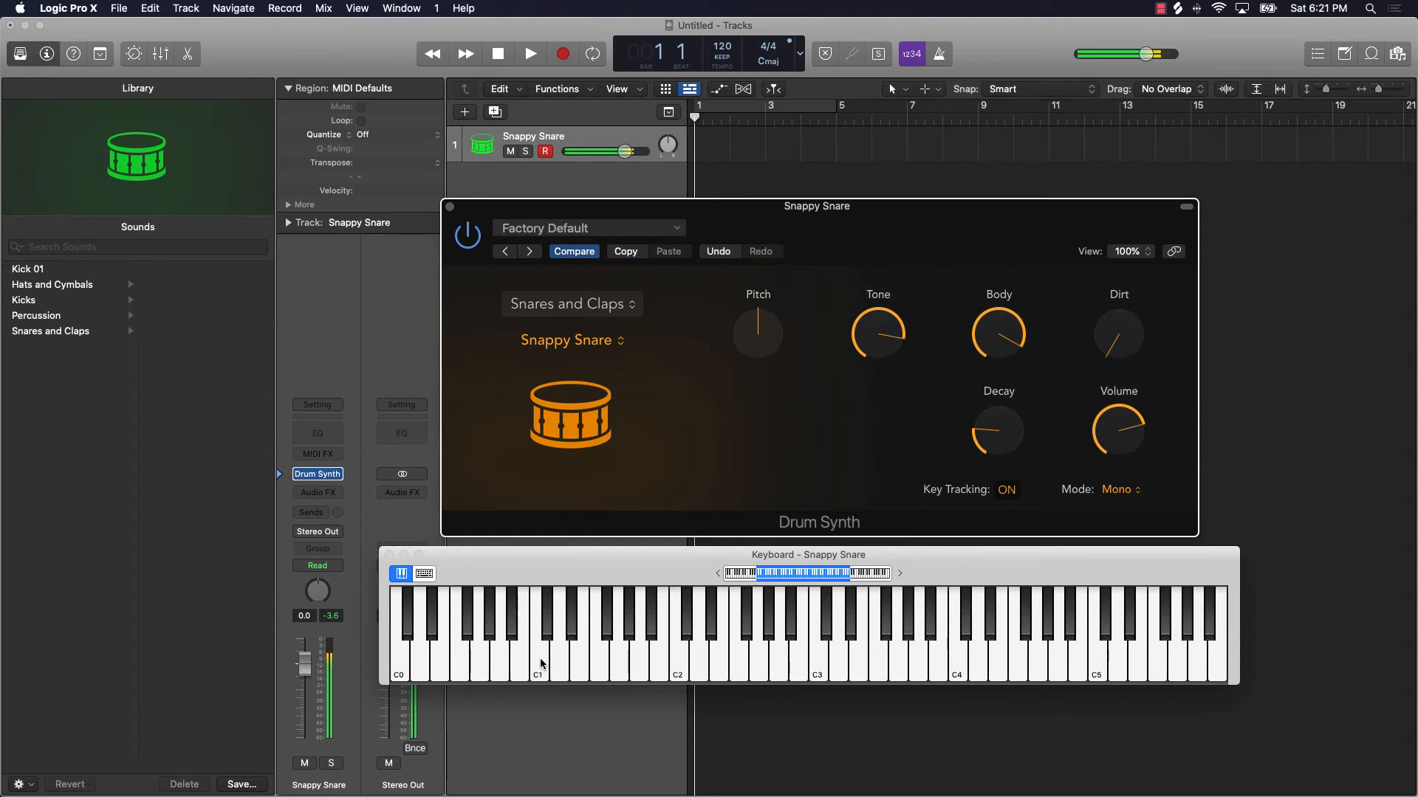
{"action": "left_click", "coordinate": [956, 642]}
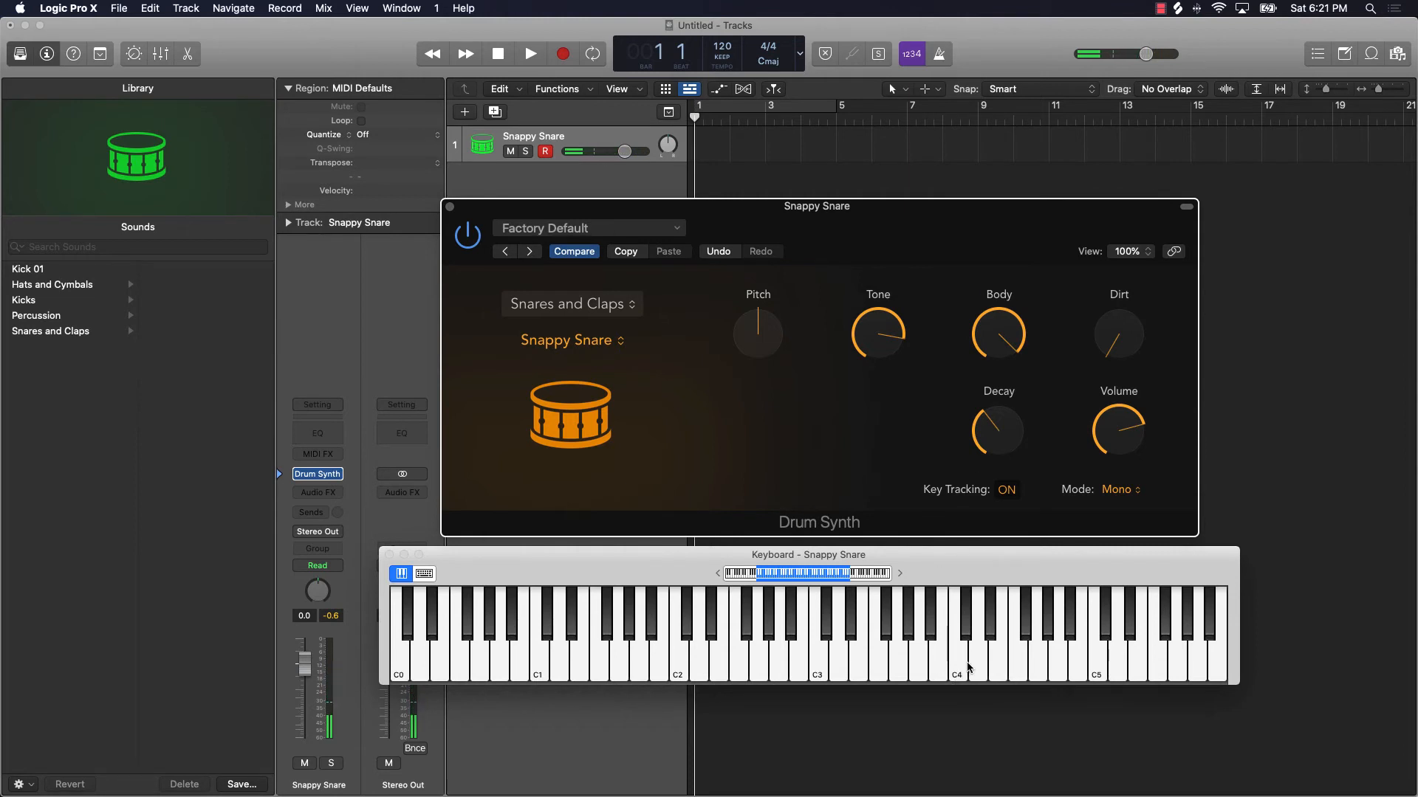
{"action": "left_click", "coordinate": [957, 664]}
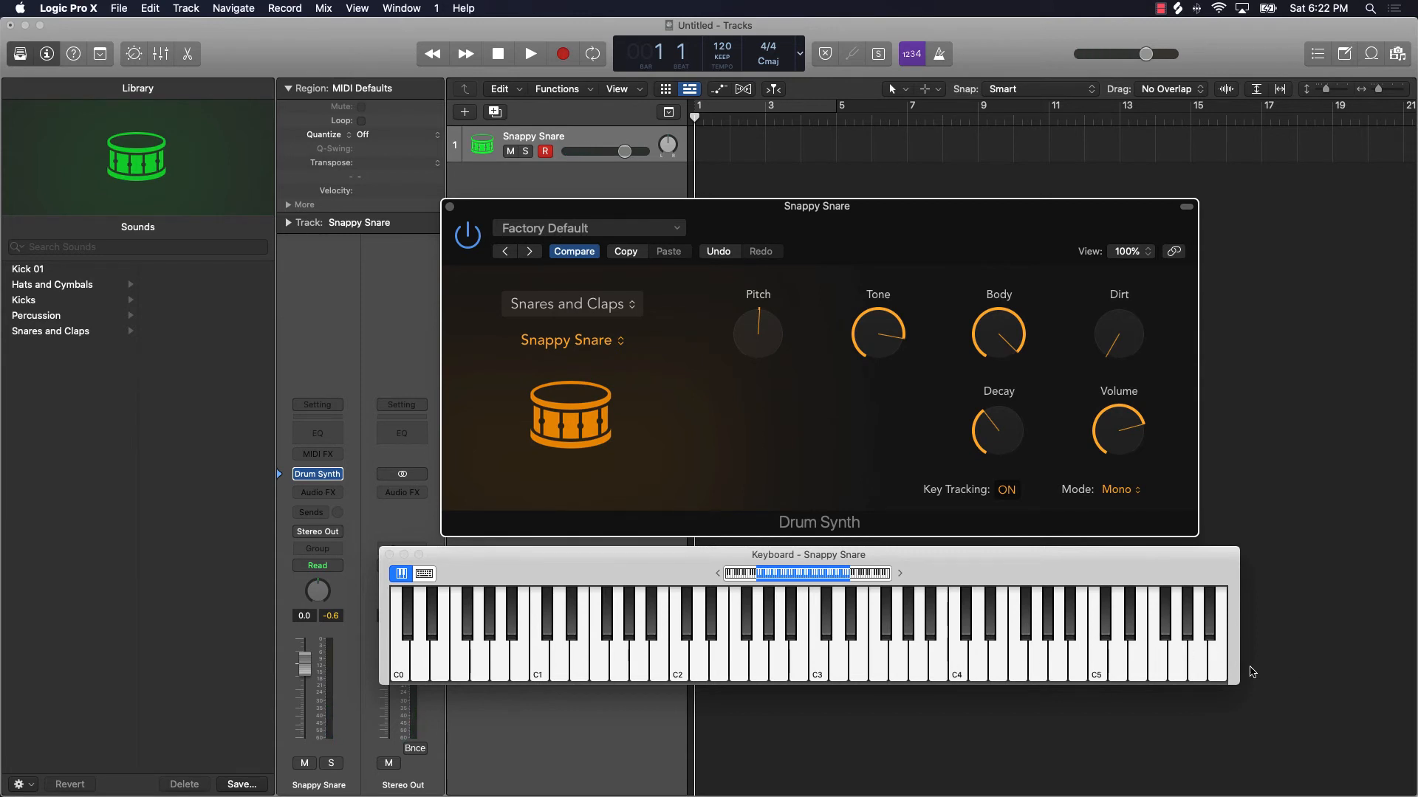
{"action": "mouse_move", "coordinate": [1006, 687]}
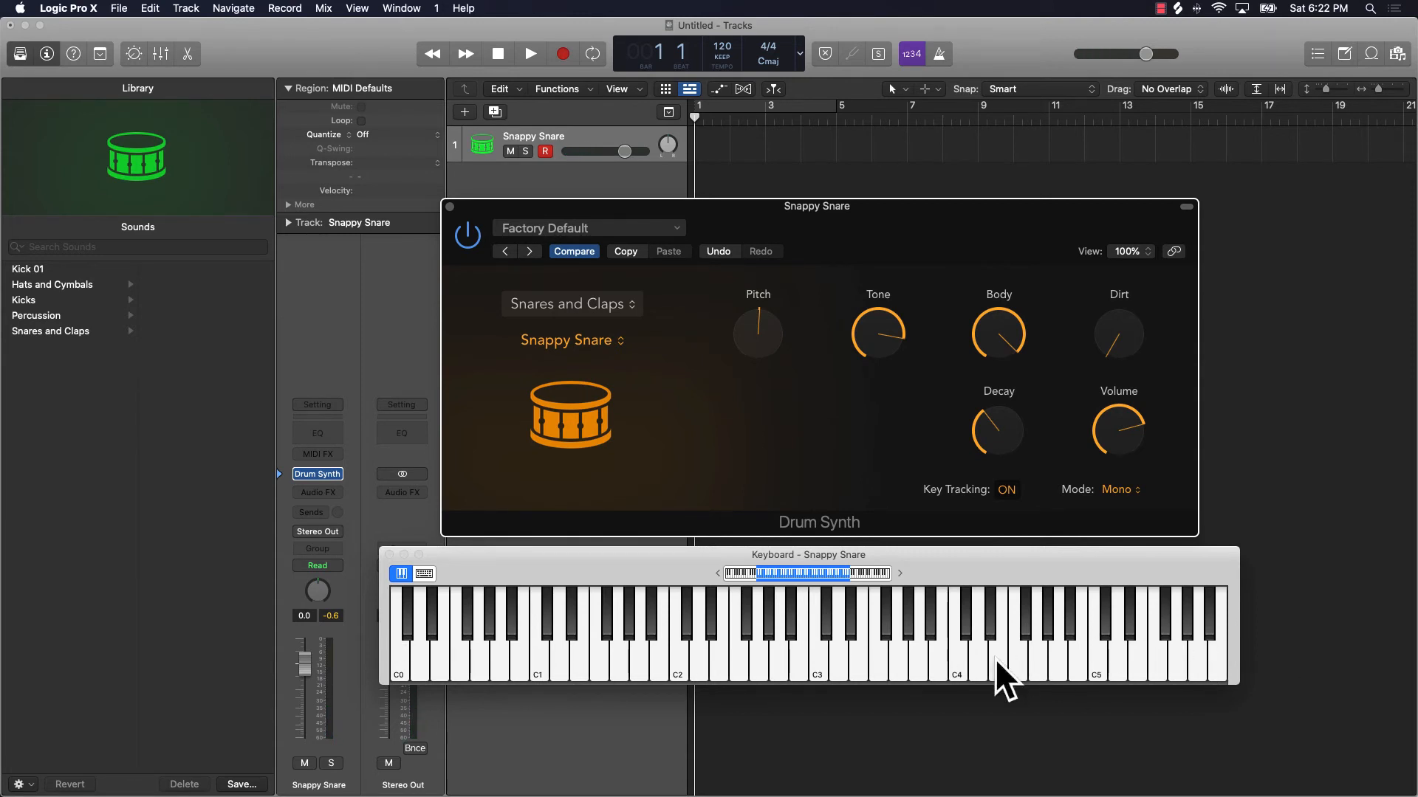
{"action": "left_click", "coordinate": [951, 651]}
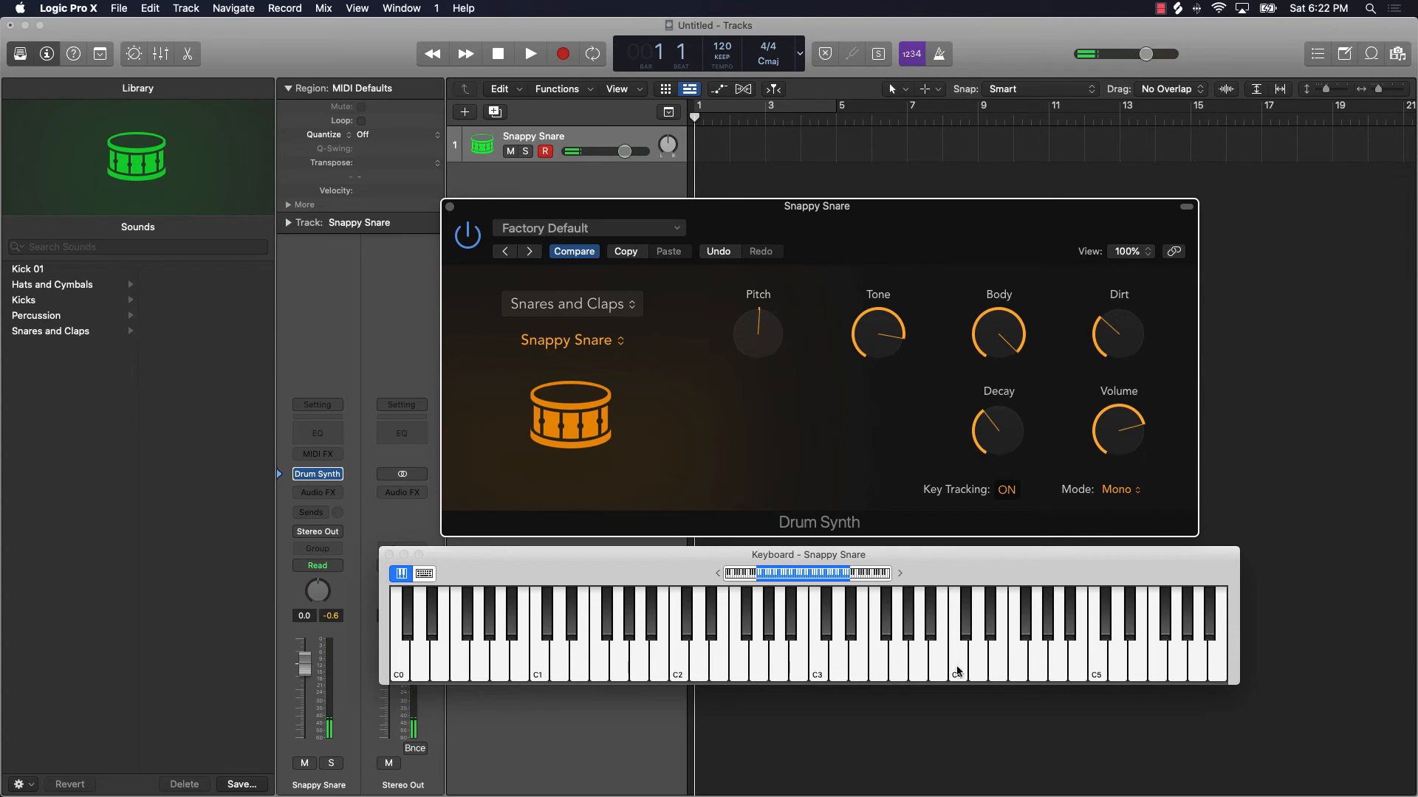
{"action": "left_click_drag", "start_coordinate": [1118, 329], "coordinate": [1125, 349]}
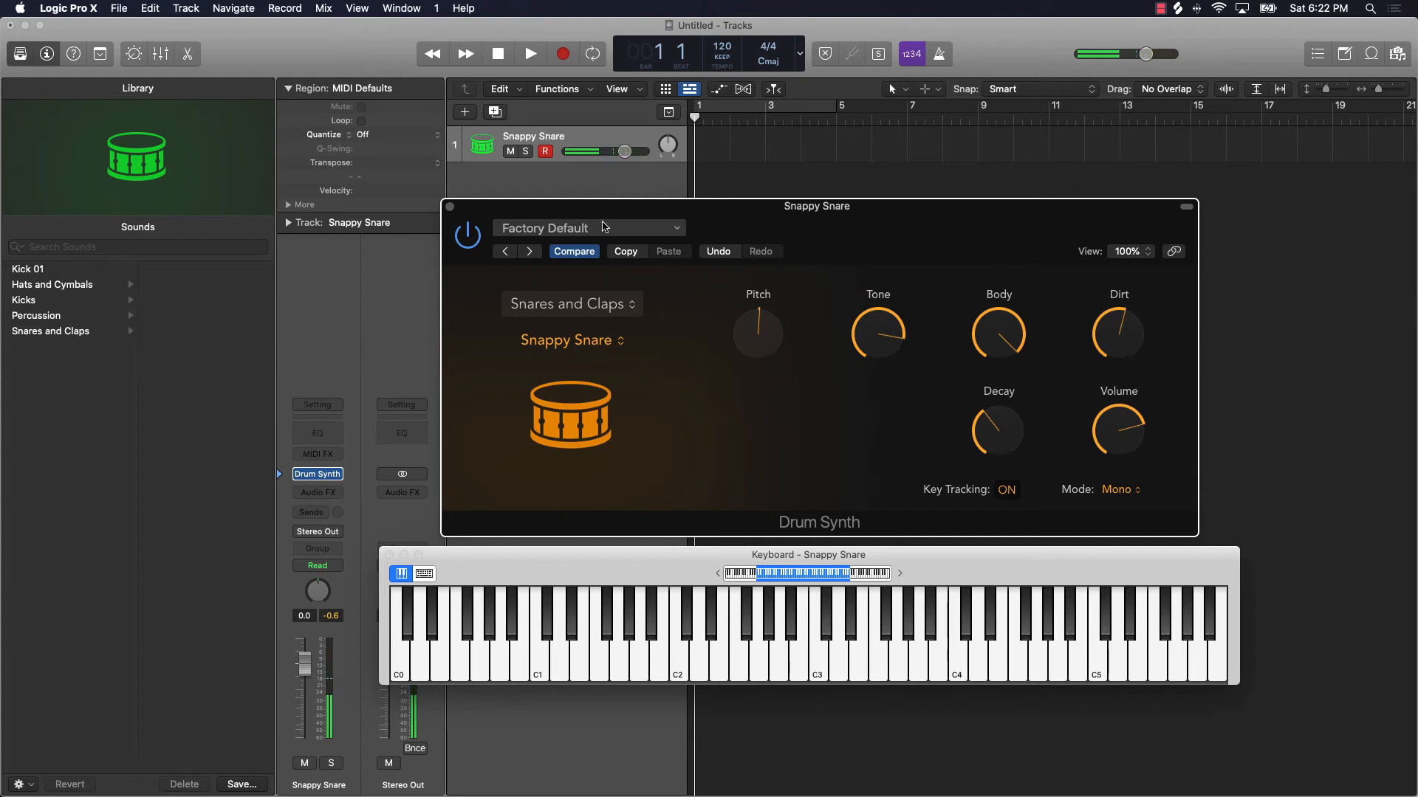
Save the tweaked snare as a Drum Synth setting named 'Snare' (stored as Snare 01)
{"action": "left_click", "coordinate": [588, 228]}
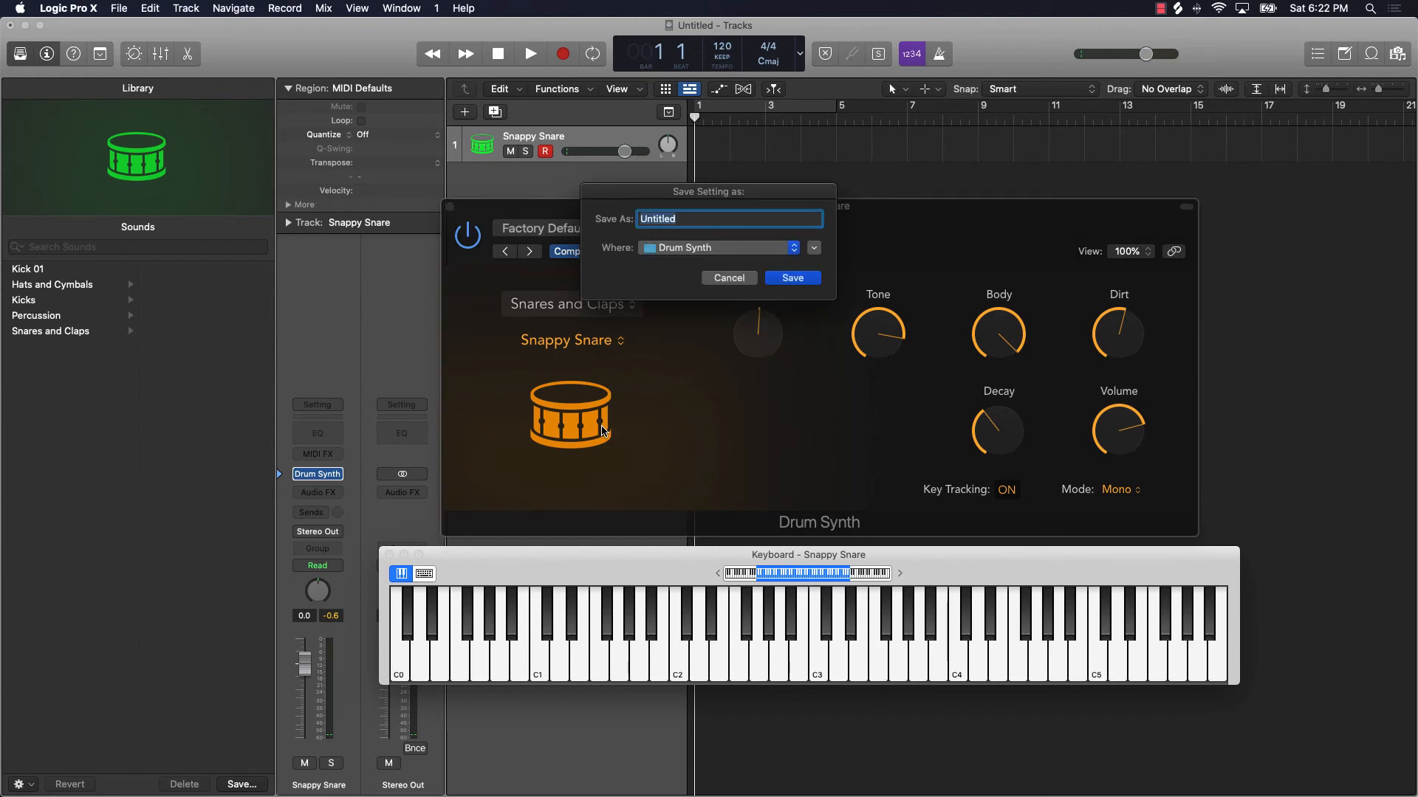
{"action": "type", "text": "Snare"}
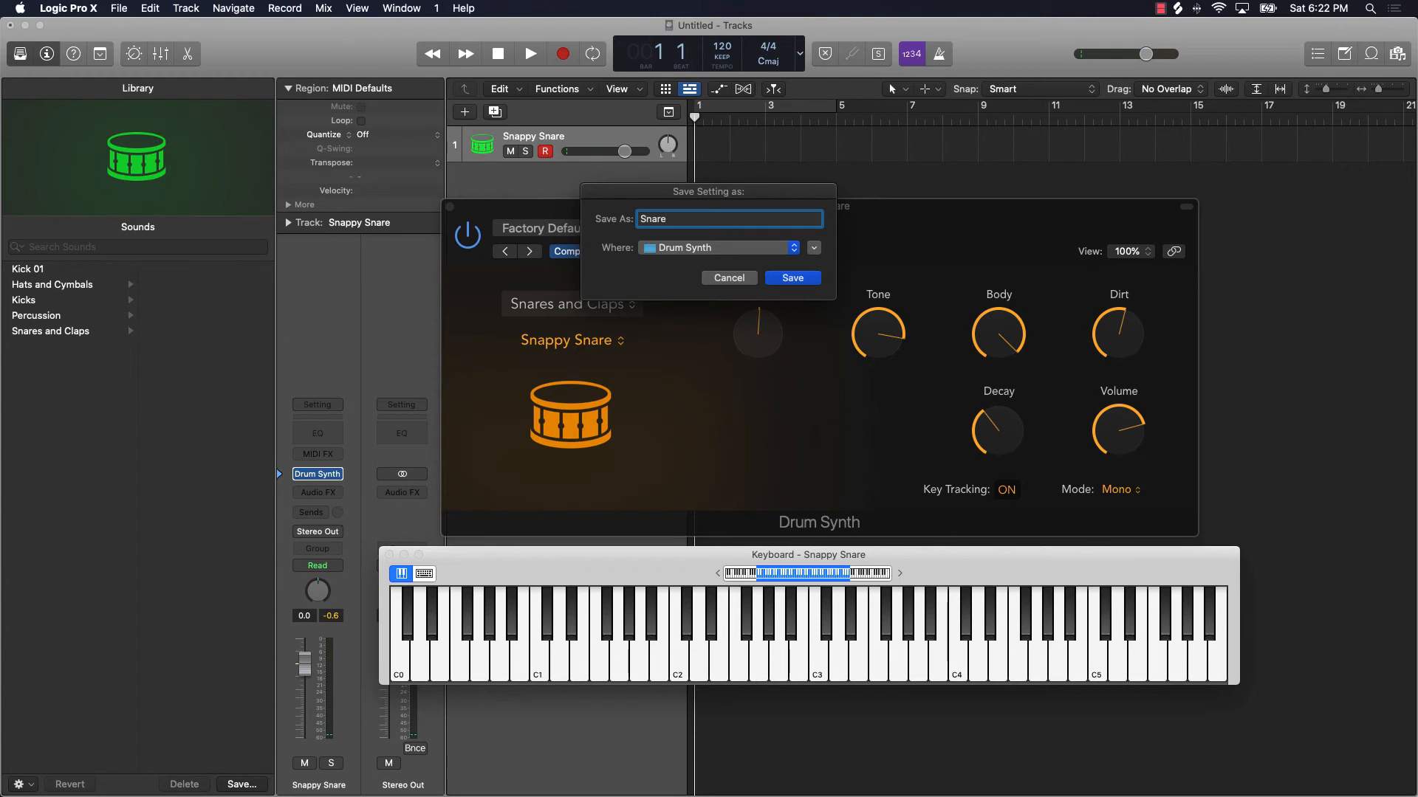
{"action": "left_click", "coordinate": [791, 278]}
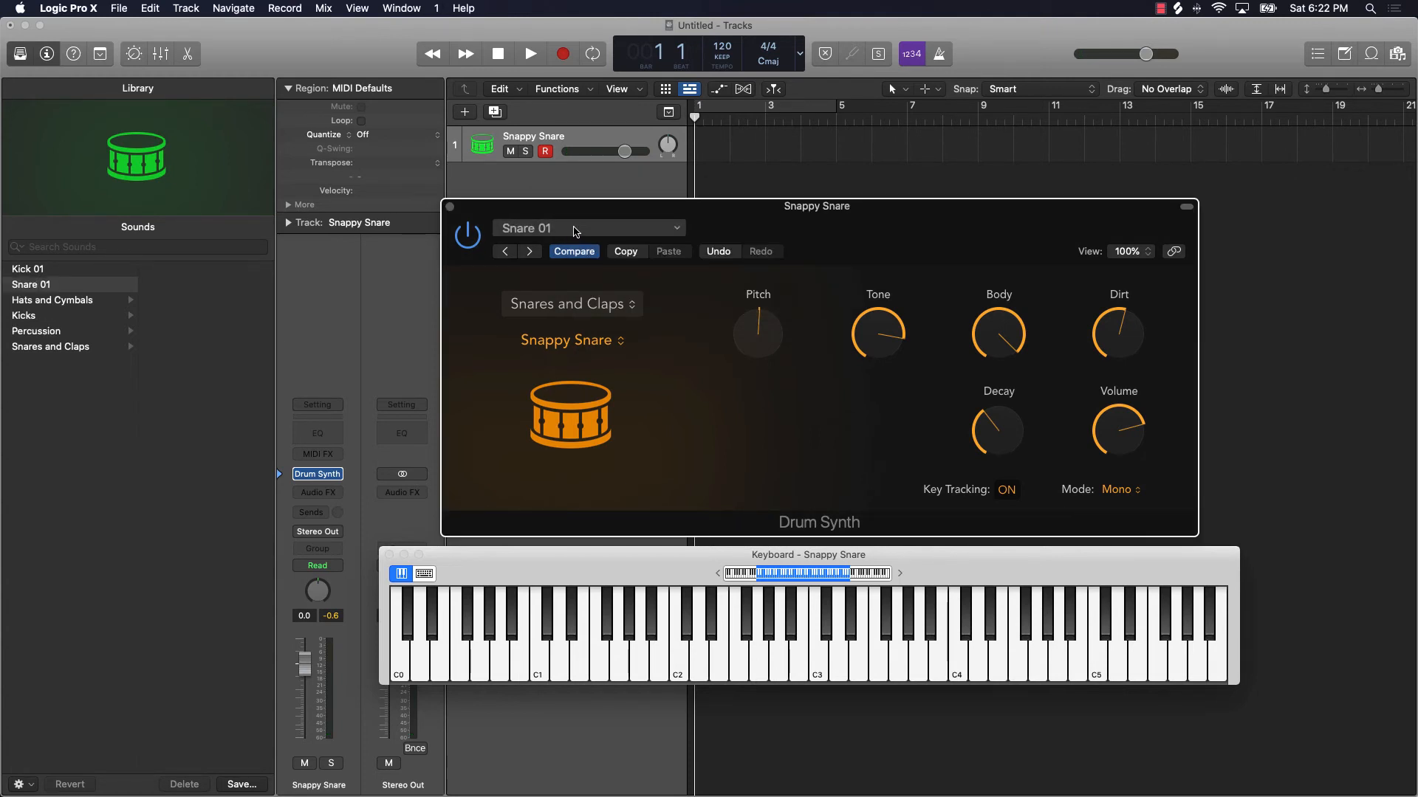
Try the Percussion category, then choose Bell Cymbal from the Hats and Cymbals sounds
{"action": "left_click", "coordinate": [572, 303]}
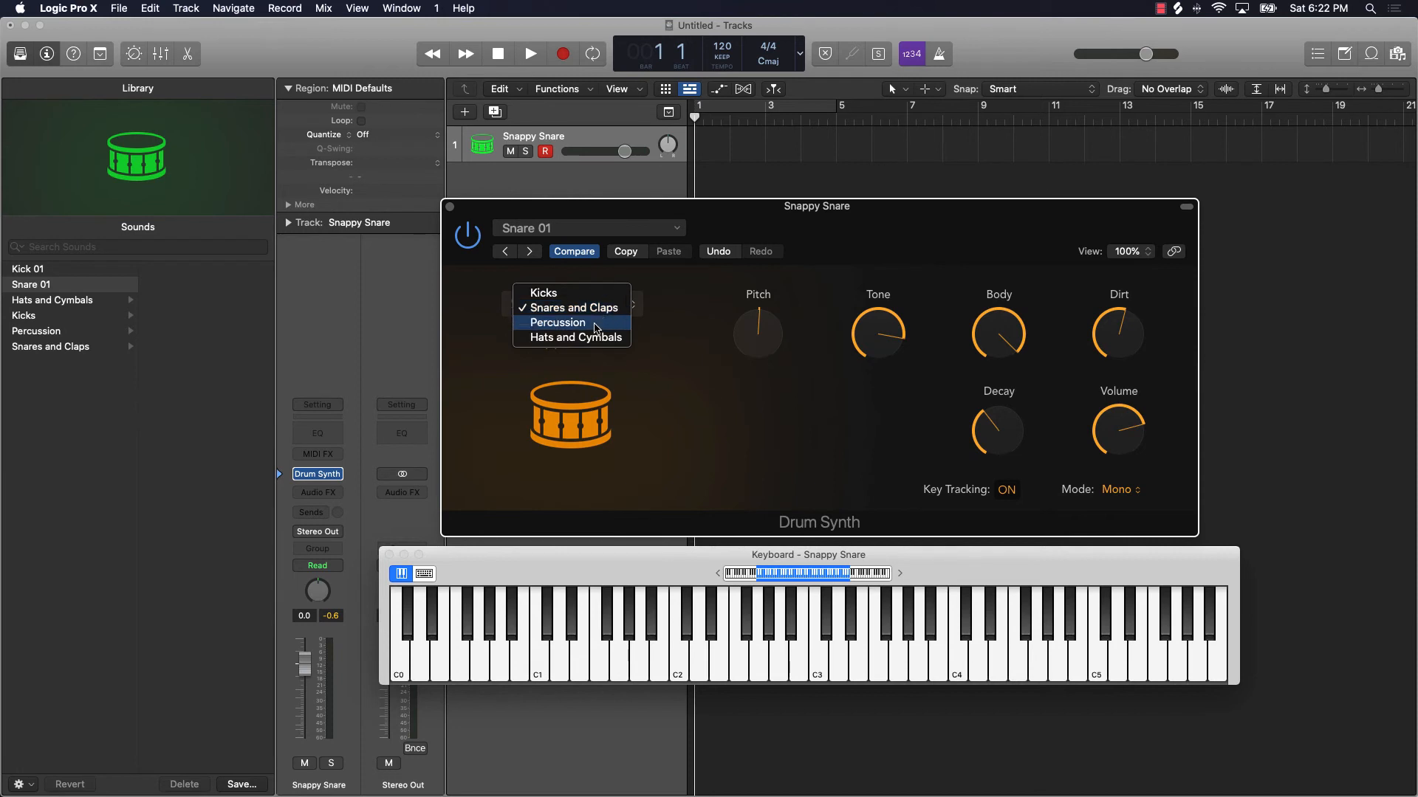
{"action": "left_click", "coordinate": [557, 323]}
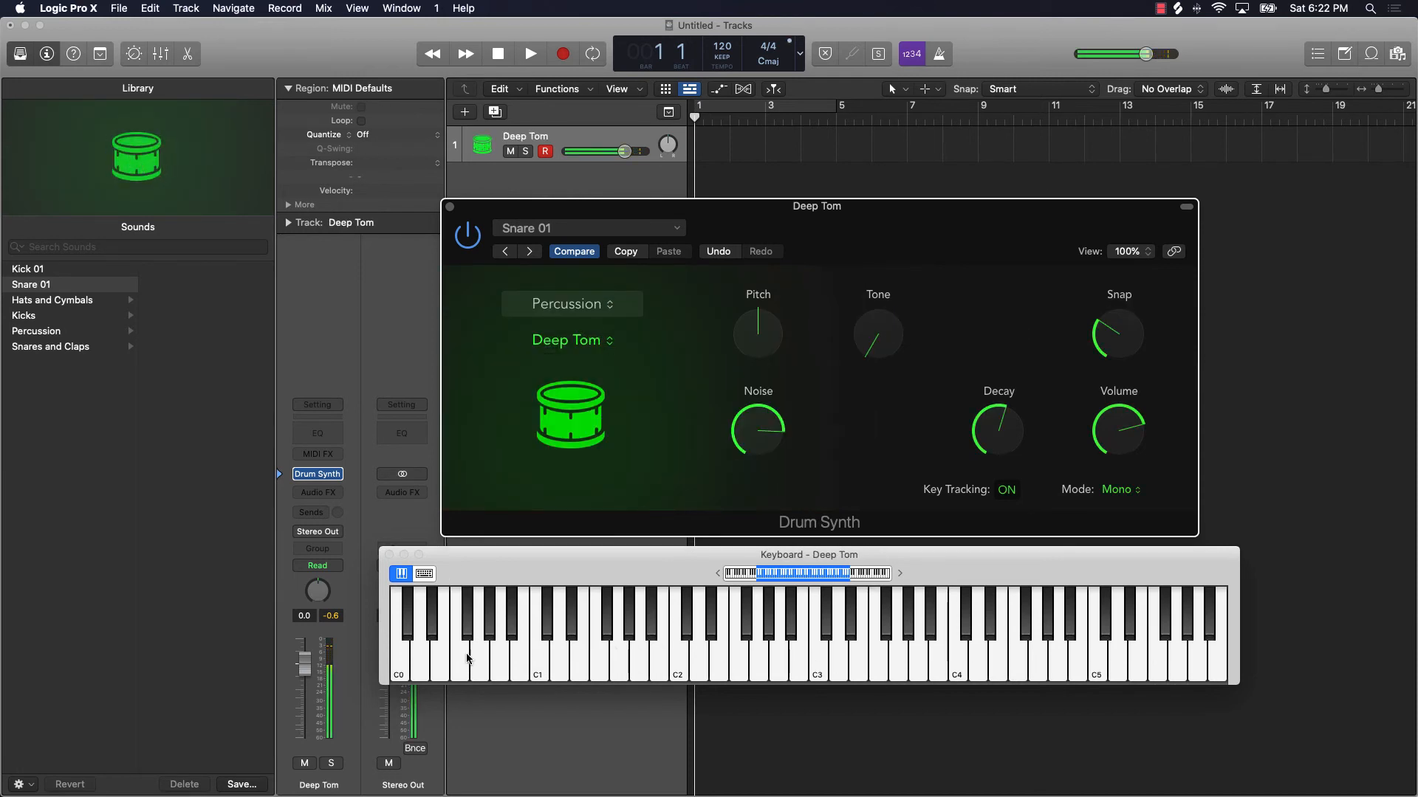
{"action": "left_click", "coordinate": [555, 634]}
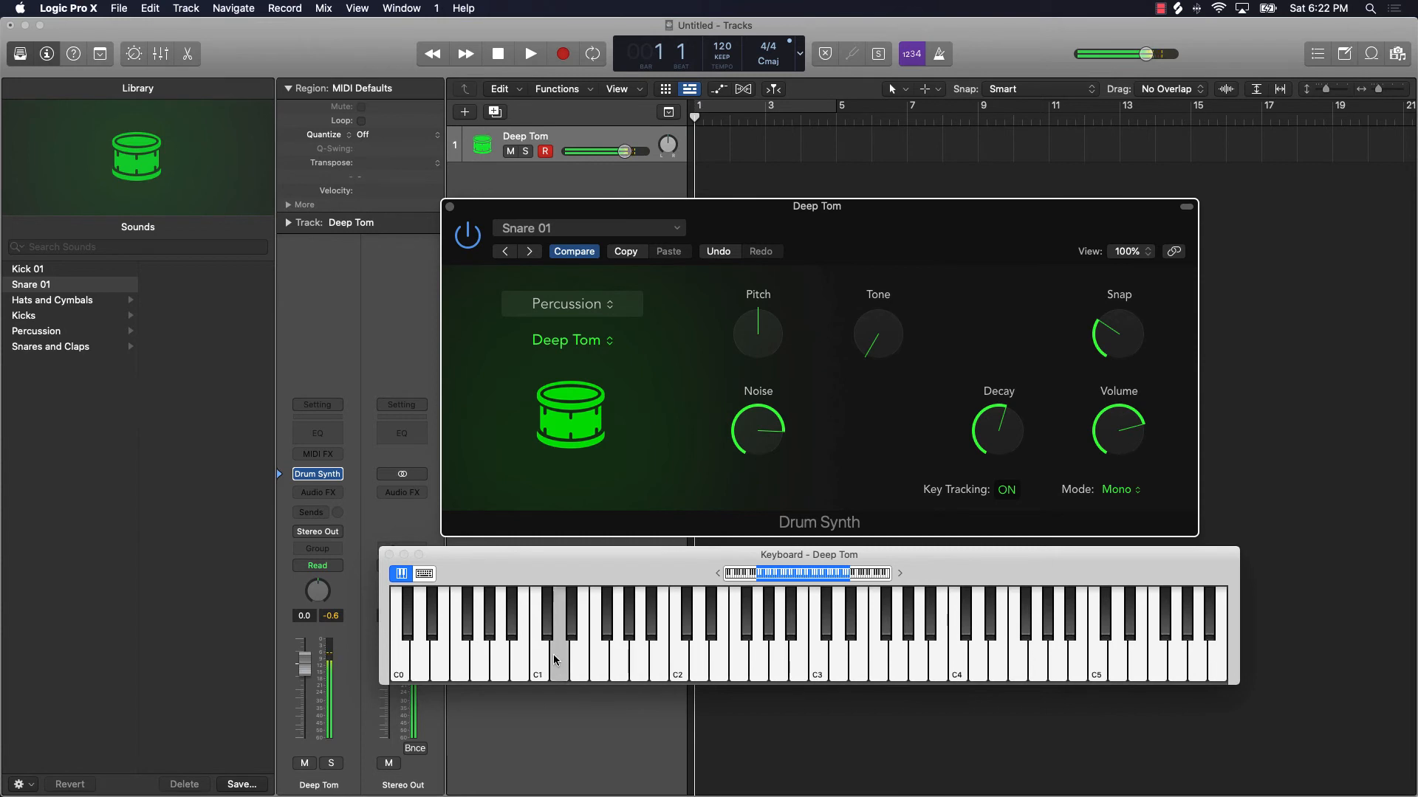
{"action": "left_click", "coordinate": [572, 303]}
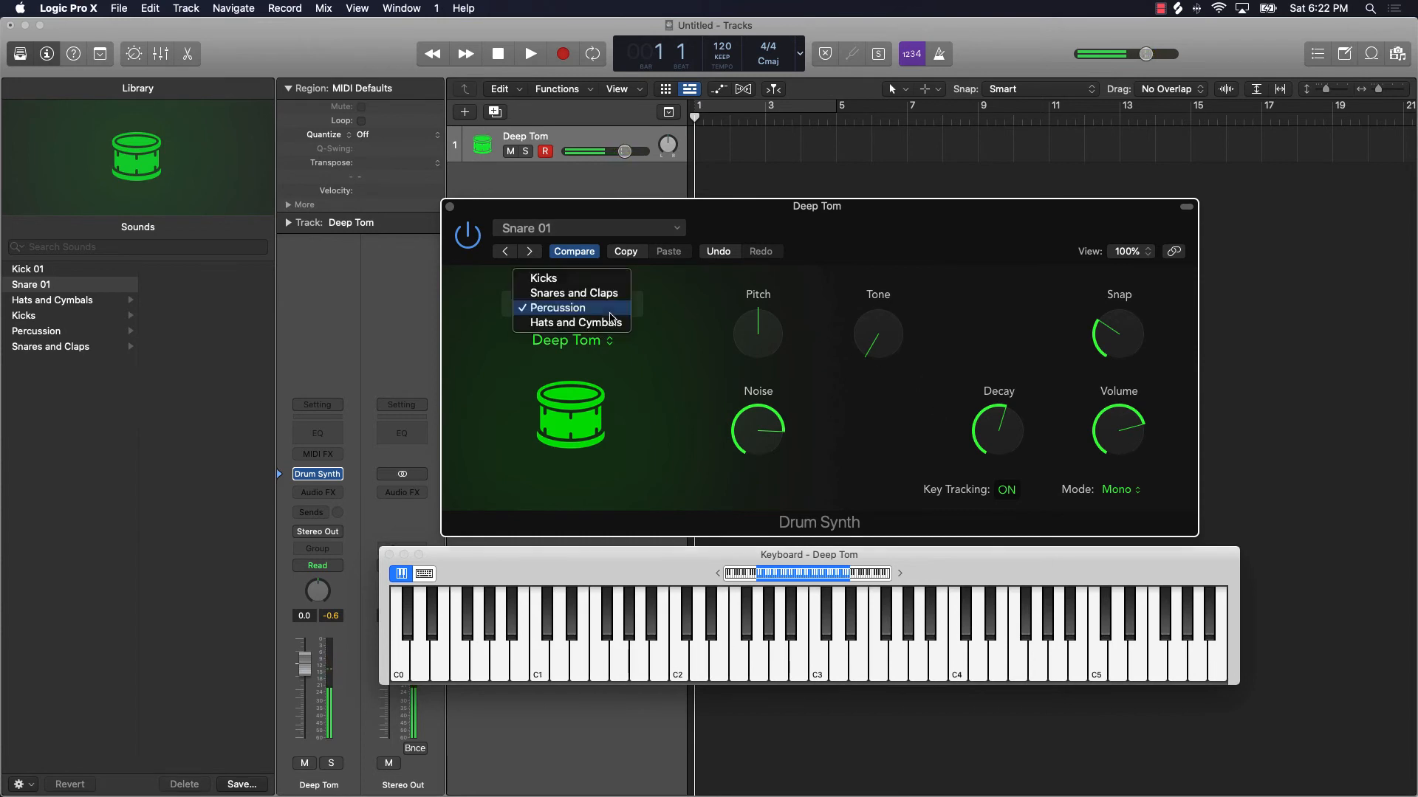
{"action": "left_click", "coordinate": [575, 324]}
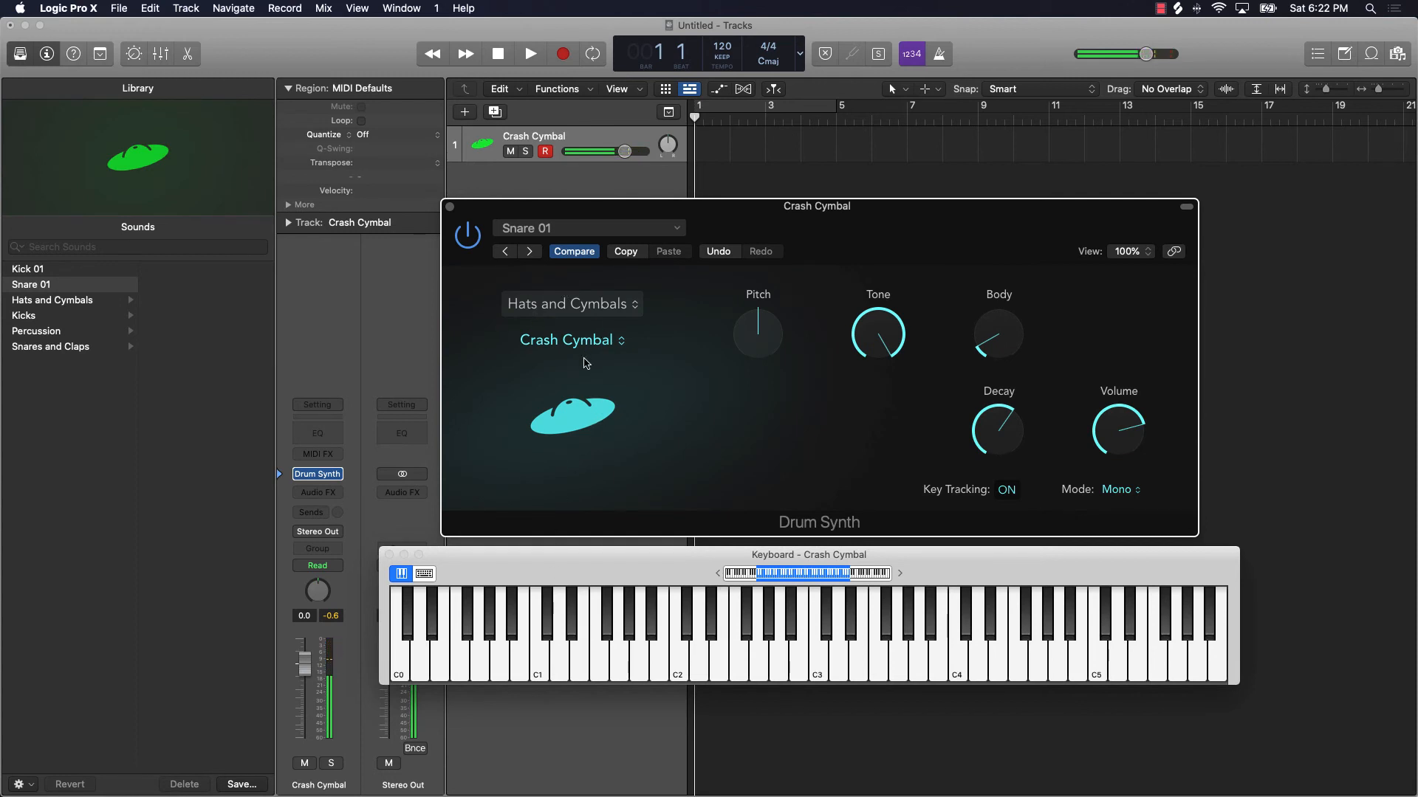
{"action": "left_click", "coordinate": [572, 340]}
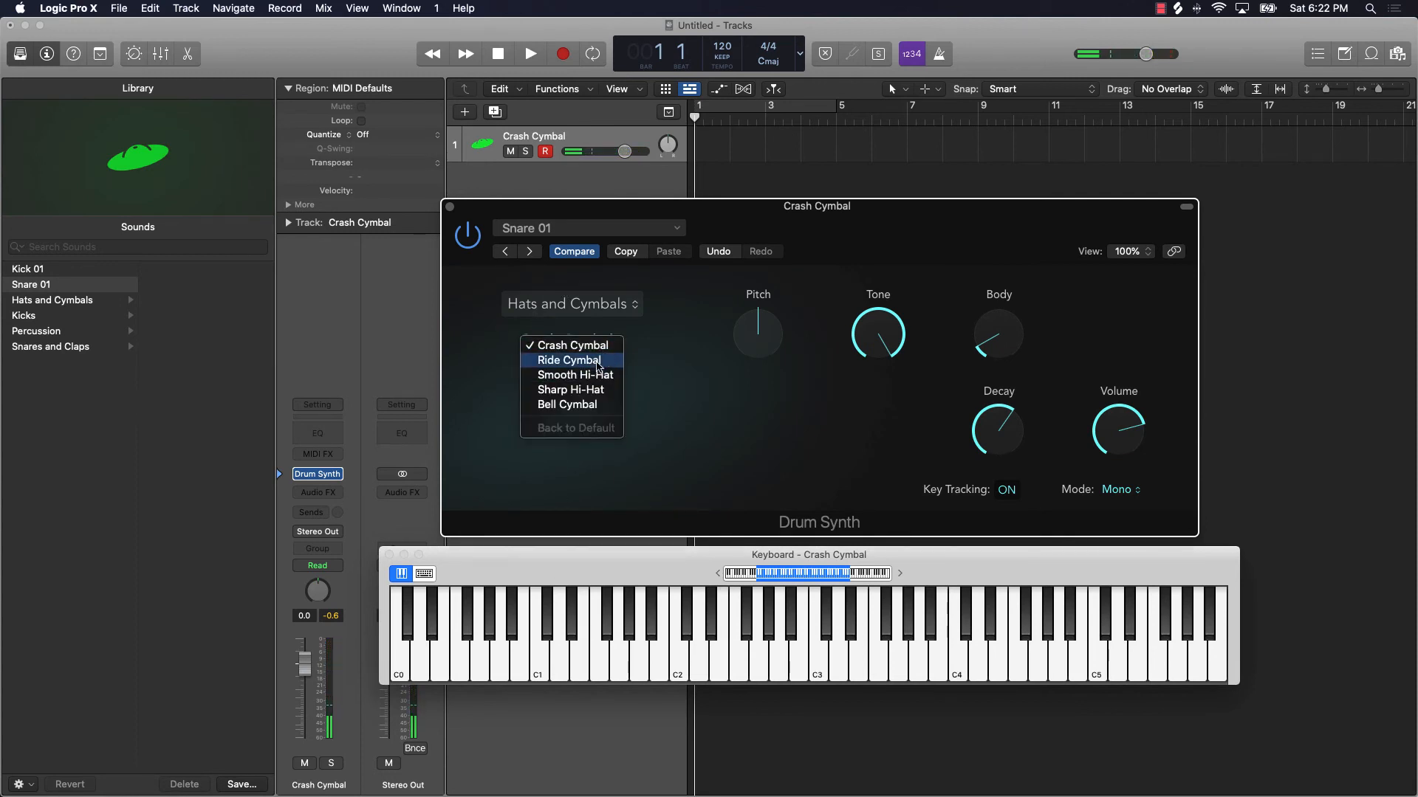
{"action": "mouse_move", "coordinate": [575, 374]}
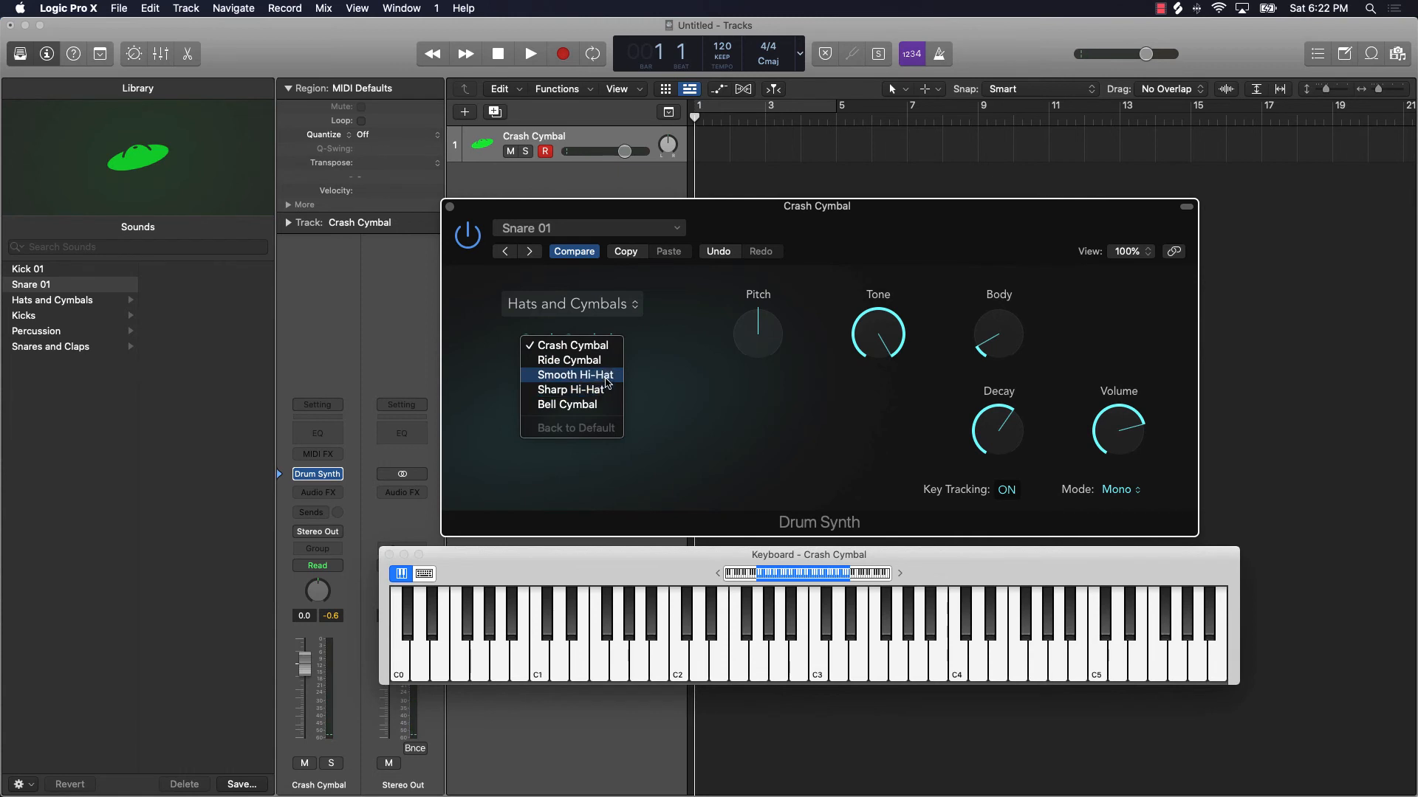
{"action": "left_click", "coordinate": [573, 374]}
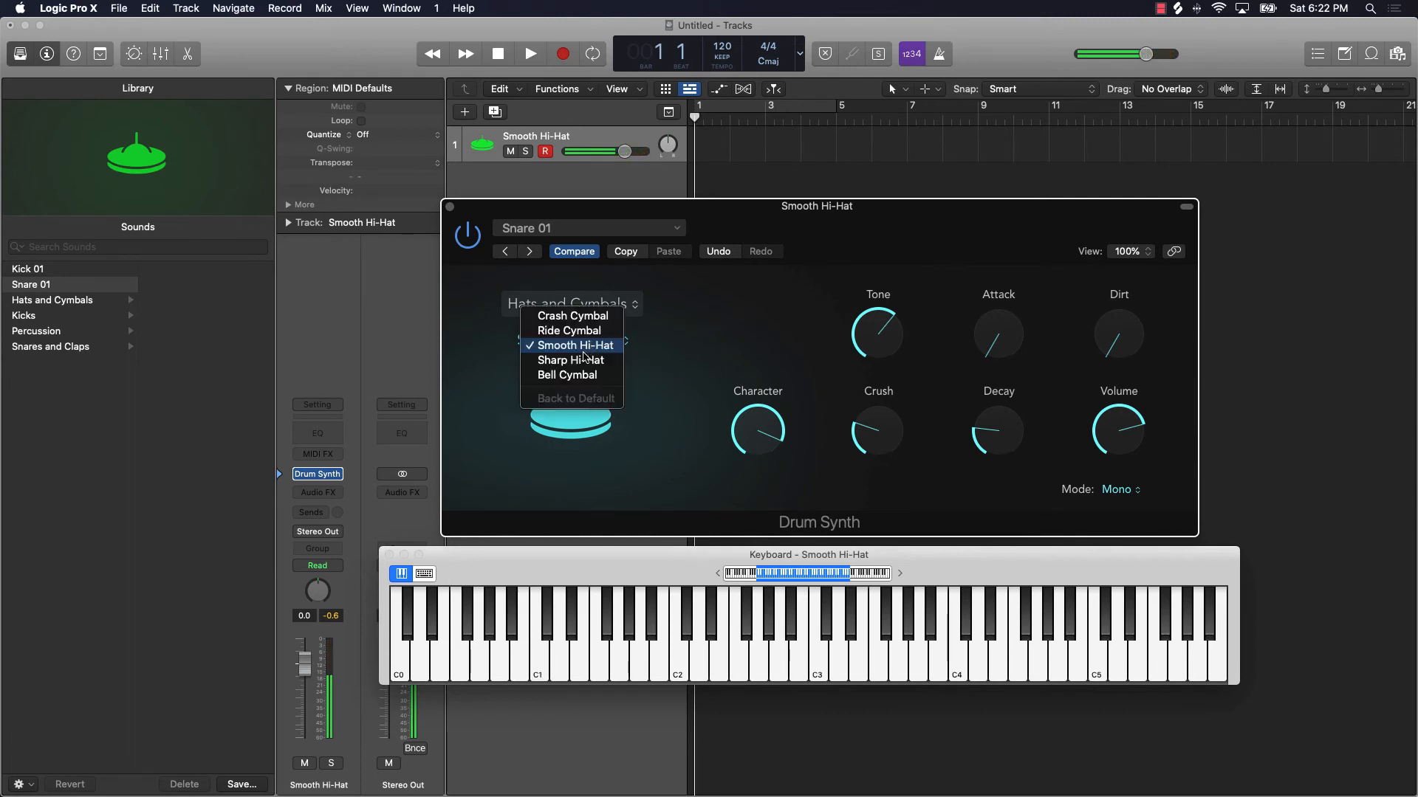
{"action": "left_click", "coordinate": [570, 360]}
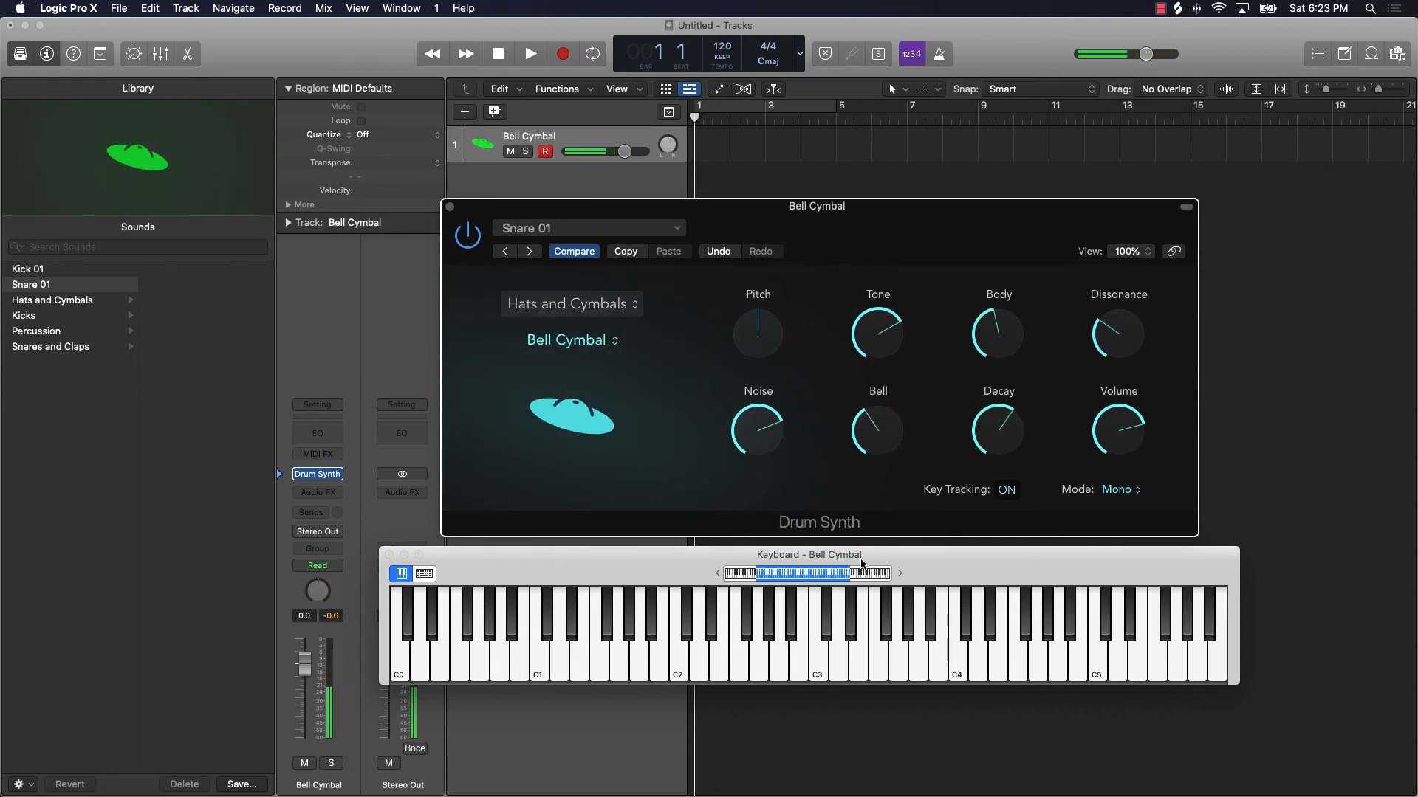
Turn down the Bell Cymbal's Noise and audition the result with a few notes
{"action": "left_click_drag", "start_coordinate": [997, 430], "coordinate": [997, 443]}
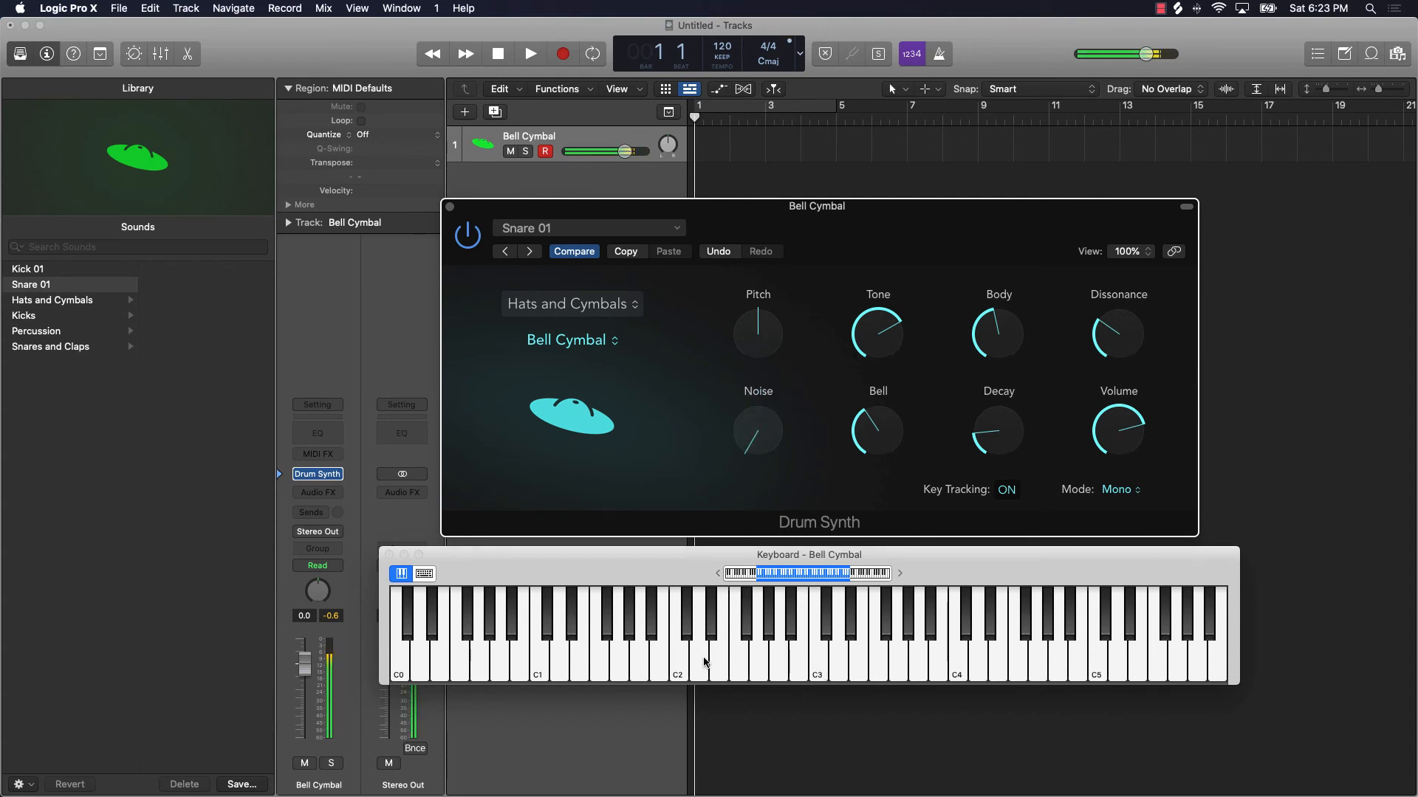
{"action": "left_click", "coordinate": [941, 634]}
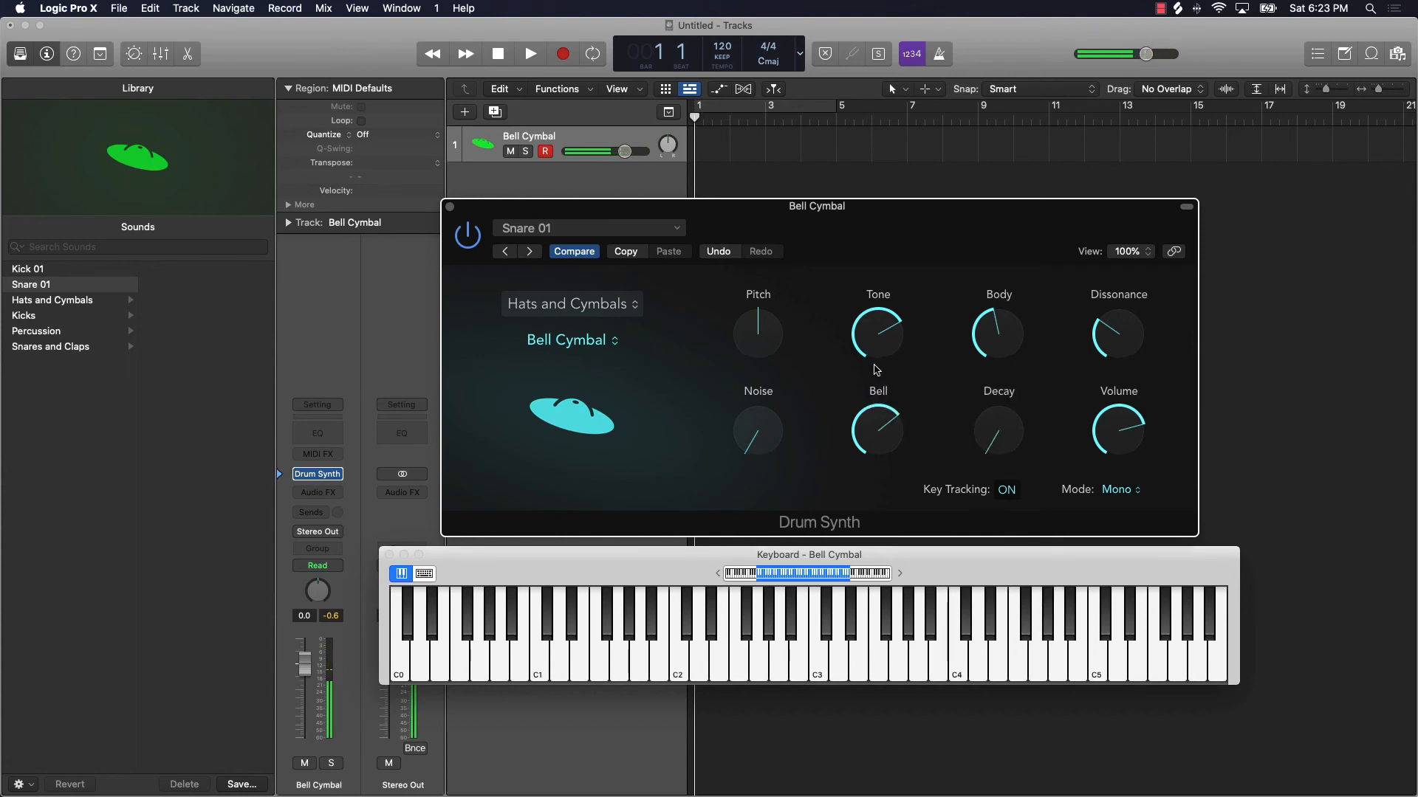
{"action": "left_click", "coordinate": [696, 647]}
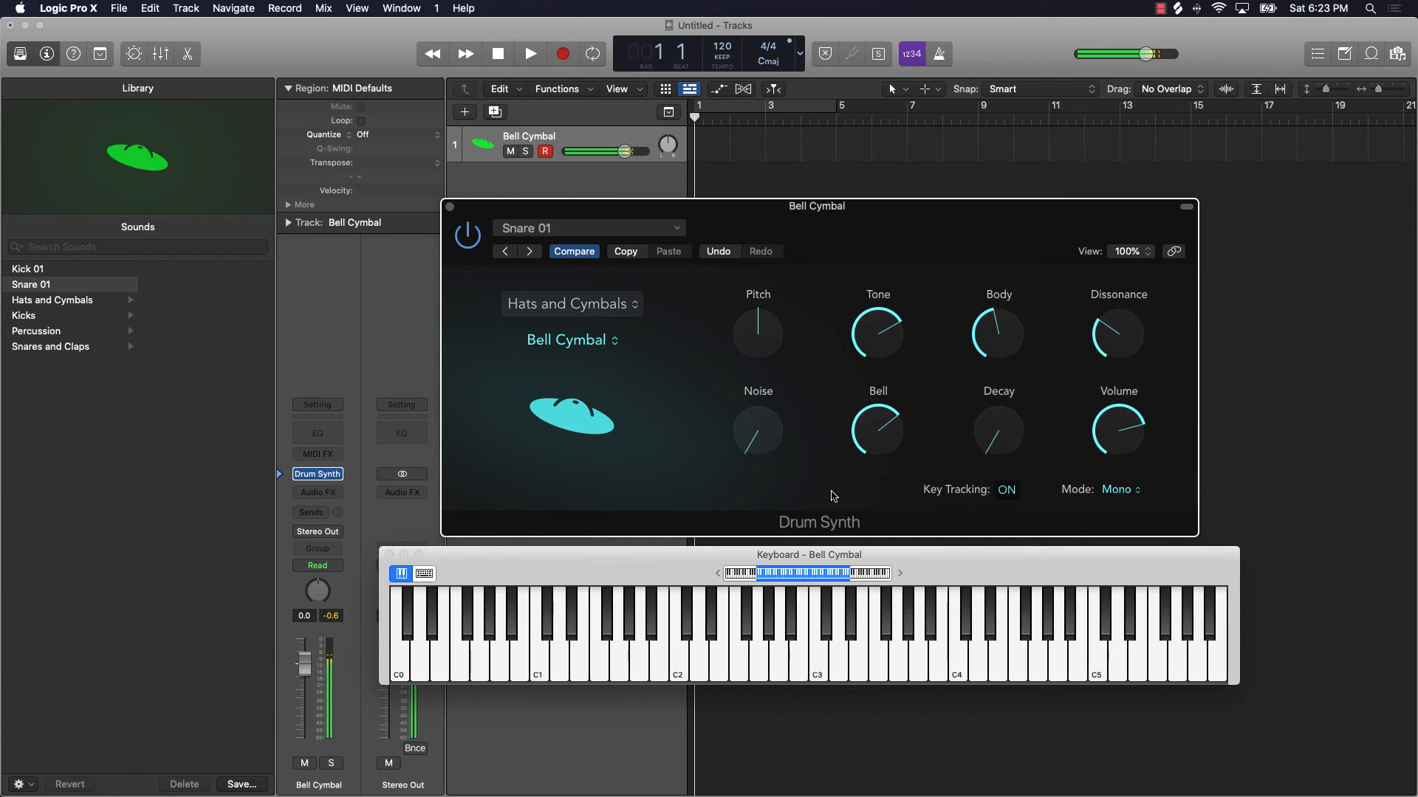
{"action": "left_click", "coordinate": [587, 227]}
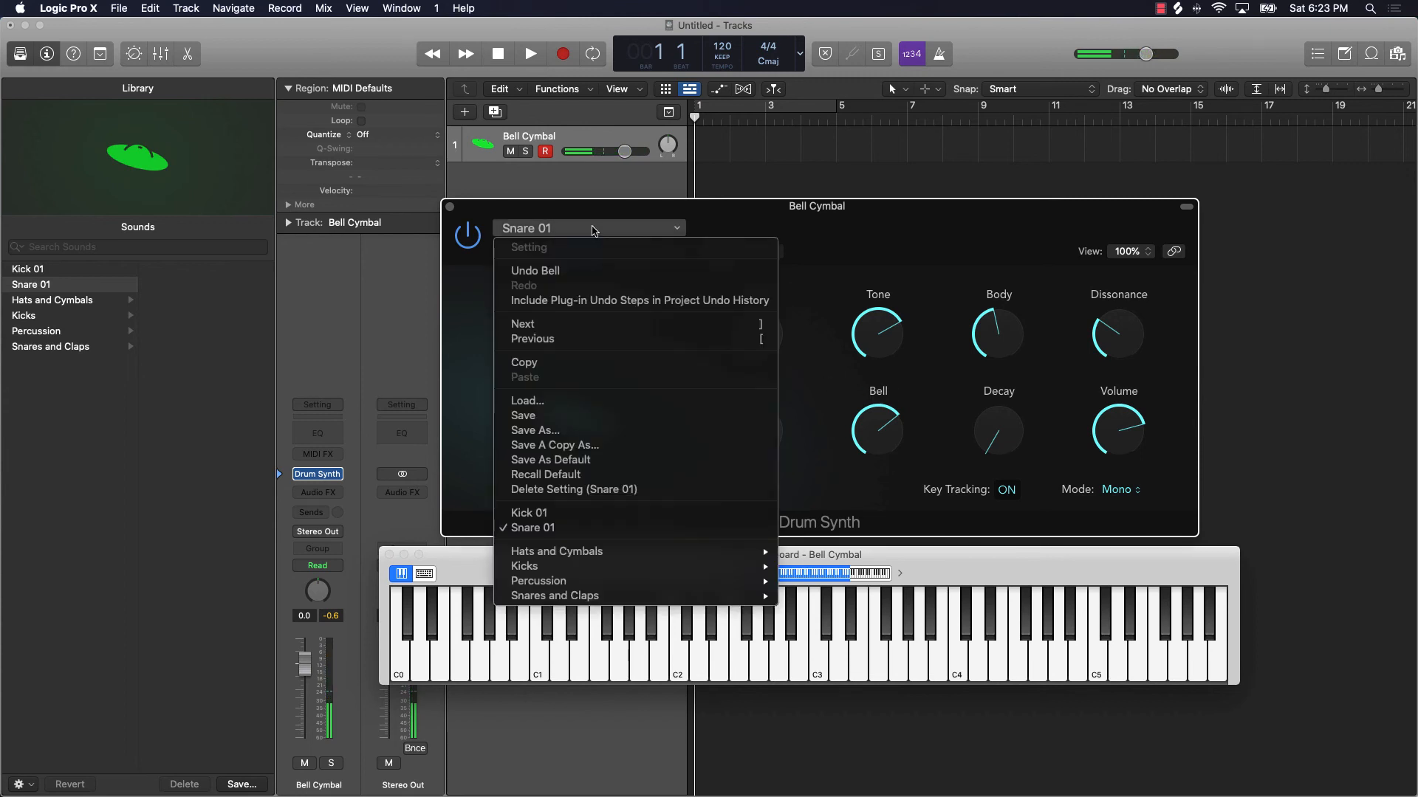
{"action": "mouse_move", "coordinate": [557, 550]}
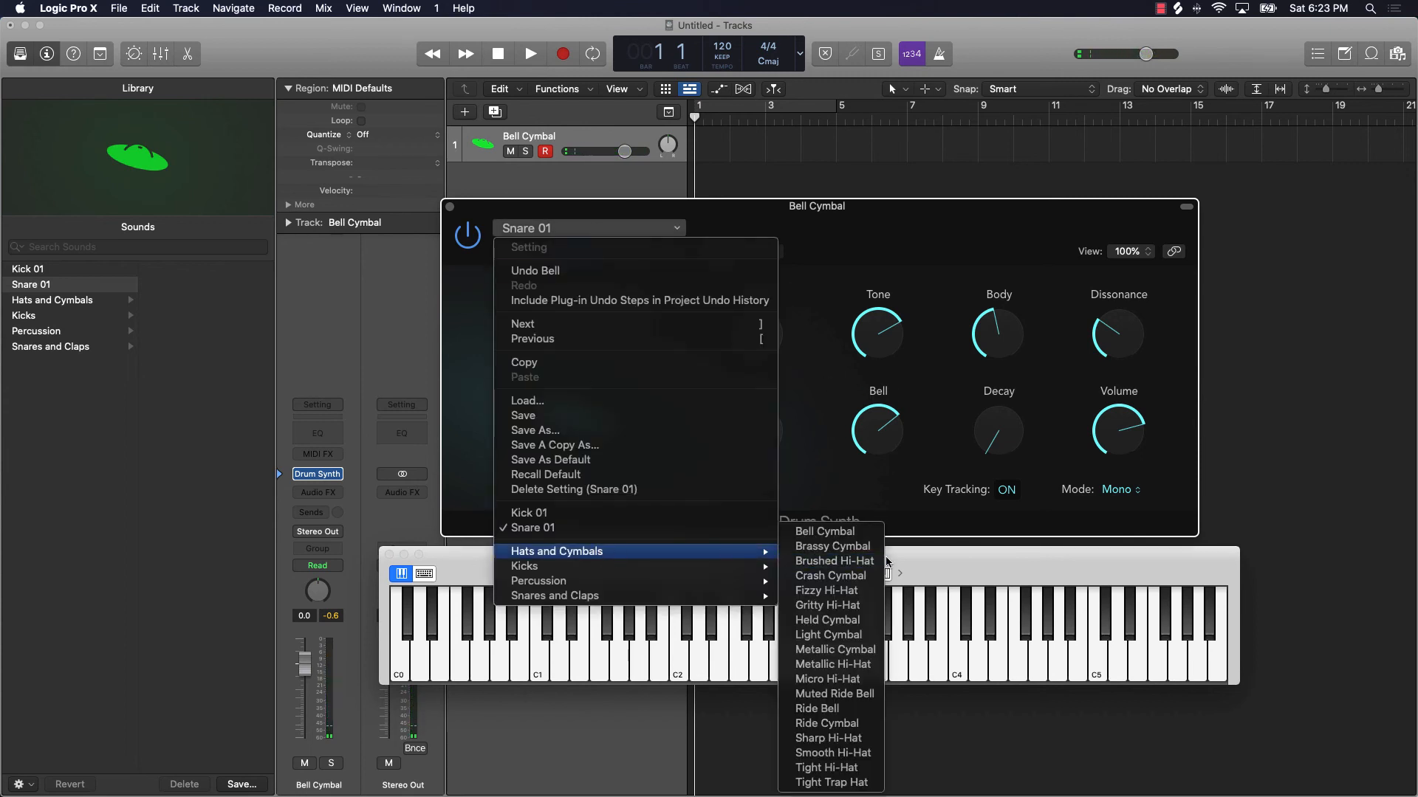
{"action": "mouse_move", "coordinate": [833, 561]}
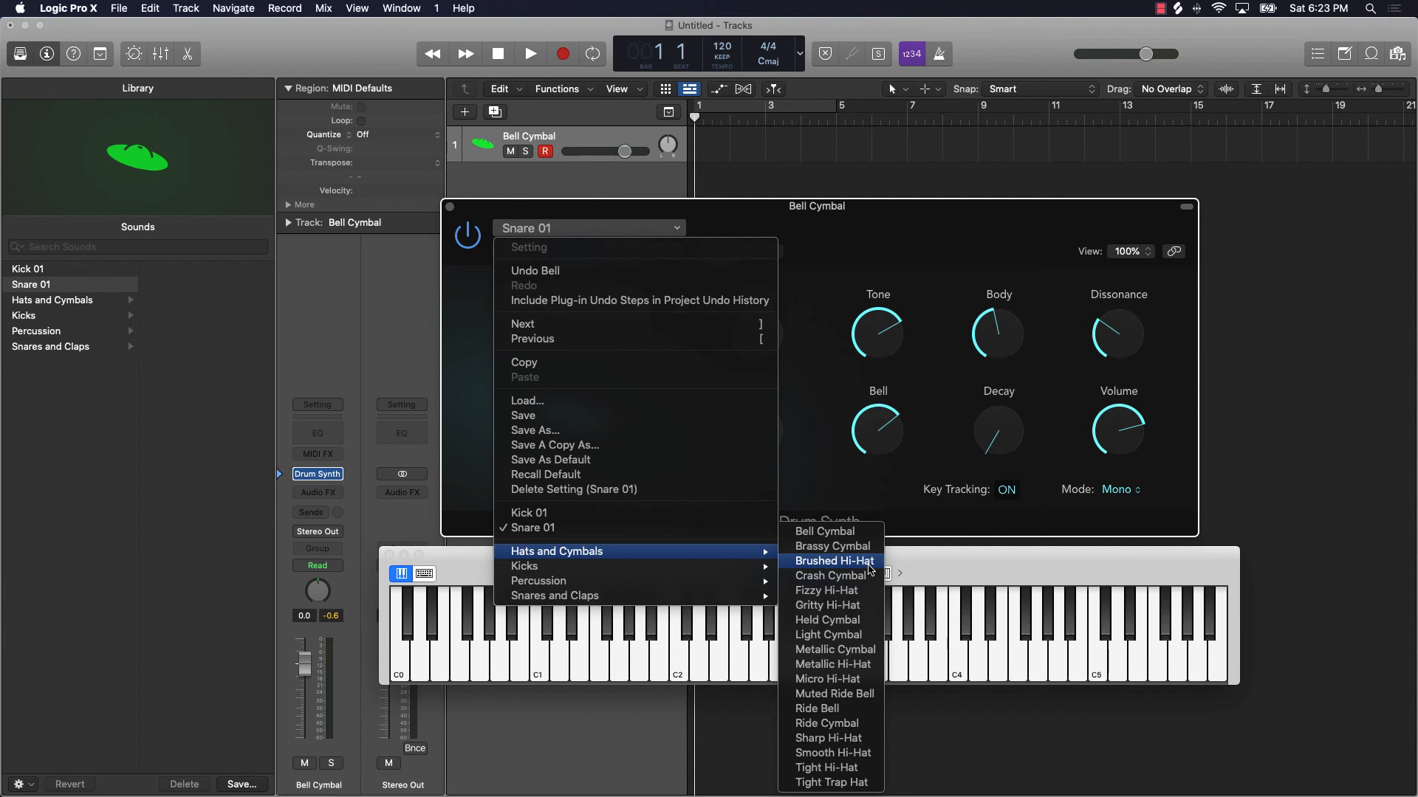
{"action": "mouse_move", "coordinate": [829, 621]}
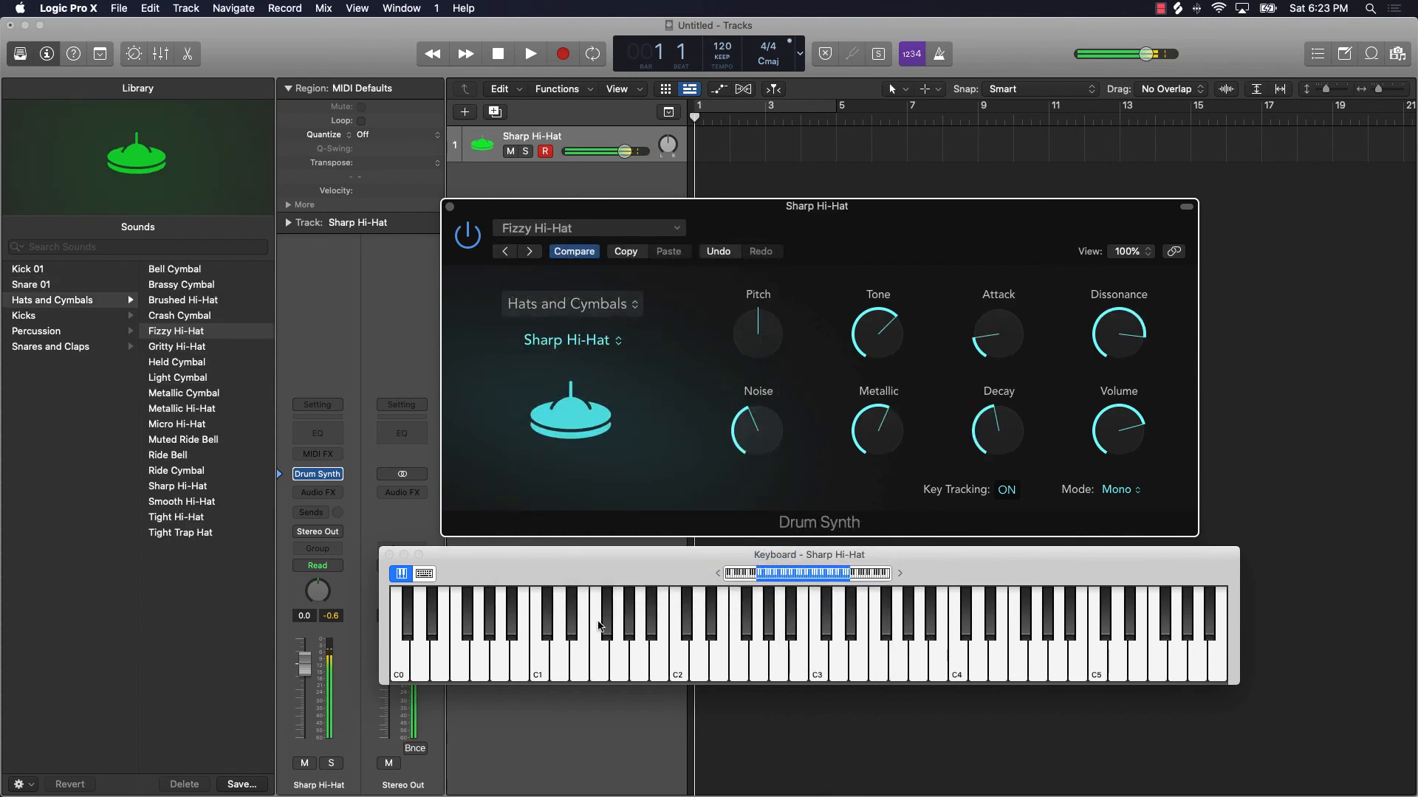
Audition the Fizzy Hi-Hat preset, then load Micro Hi-Hat and play a run of notes
{"action": "left_click", "coordinate": [587, 227]}
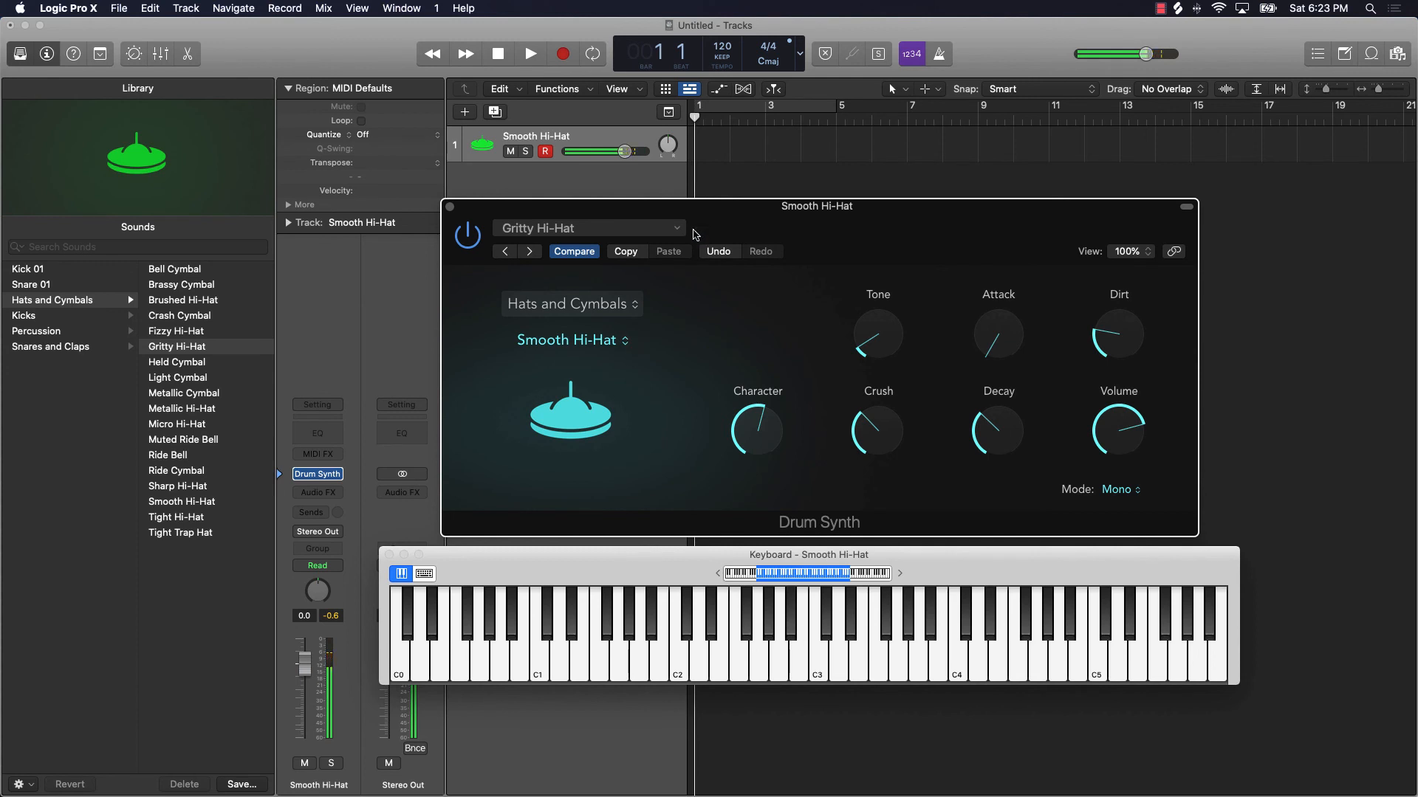
{"action": "left_click_drag", "start_coordinate": [813, 207], "coordinate": [827, 168]}
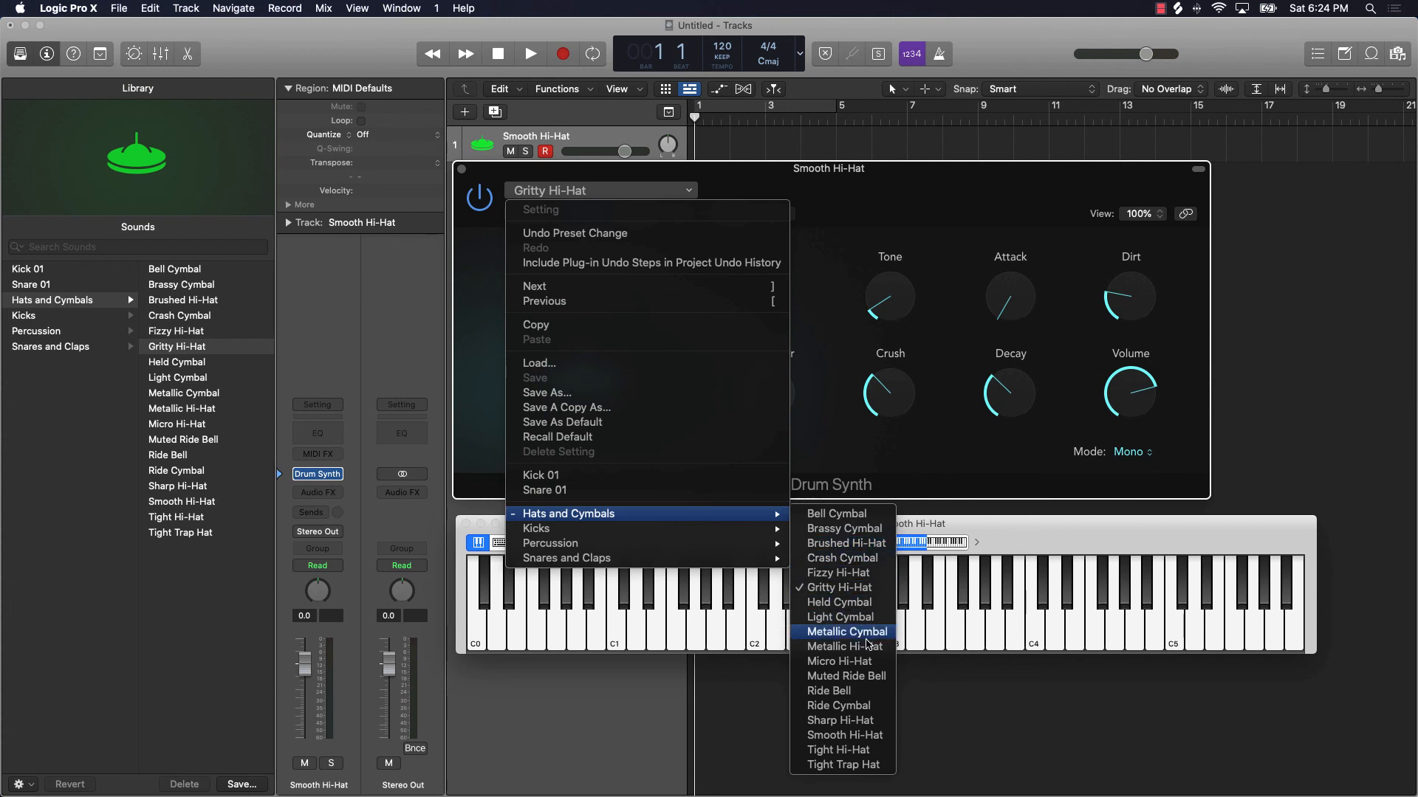
{"action": "mouse_move", "coordinate": [840, 662]}
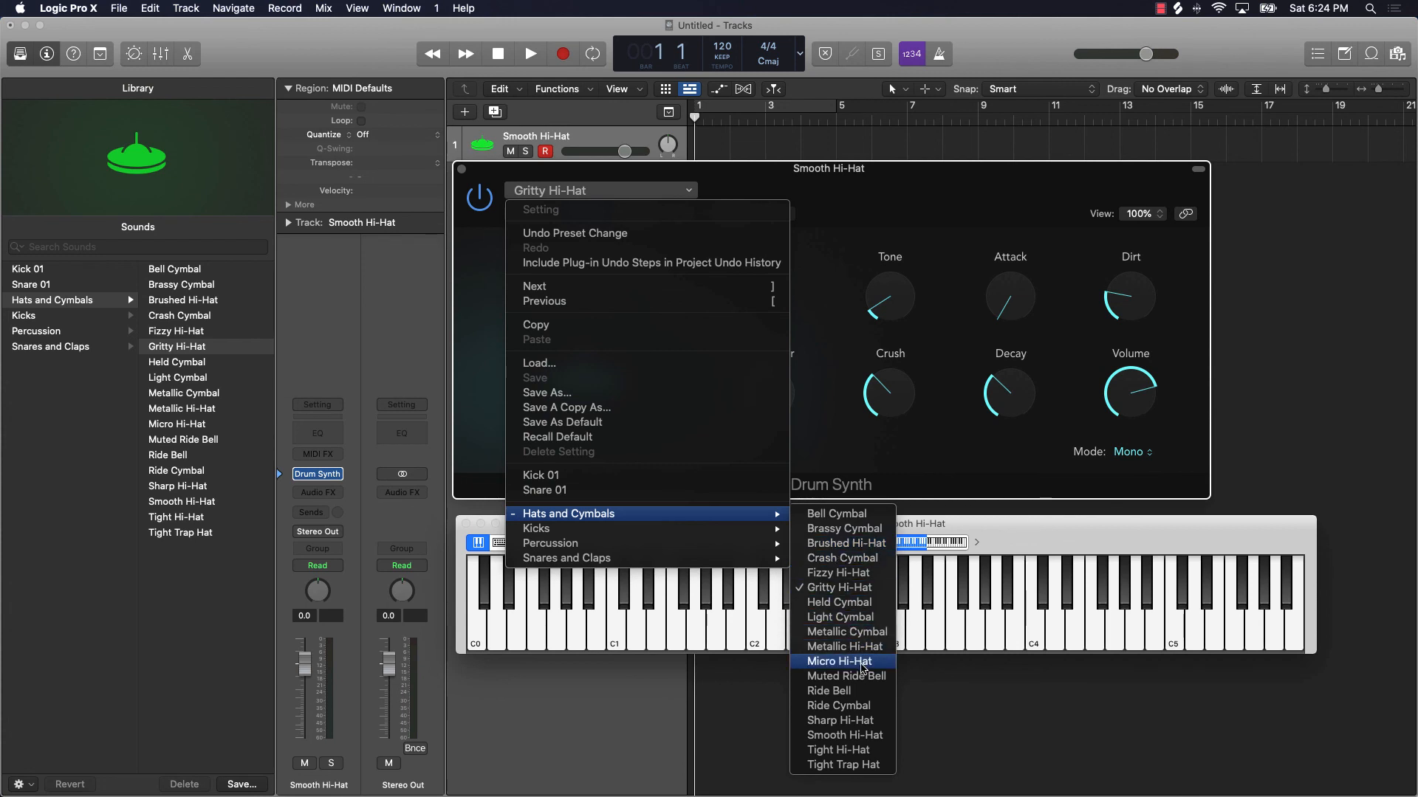
{"action": "left_click", "coordinate": [836, 662]}
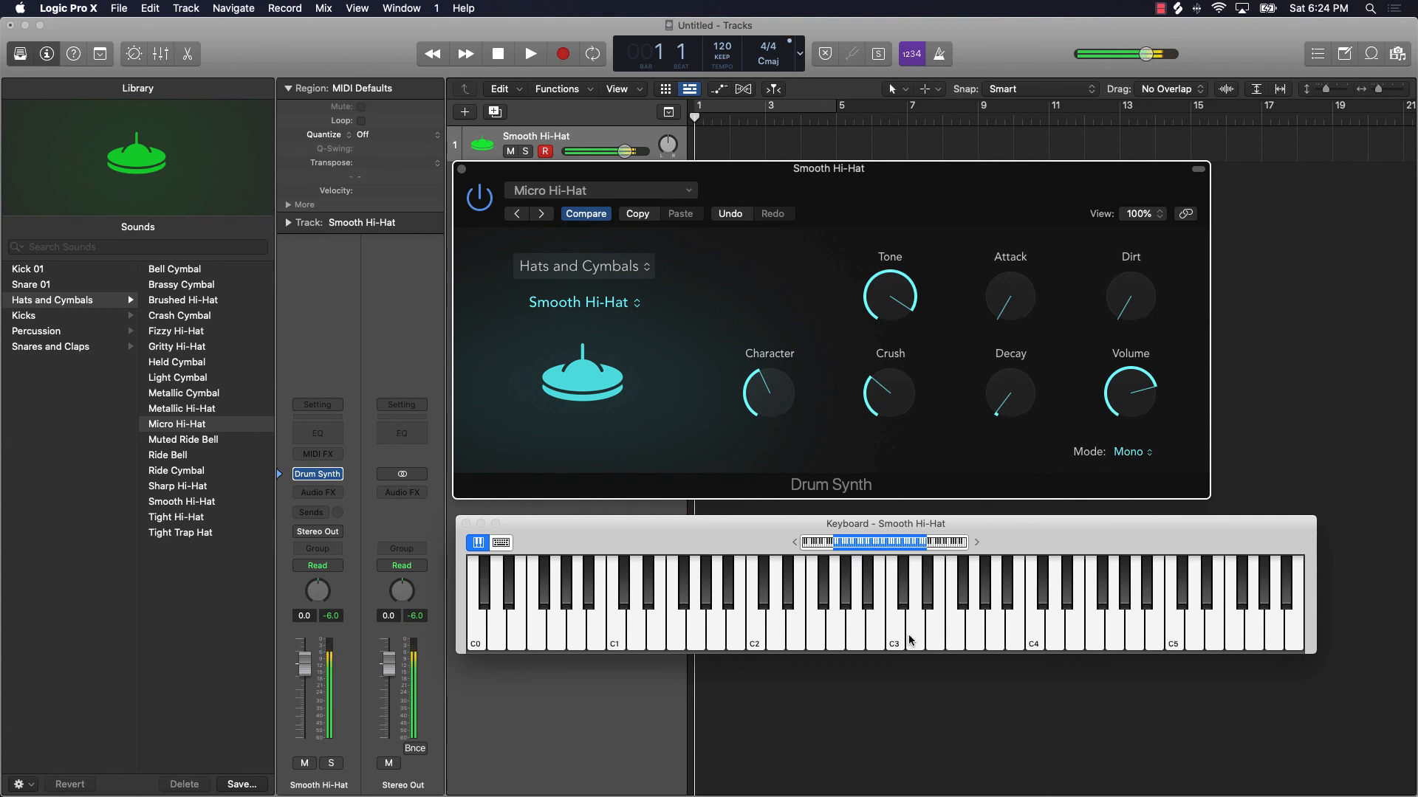
{"action": "left_click_drag", "start_coordinate": [1010, 398], "coordinate": [1001, 416]}
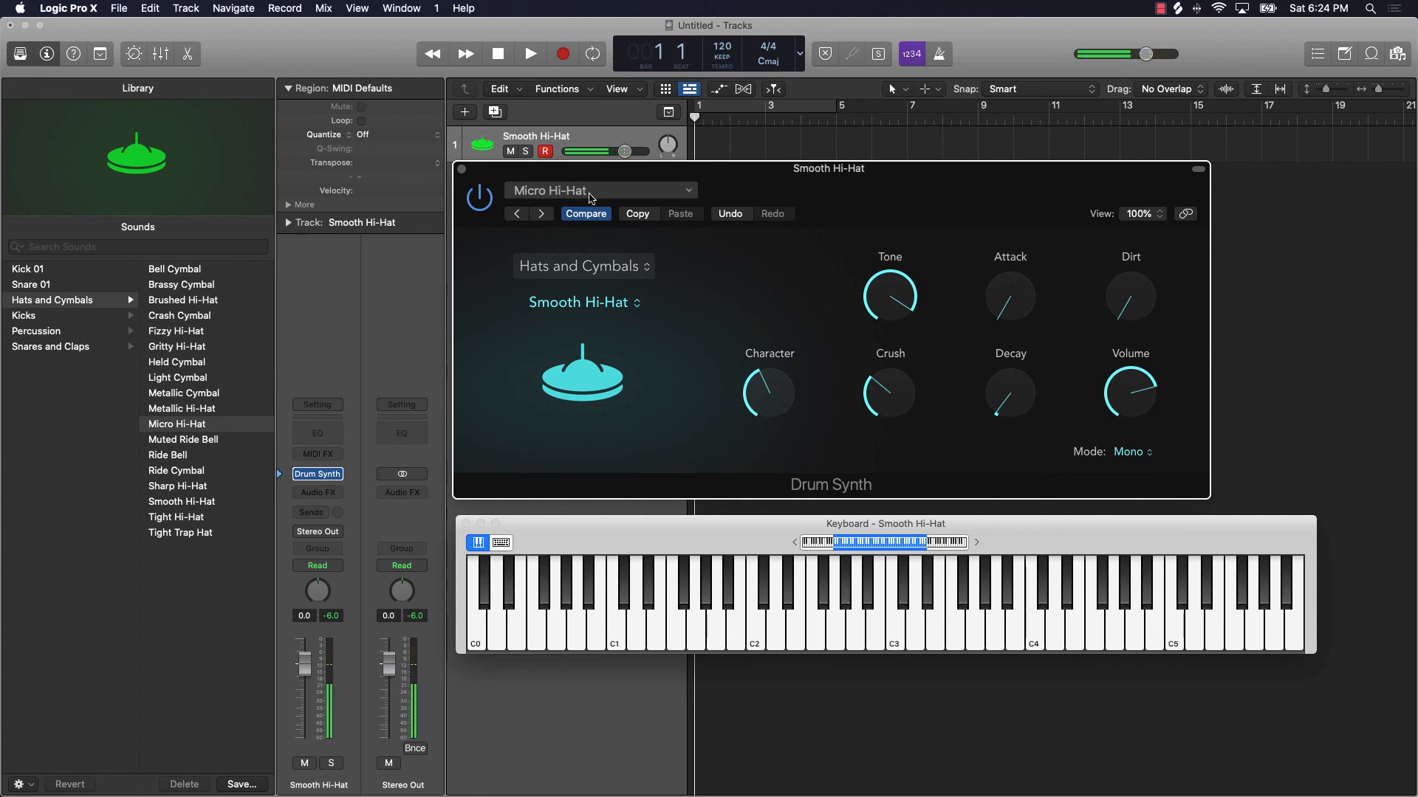
{"action": "left_click", "coordinate": [599, 190]}
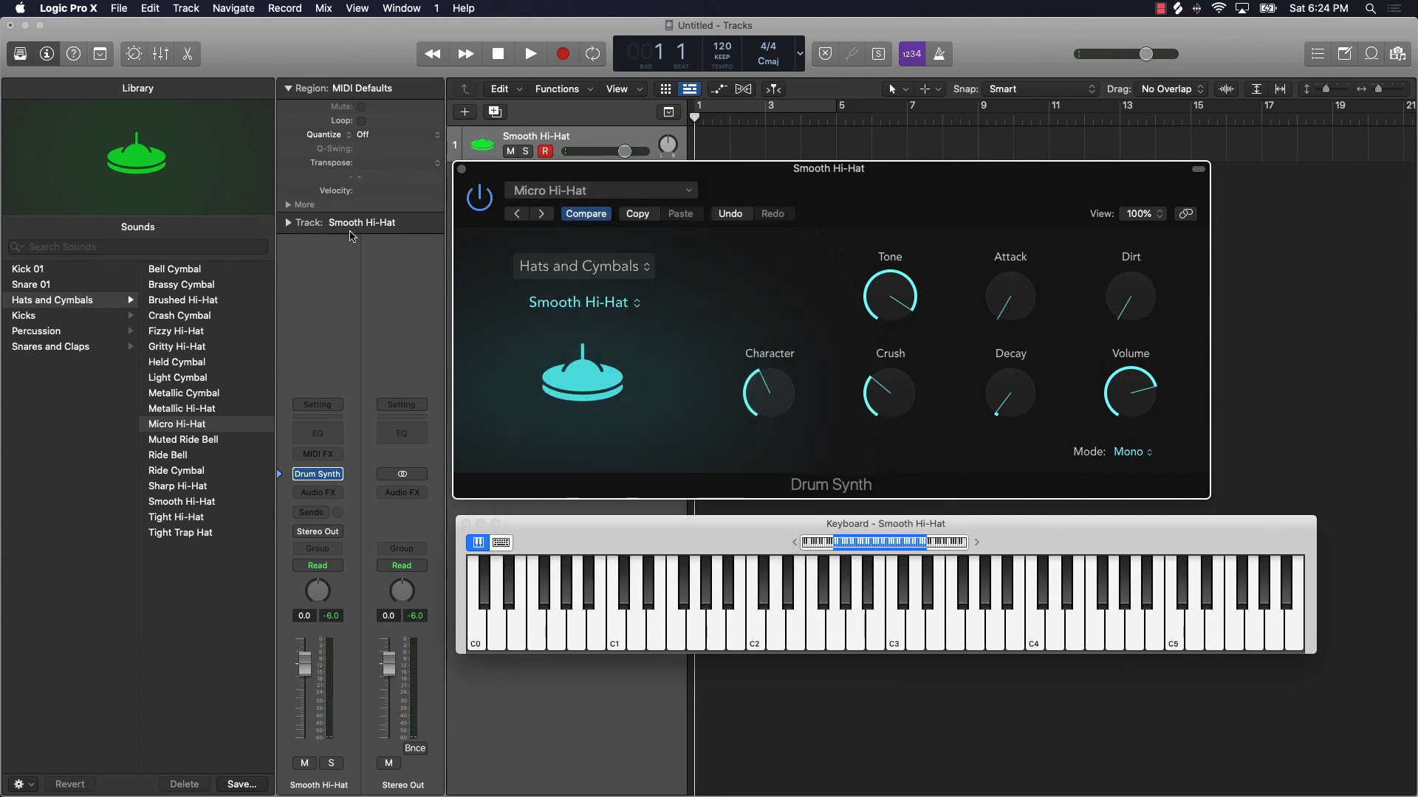
{"action": "mouse_move", "coordinate": [349, 236]}
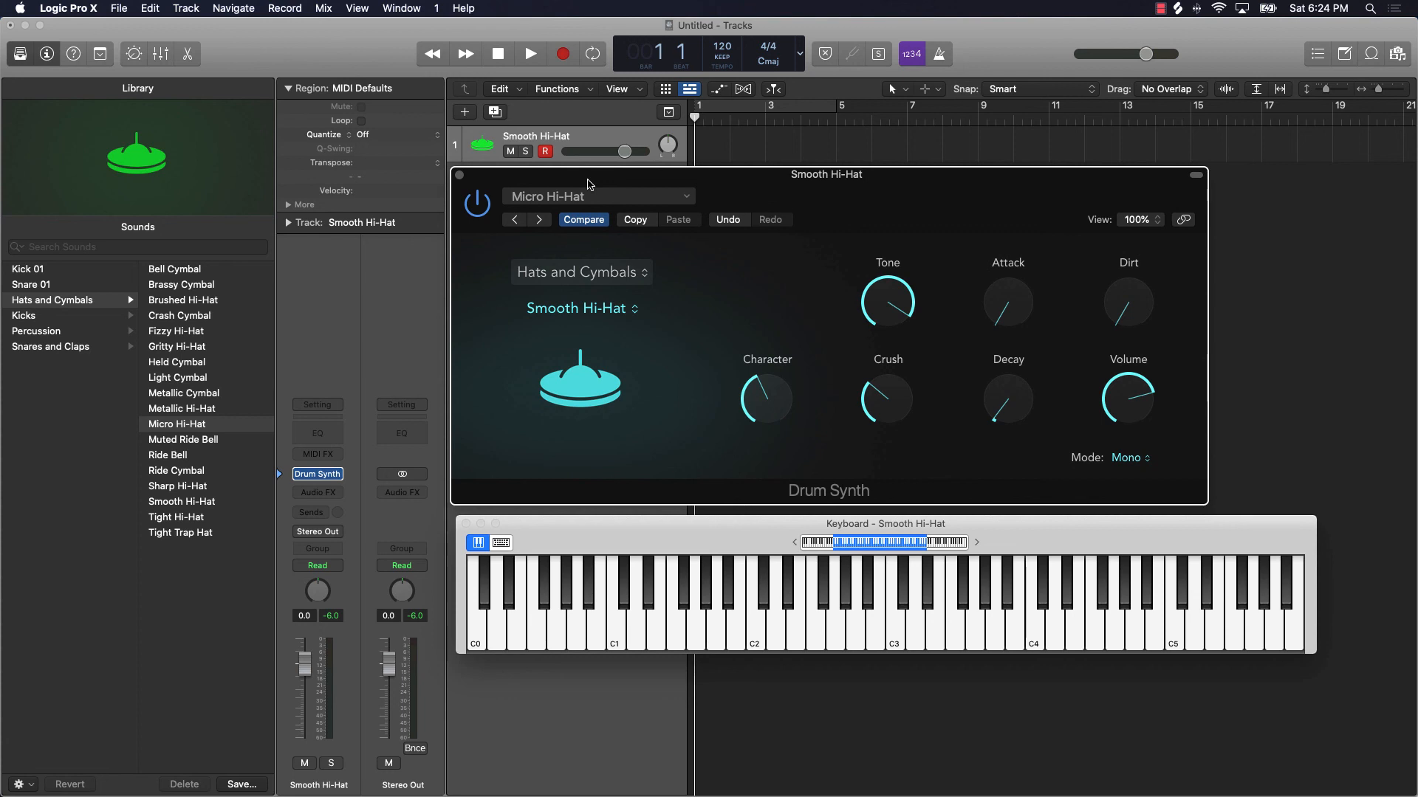
{"action": "mouse_move", "coordinate": [474, 184]}
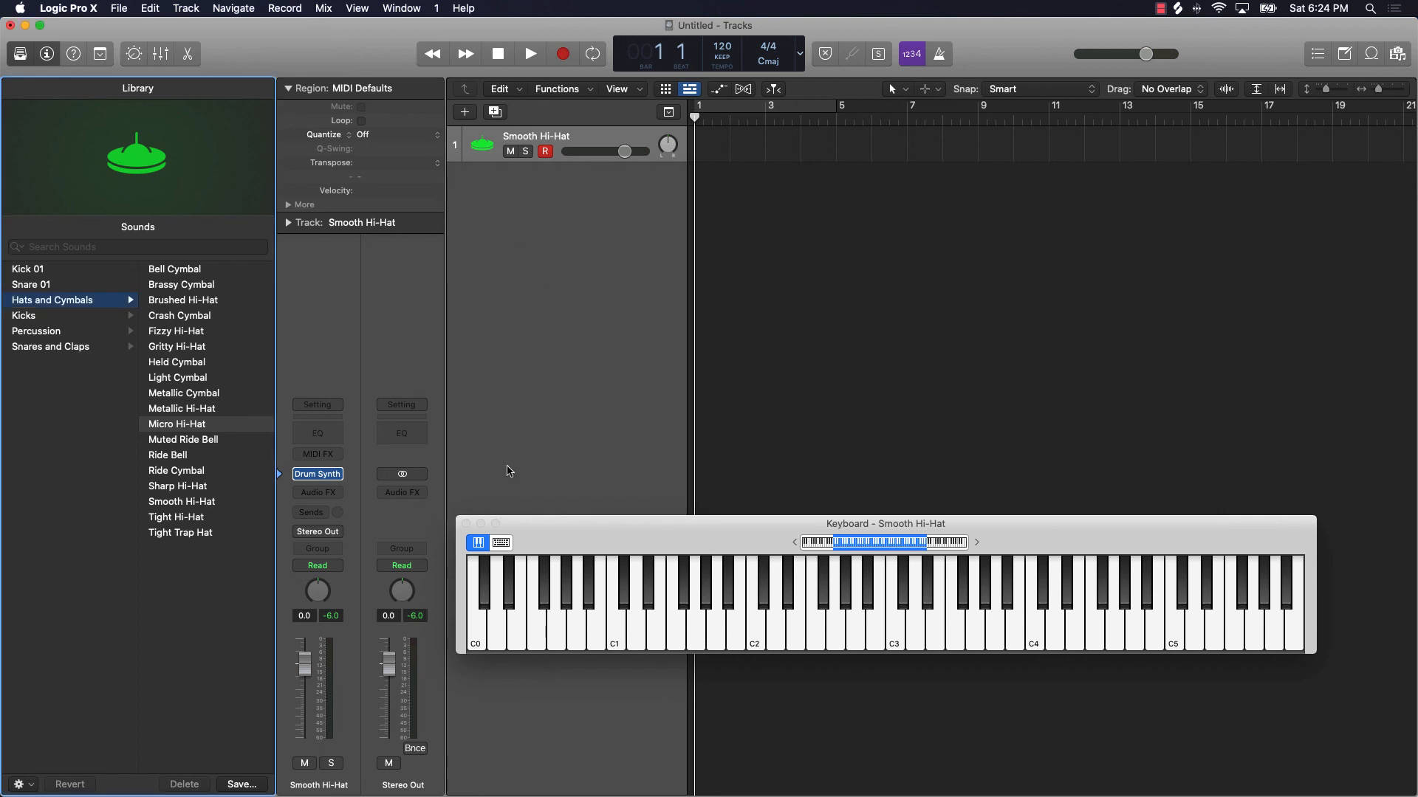
{"action": "mouse_move", "coordinate": [1112, 17]}
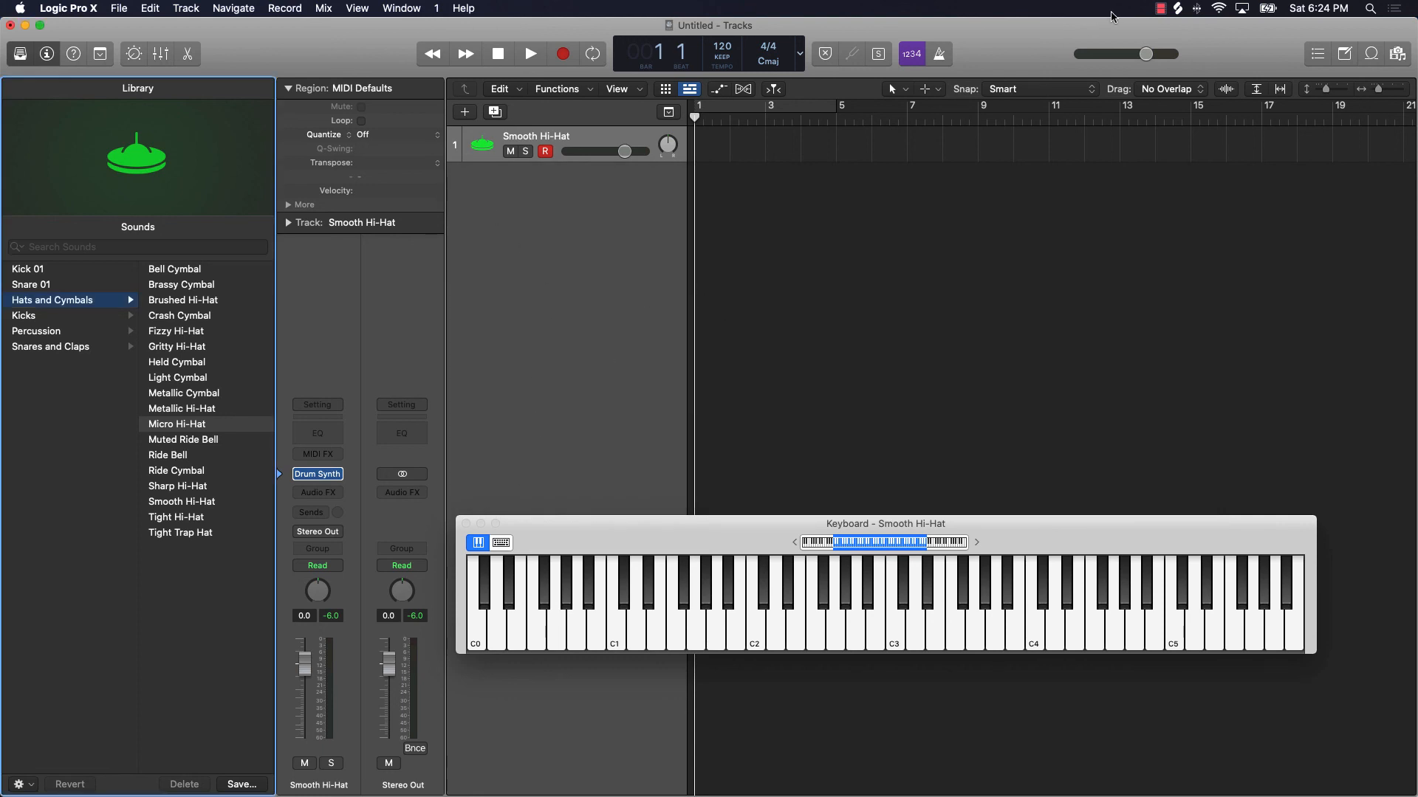